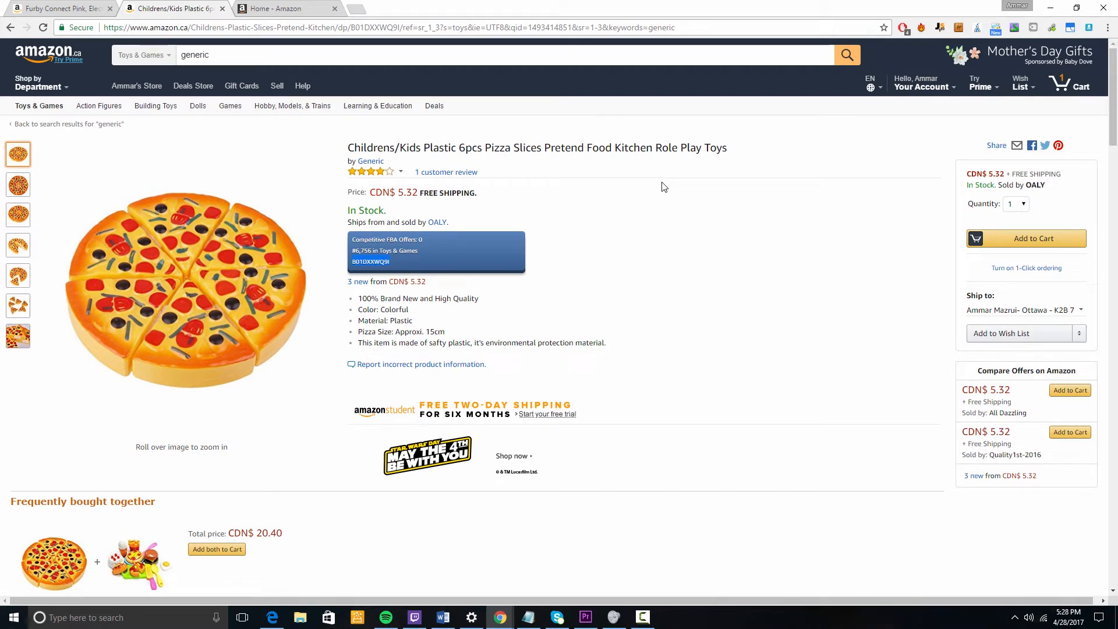
{"action": "mouse_move", "coordinate": [434, 259]}
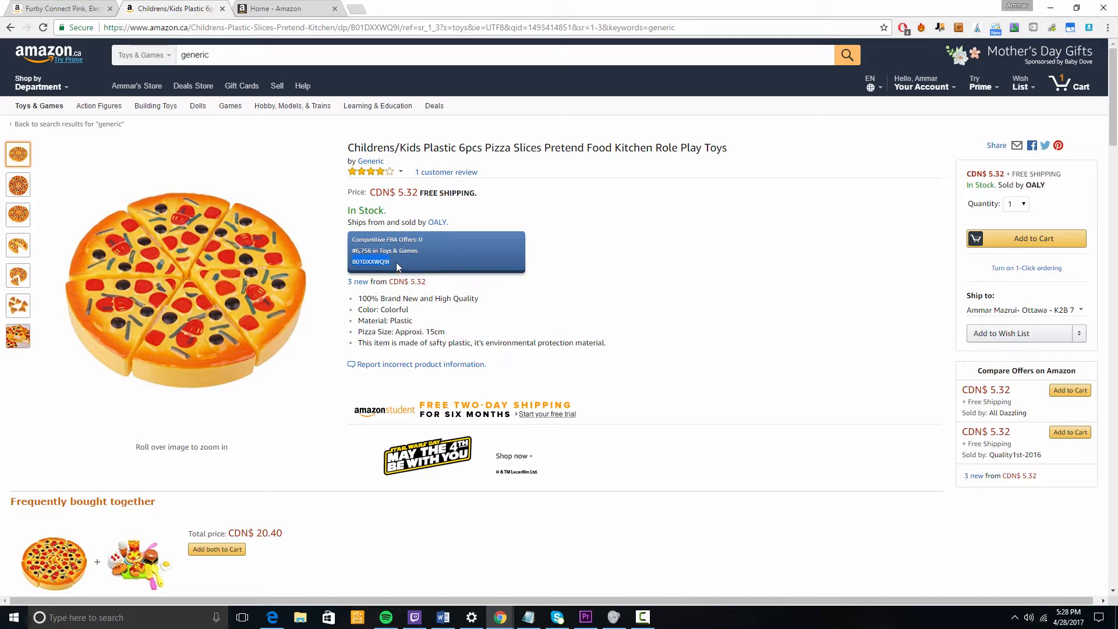
Step: Select and copy the pizza slices toy's ASIN B01DXXWQ9I, then go to the Seller Central home tab
{"action": "right_click", "coordinate": [370, 262]}
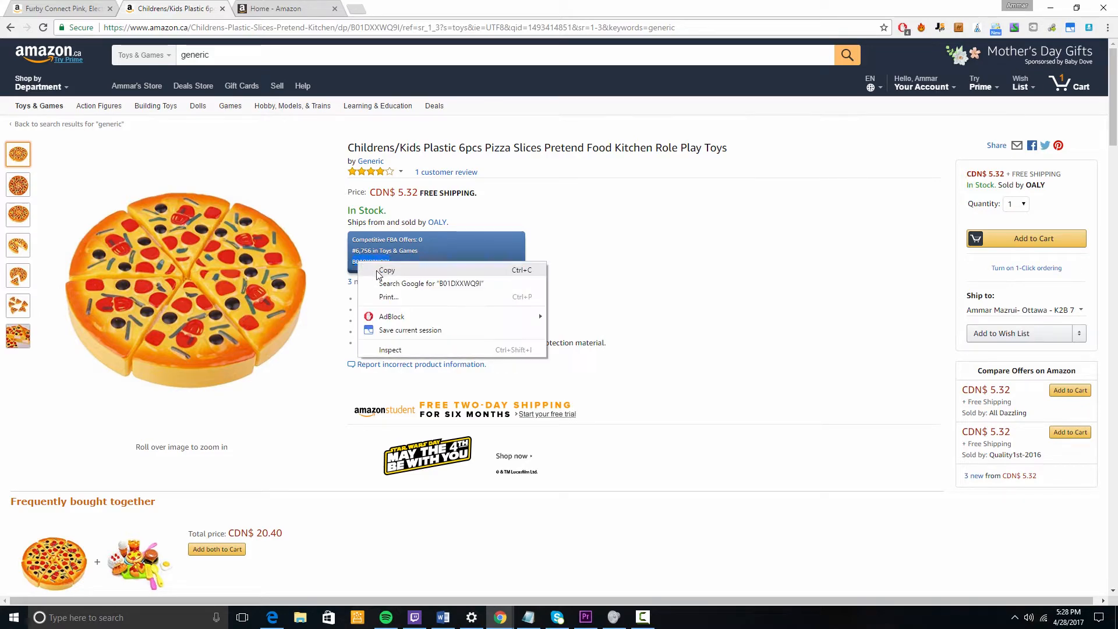
{"action": "scroll", "scroll_direction": "down", "scroll_amount": 3}
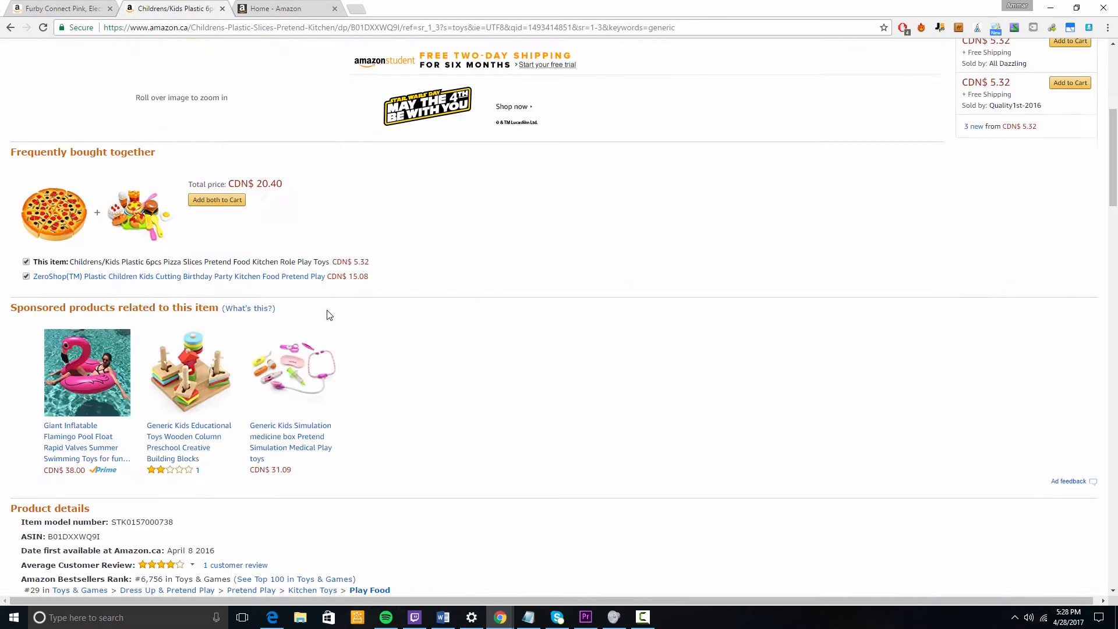
{"action": "scroll", "scroll_direction": "down", "scroll_amount": 3}
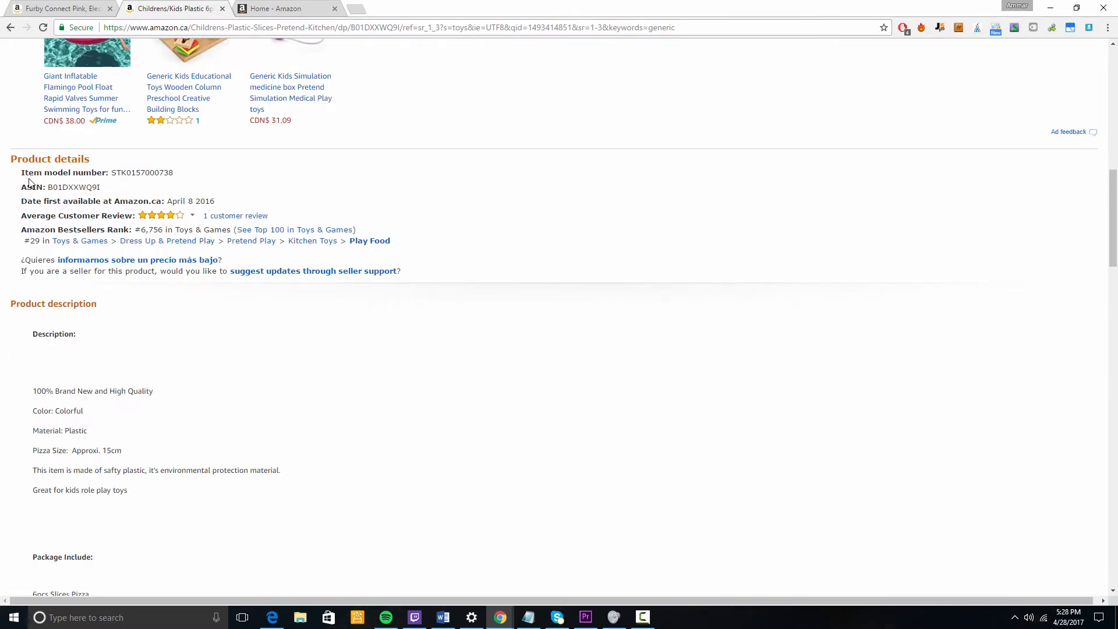
{"action": "mouse_move", "coordinate": [98, 190]}
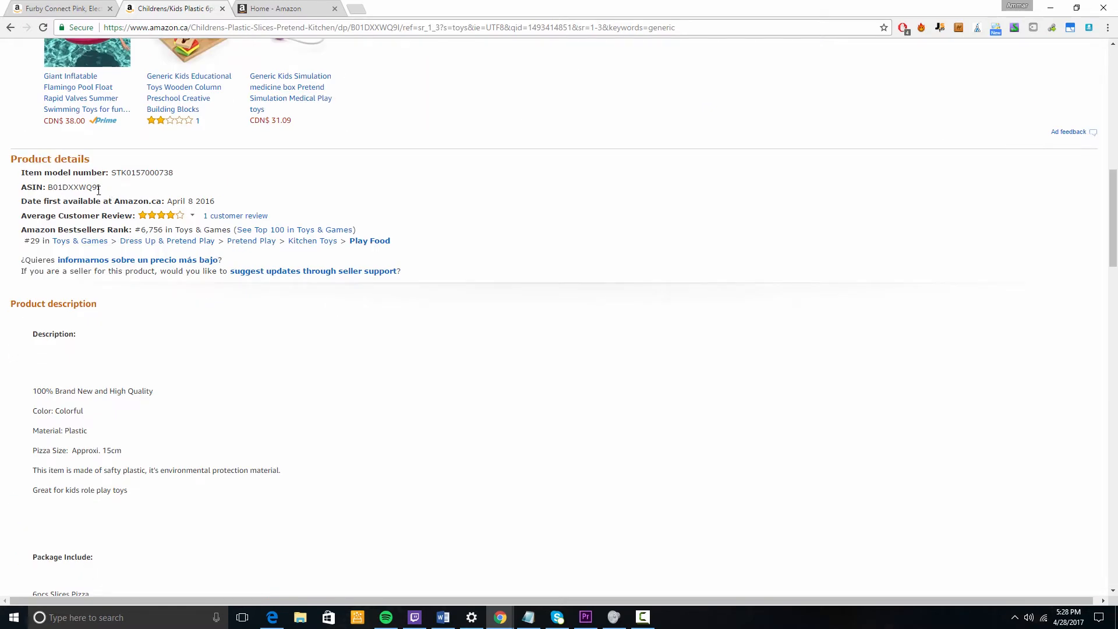
{"action": "double_click", "coordinate": [72, 187]}
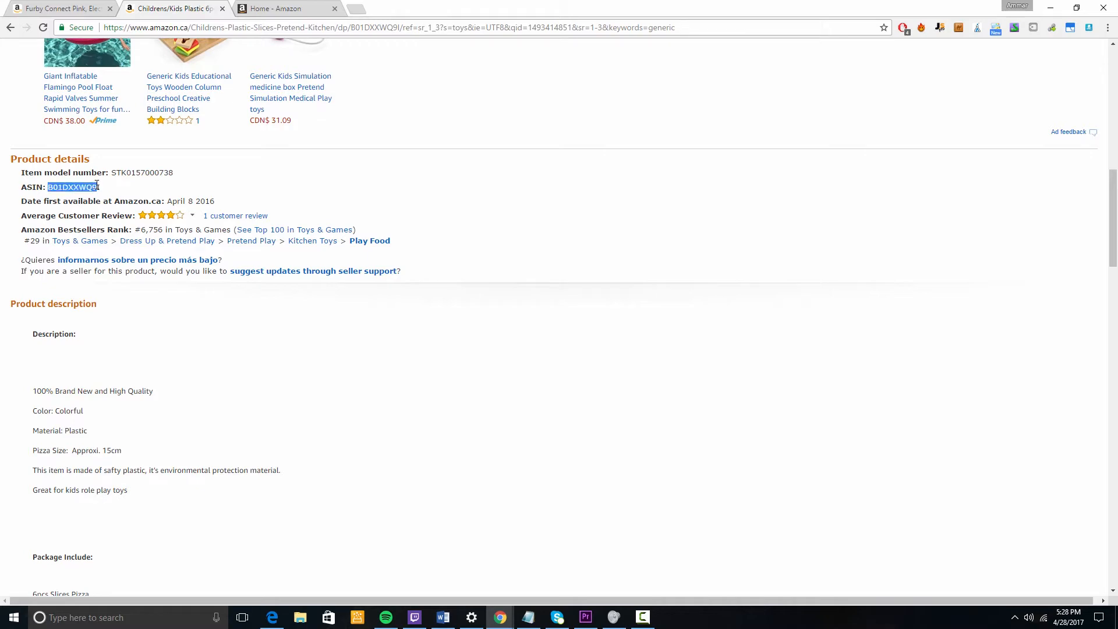
{"action": "left_click", "coordinate": [271, 9]}
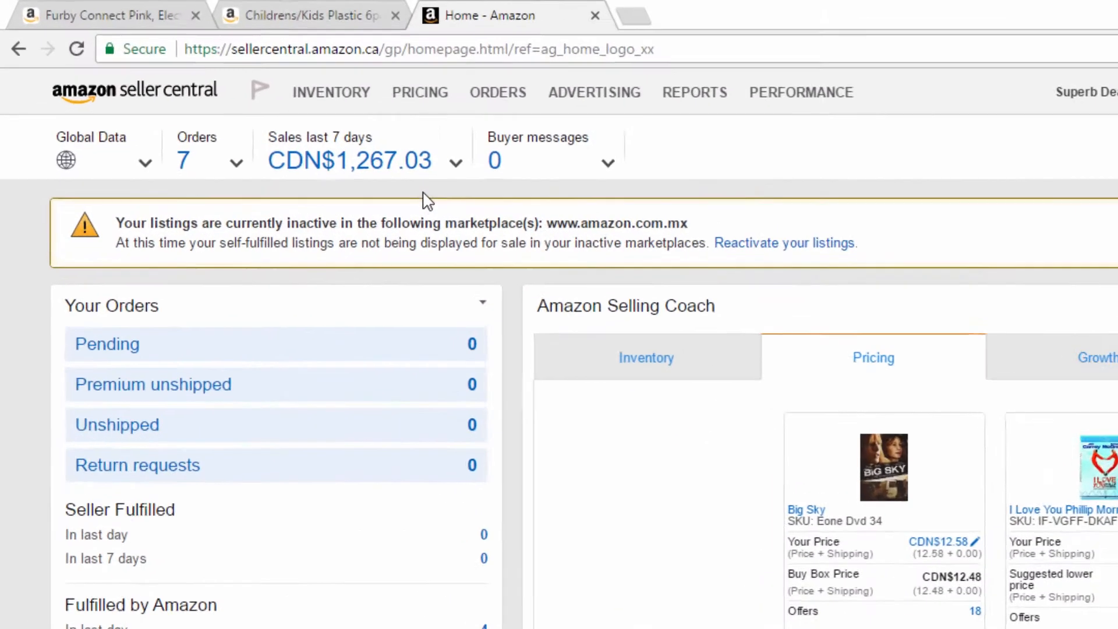
Step: Search the catalogue for ASIN B01DXXWQ9I via Inventory > Add a Product and choose Sell yours
{"action": "left_click", "coordinate": [329, 92]}
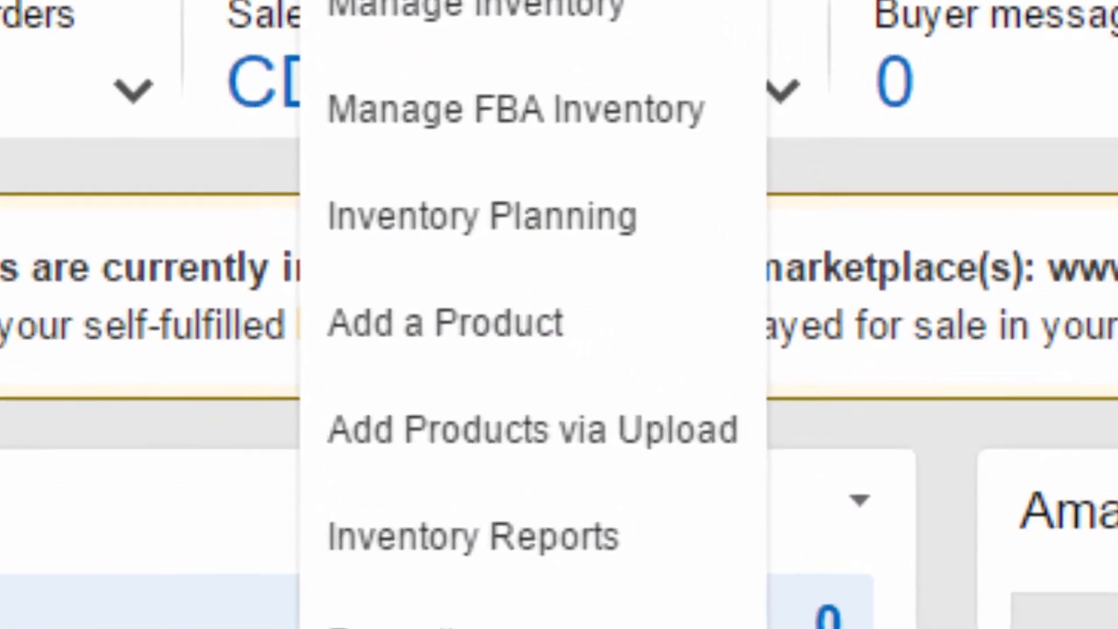
{"action": "left_click", "coordinate": [443, 322]}
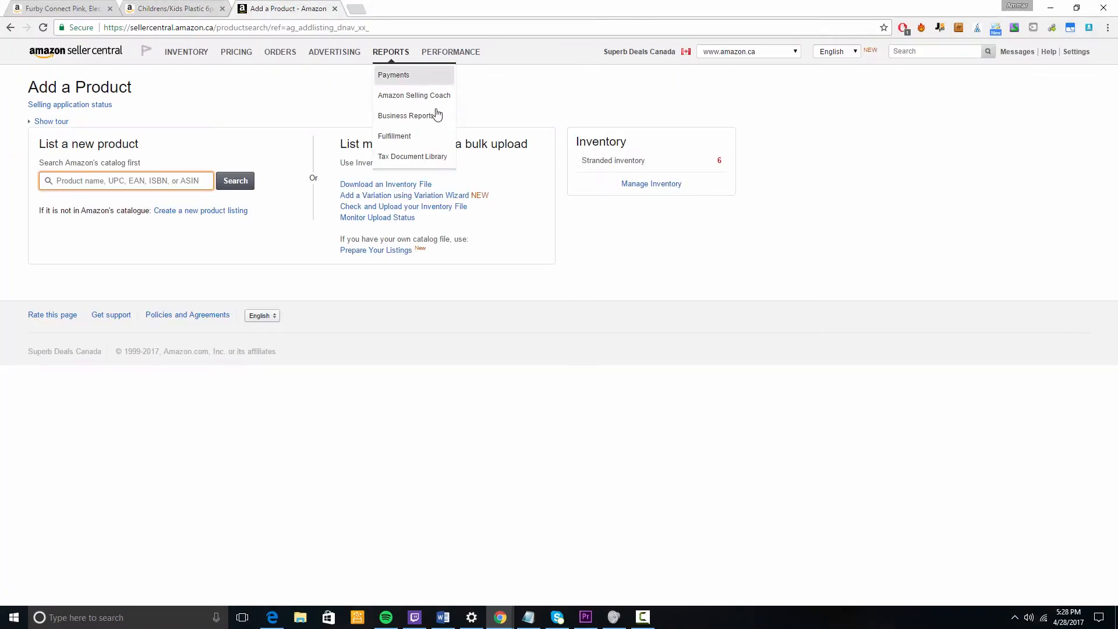
{"action": "left_click", "coordinate": [234, 181]}
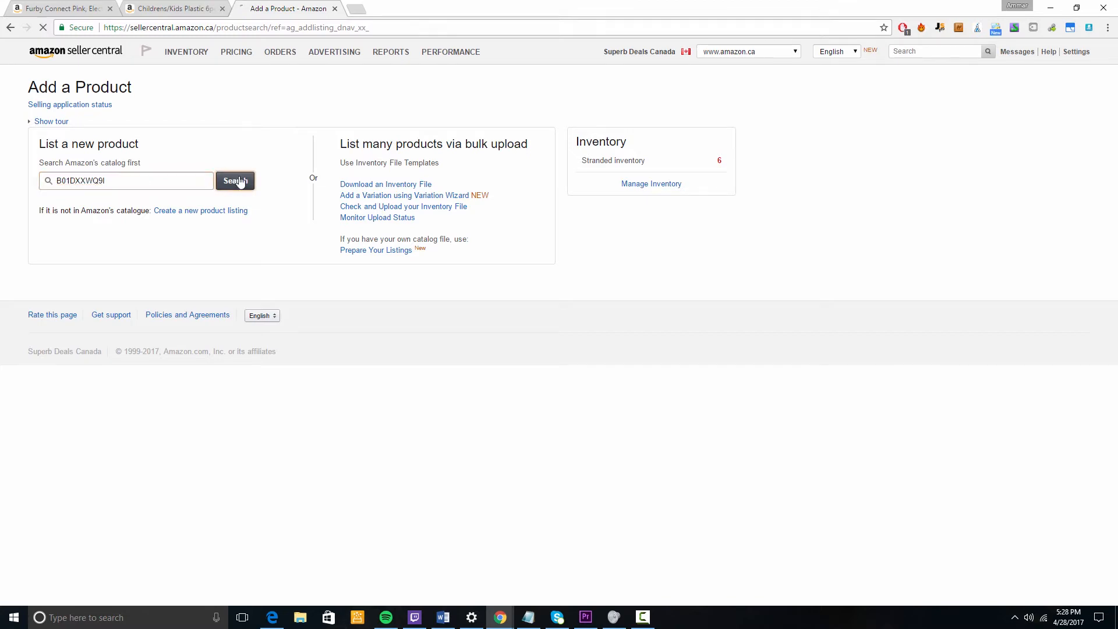
{"action": "left_click", "coordinate": [234, 180]}
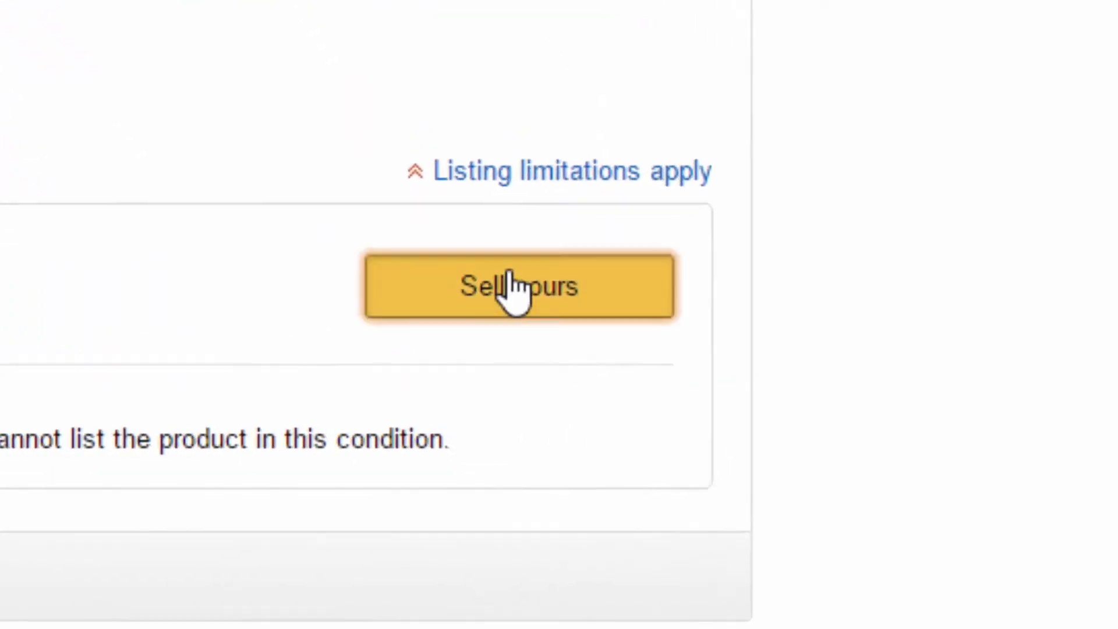
{"action": "left_click", "coordinate": [519, 286]}
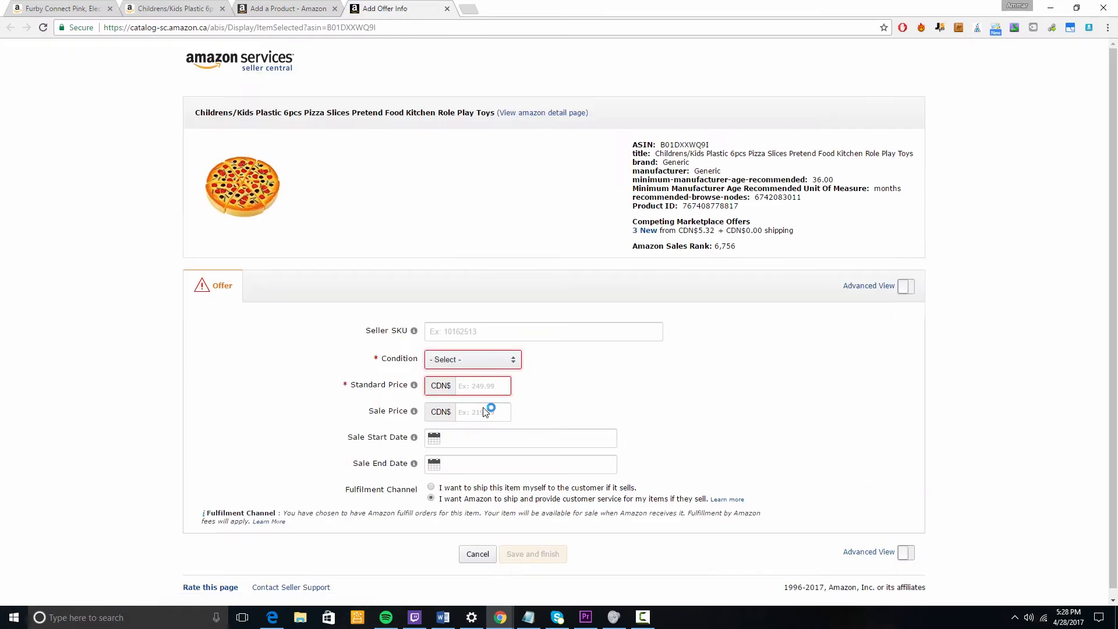
Step: Set the pizza slices offer to condition New at a standard price of 10.00
{"action": "left_click", "coordinate": [471, 359]}
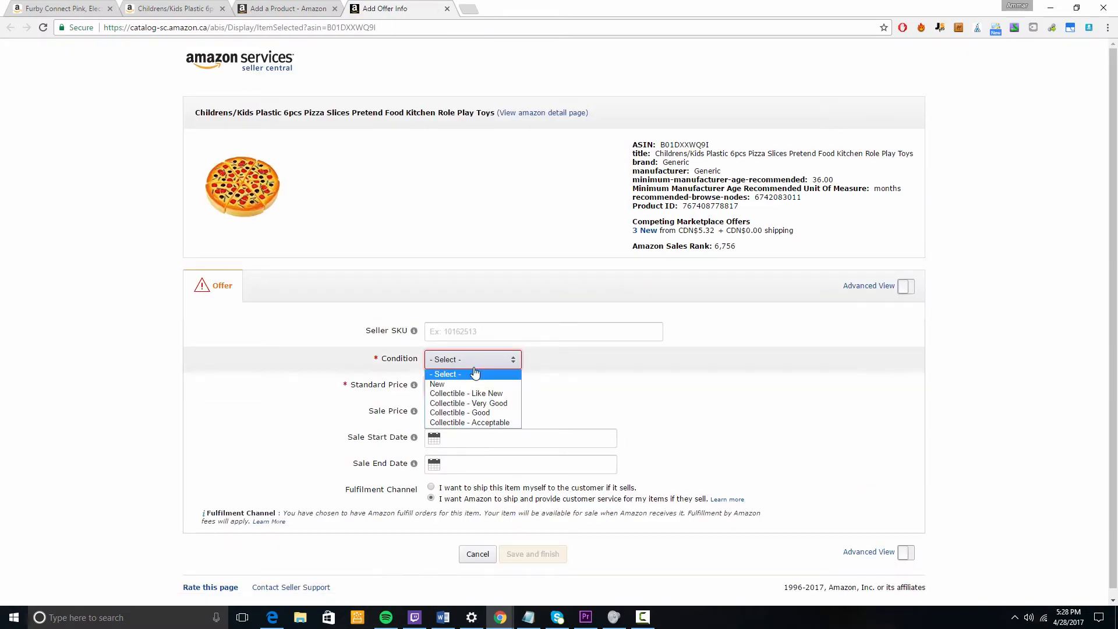
{"action": "left_click", "coordinate": [435, 383]}
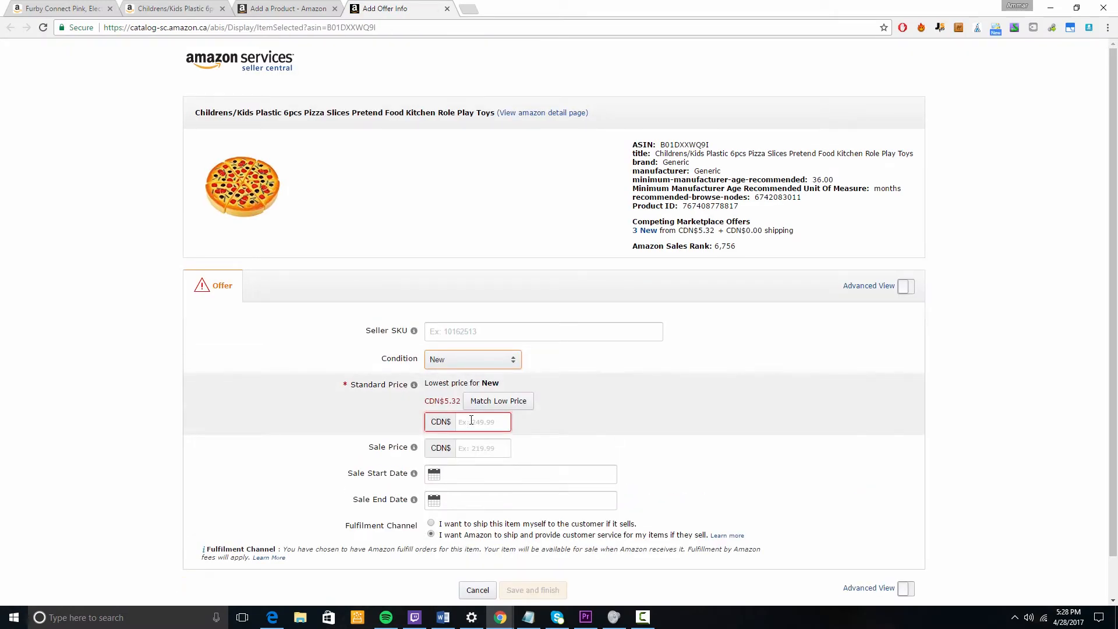
{"action": "type", "text": "10.00"}
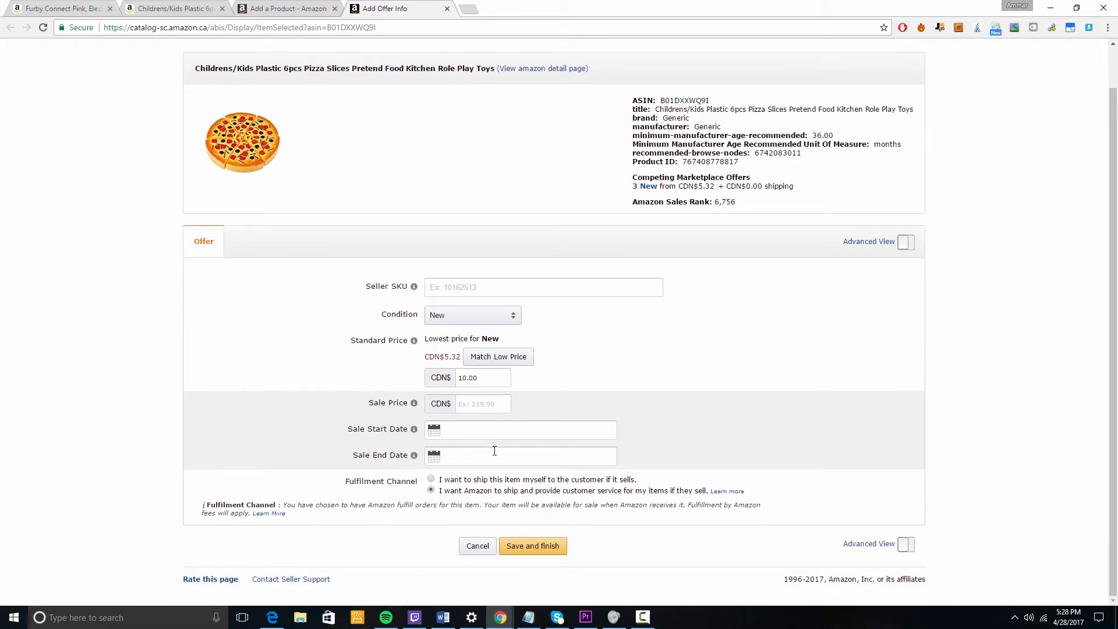
{"action": "mouse_move", "coordinate": [426, 422]}
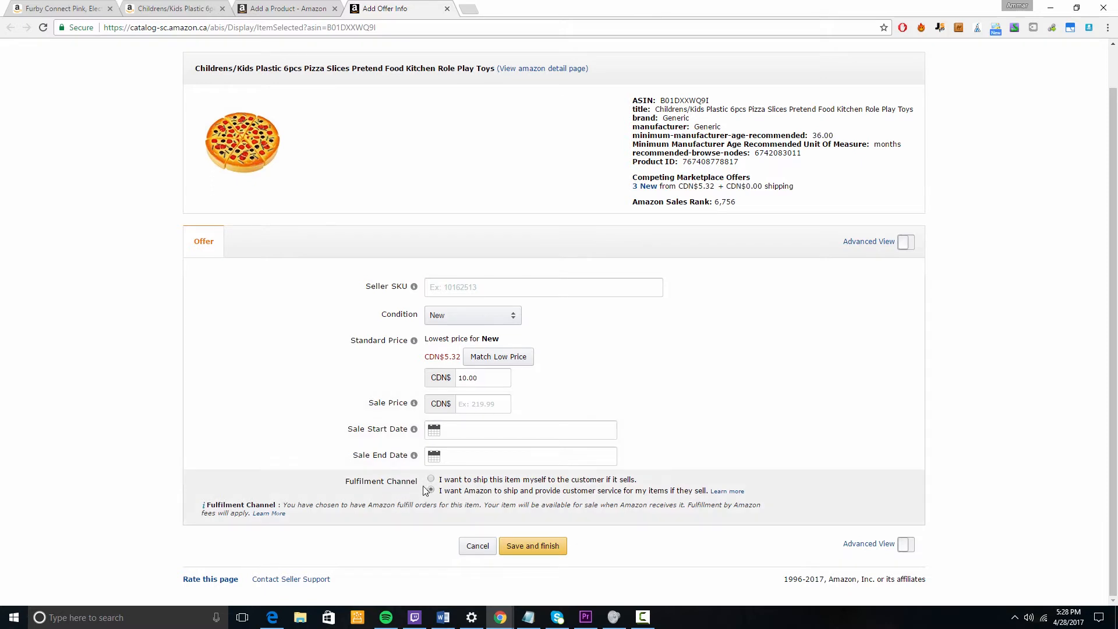
Step: Choose Amazon fulfilment for the offer and save and finish the listing
{"action": "left_click", "coordinate": [430, 490]}
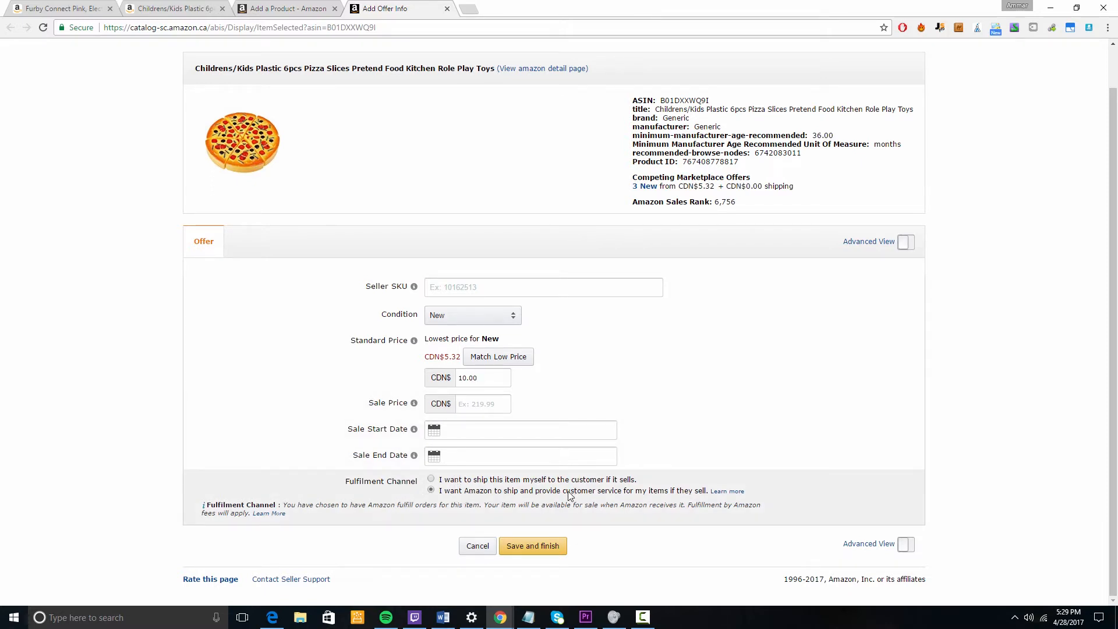
{"action": "left_click", "coordinate": [481, 377]}
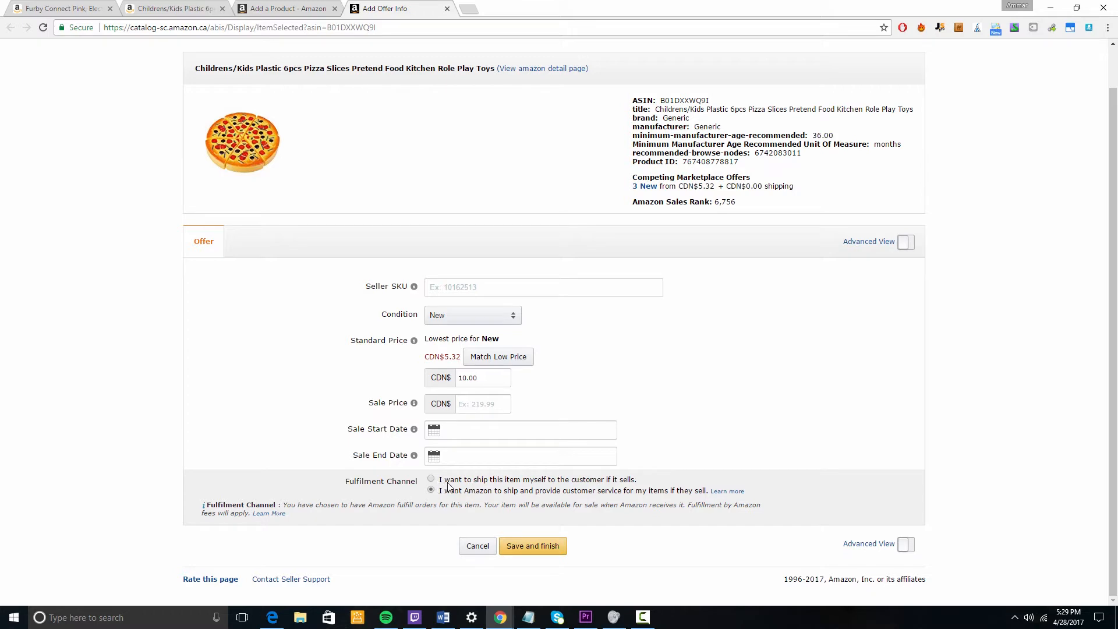
{"action": "left_click", "coordinate": [480, 377]}
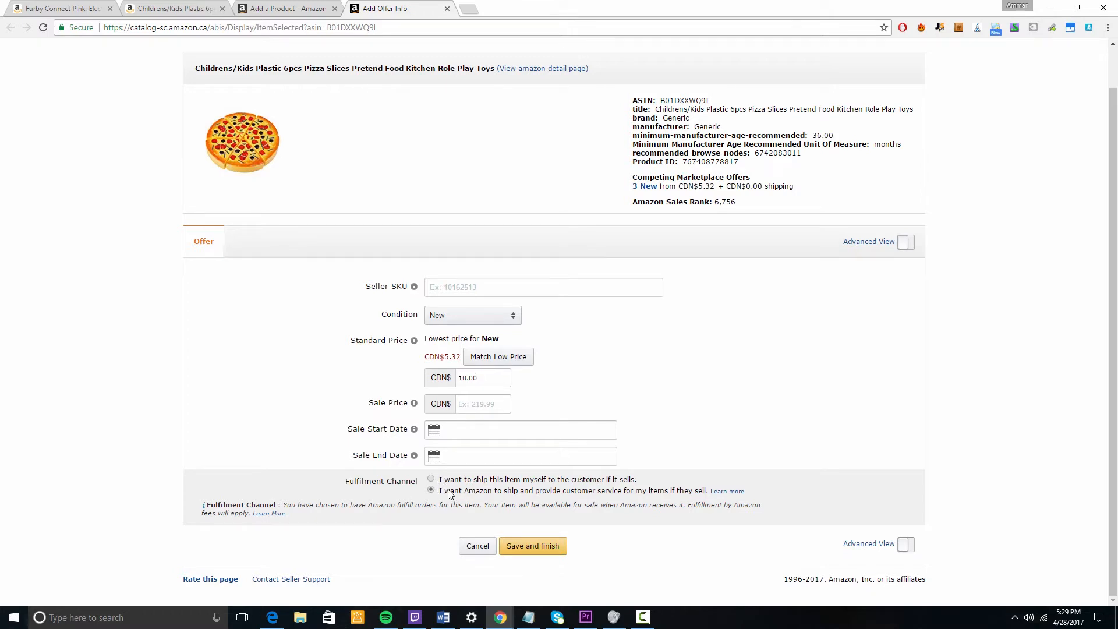
{"action": "mouse_move", "coordinate": [548, 523]}
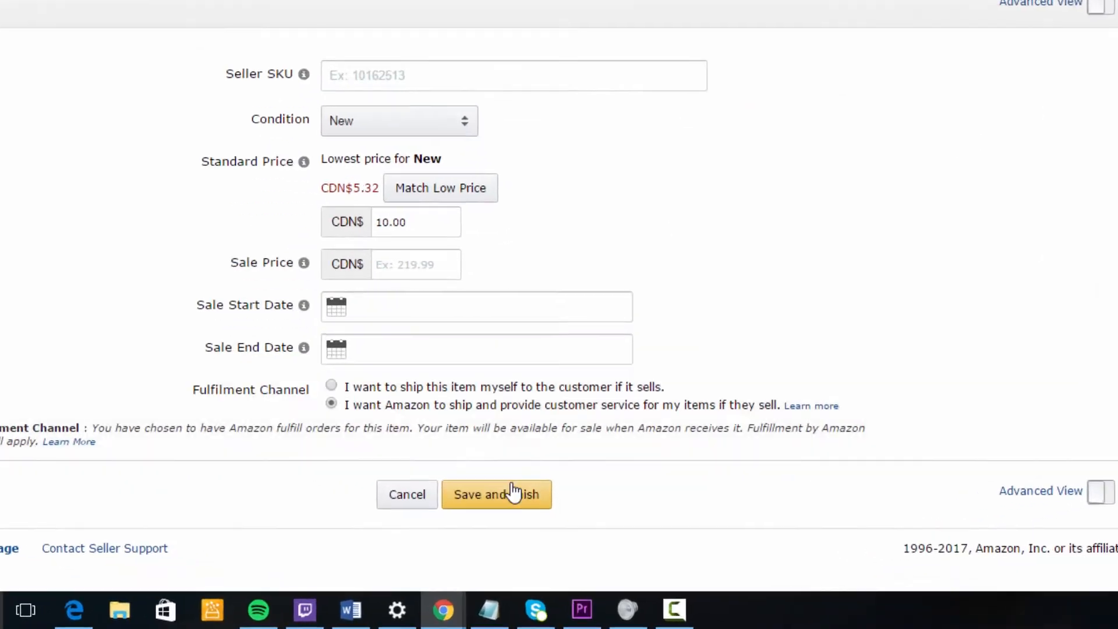
{"action": "left_click", "coordinate": [497, 494]}
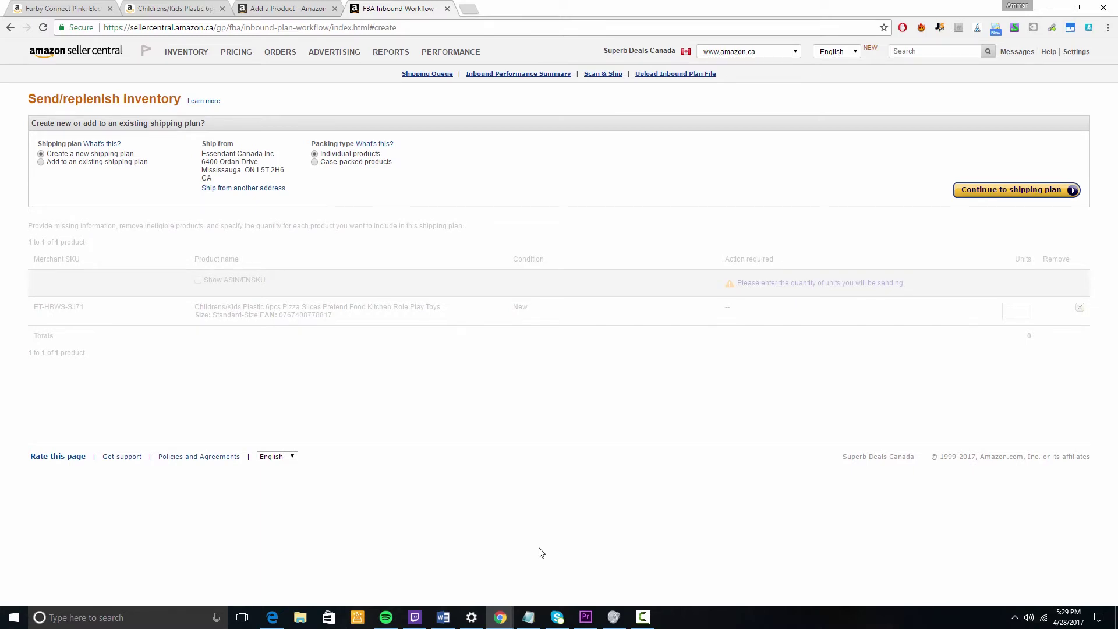
{"action": "mouse_move", "coordinate": [43, 177]}
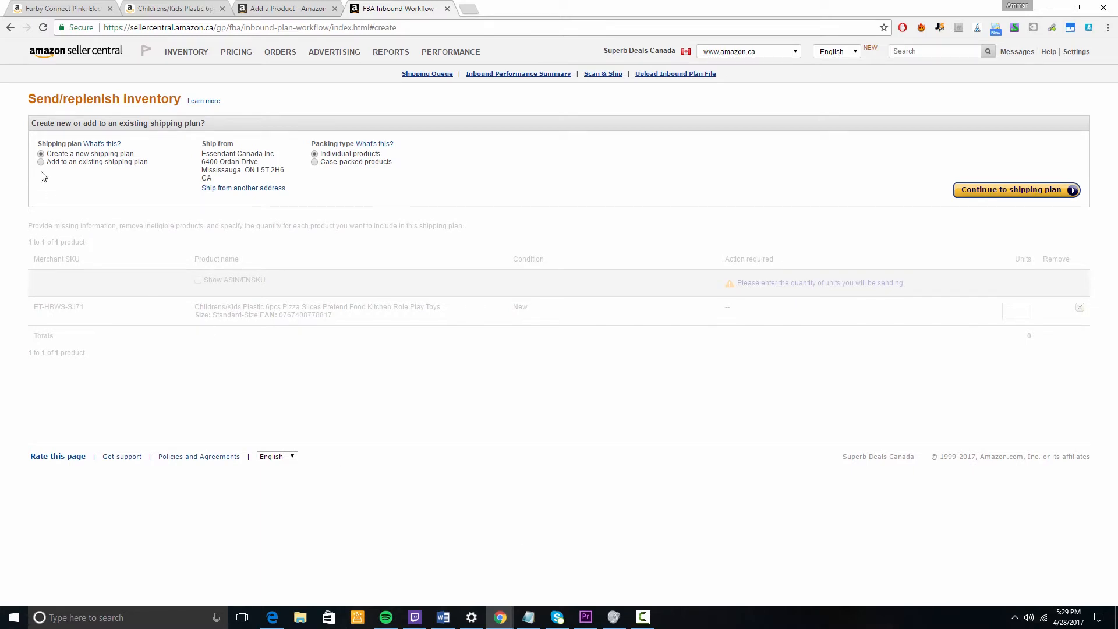
{"action": "mouse_move", "coordinate": [108, 162]}
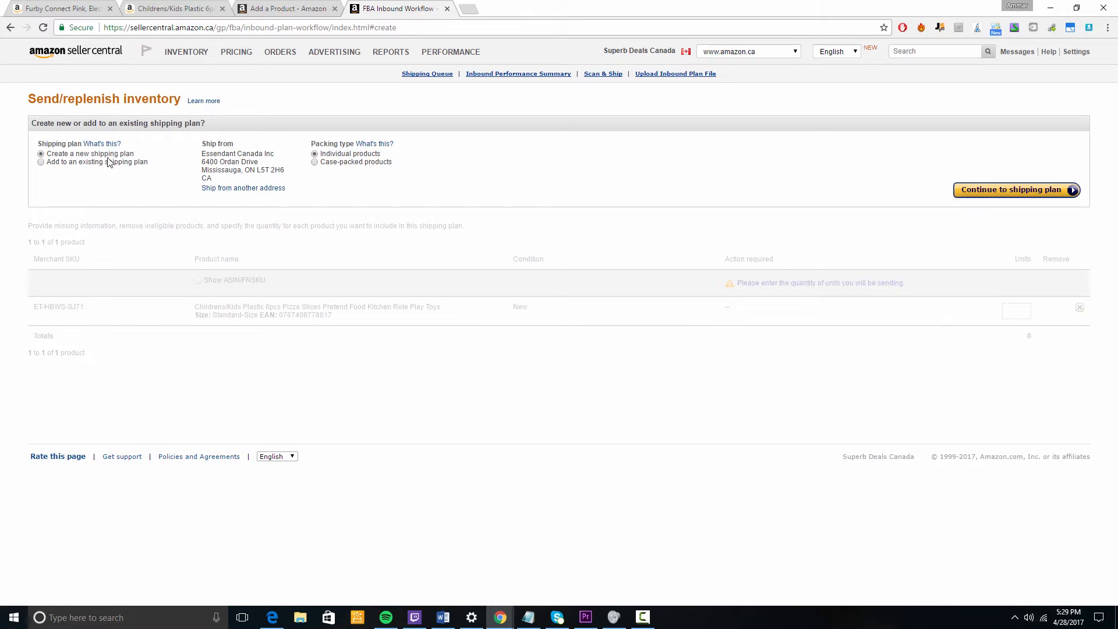
{"action": "mouse_move", "coordinate": [983, 195]}
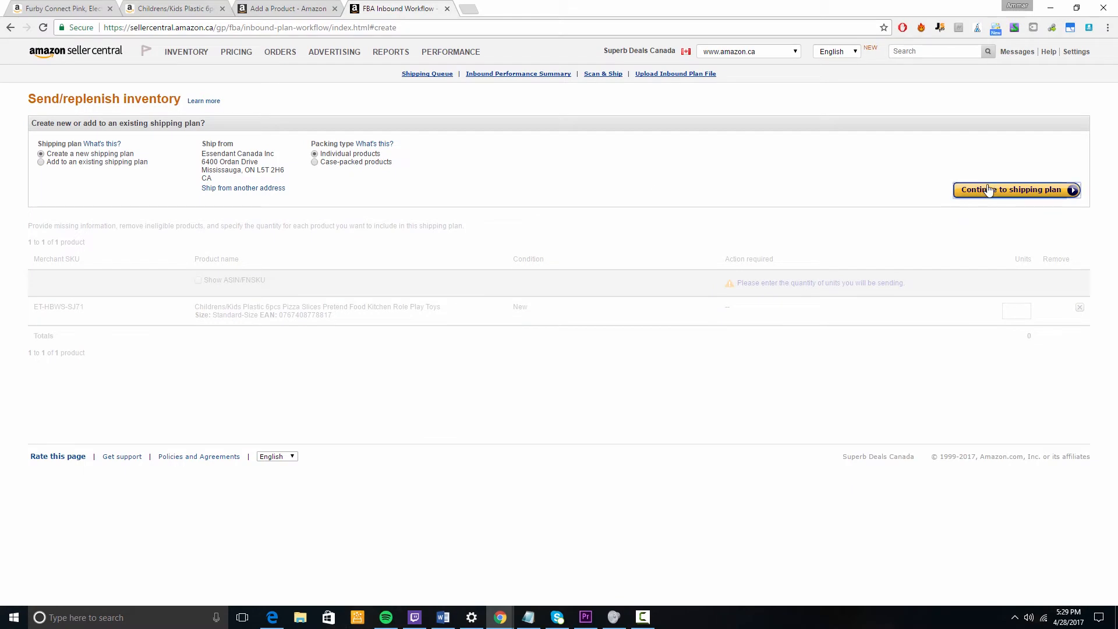
Step: Continue to a new shipping plan for individual products
{"action": "left_click", "coordinate": [1015, 188]}
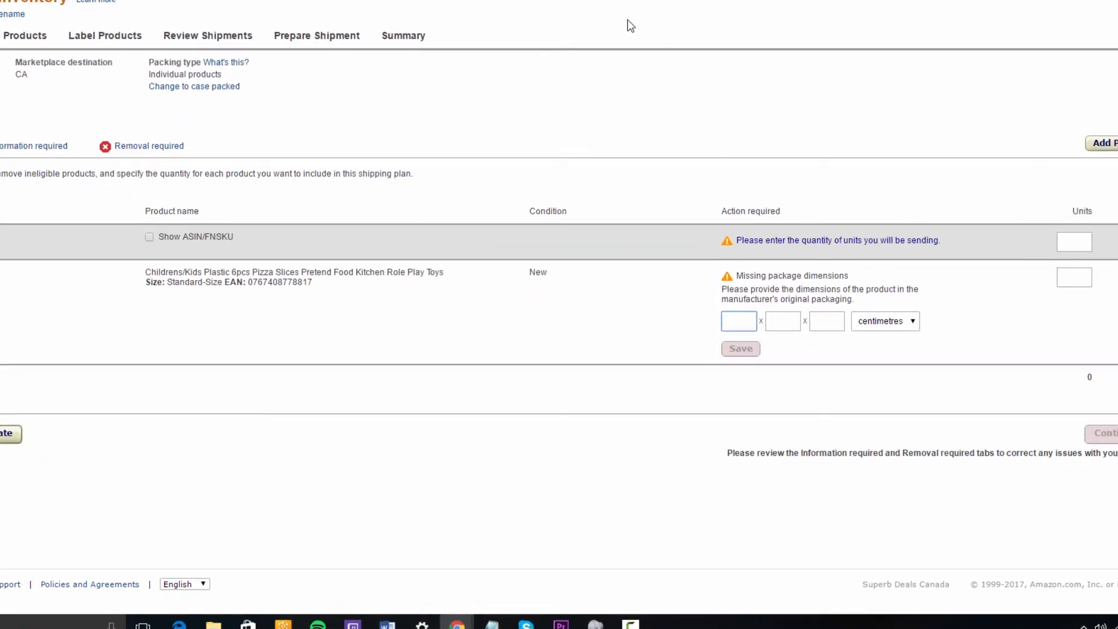
Step: Check the toy's product page, then enter package dimensions 5 × 5 × 5 cm and 50 units
{"action": "left_click", "coordinate": [171, 8]}
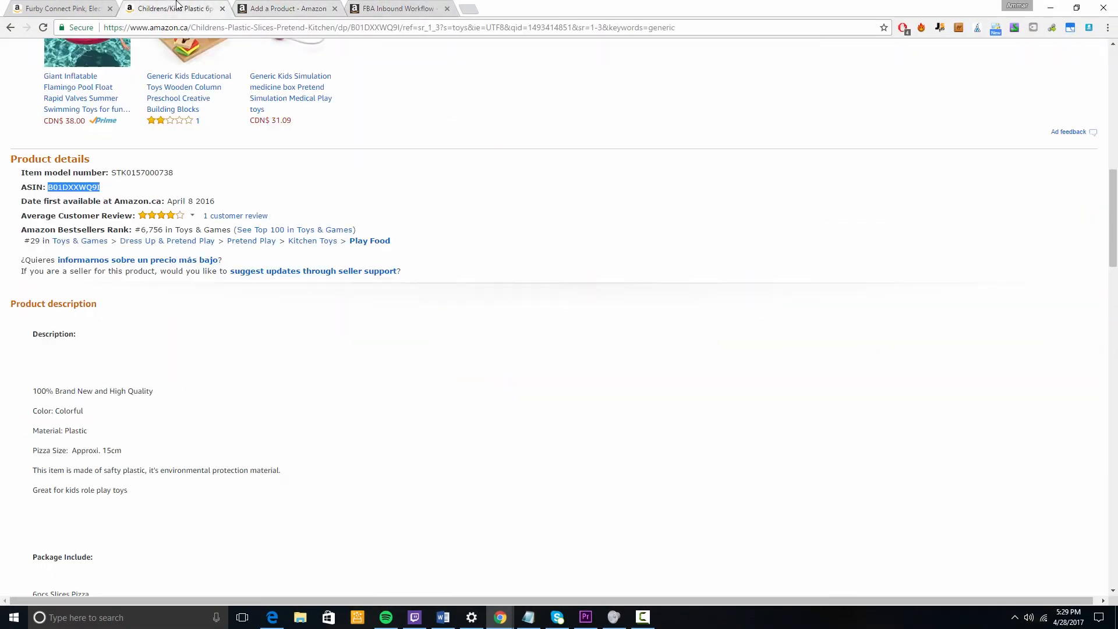
{"action": "left_click", "coordinate": [288, 8]}
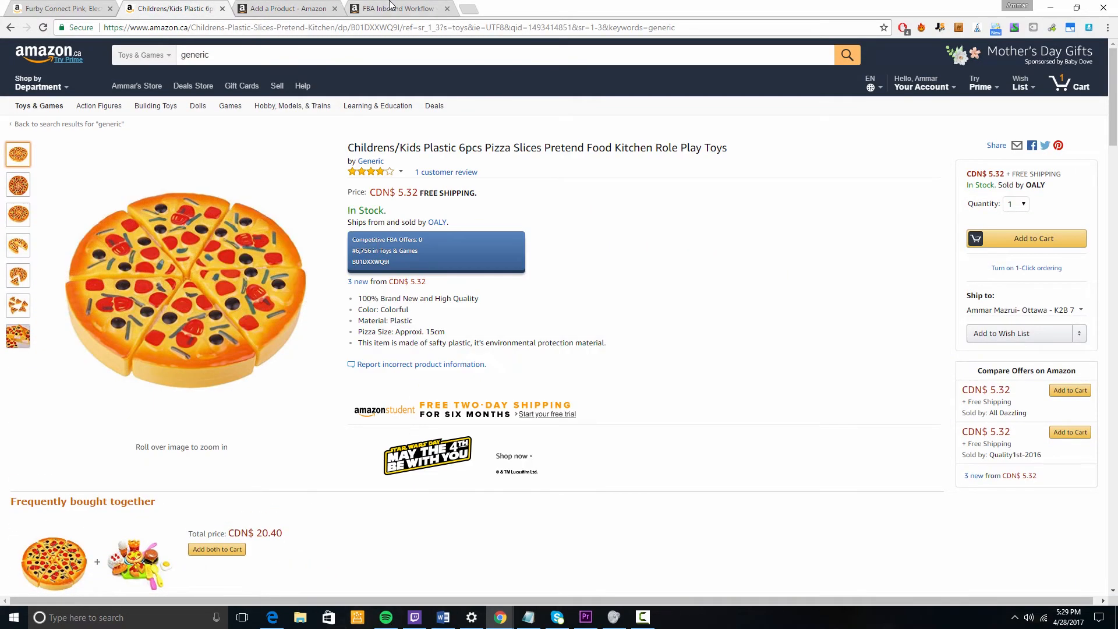
{"action": "left_click", "coordinate": [397, 8]}
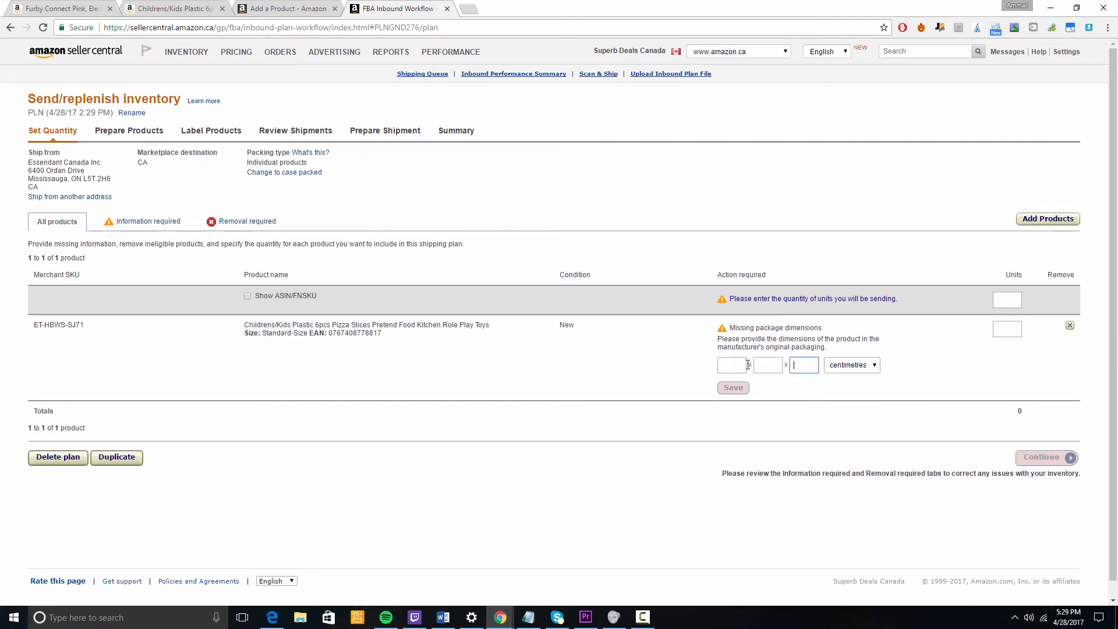
{"action": "type", "text": "5"}
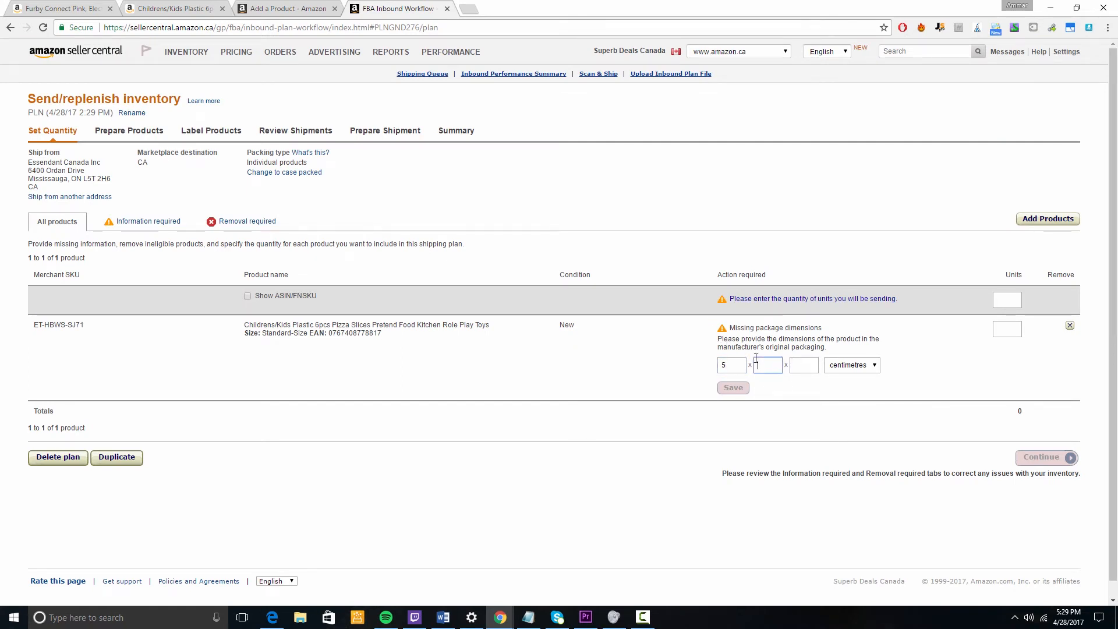
{"action": "type", "text": "5"}
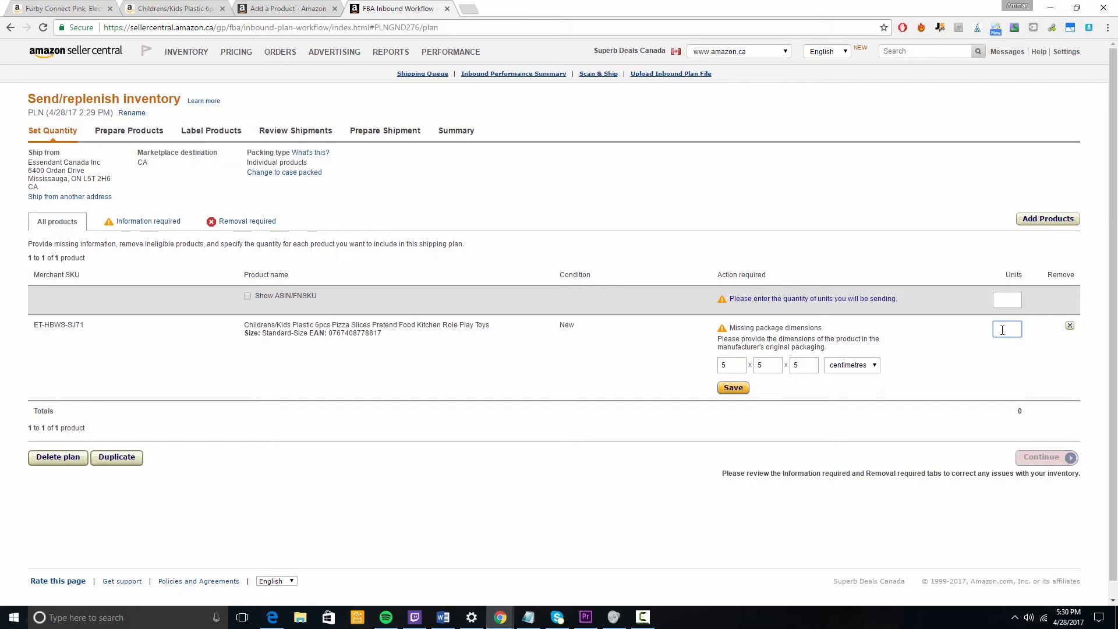
{"action": "type", "text": "50"}
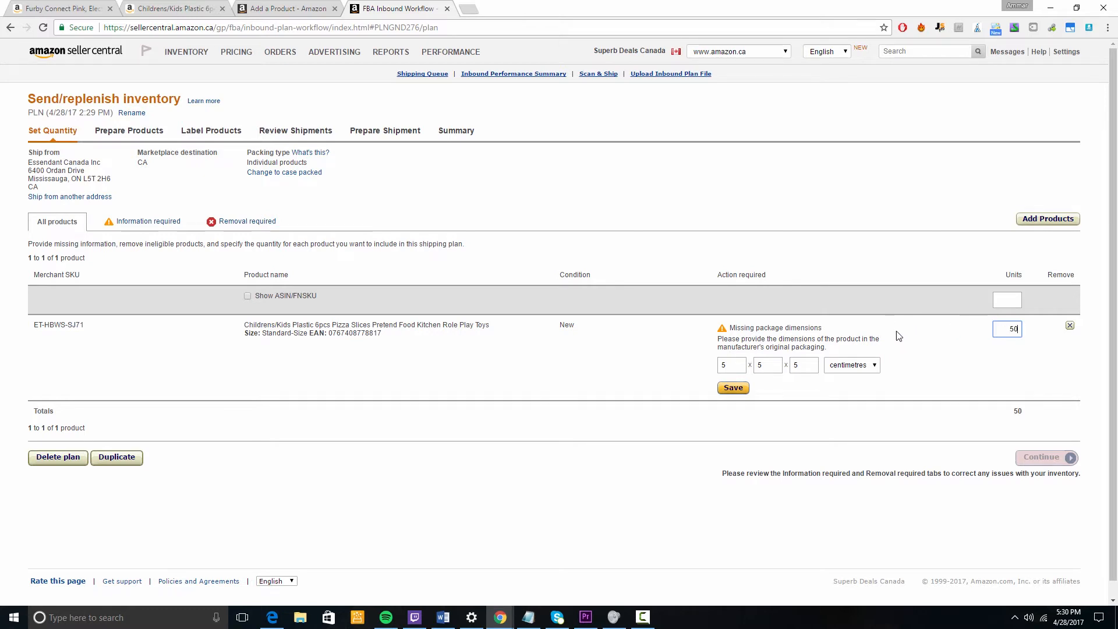
{"action": "mouse_move", "coordinate": [699, 429]}
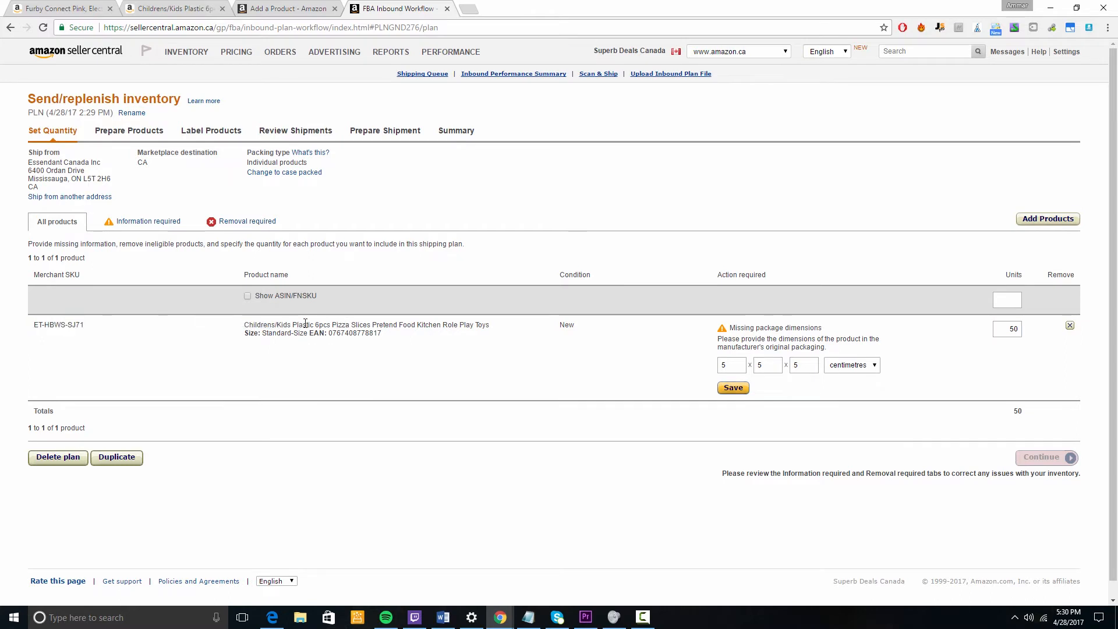
{"action": "mouse_move", "coordinate": [84, 338]}
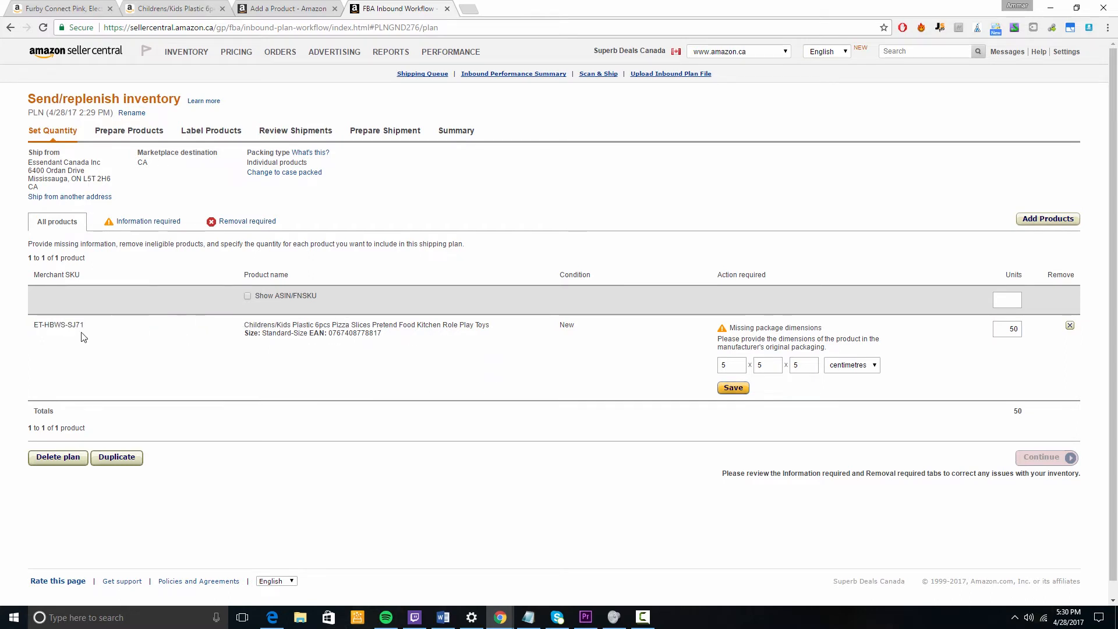
{"action": "mouse_move", "coordinate": [560, 340]}
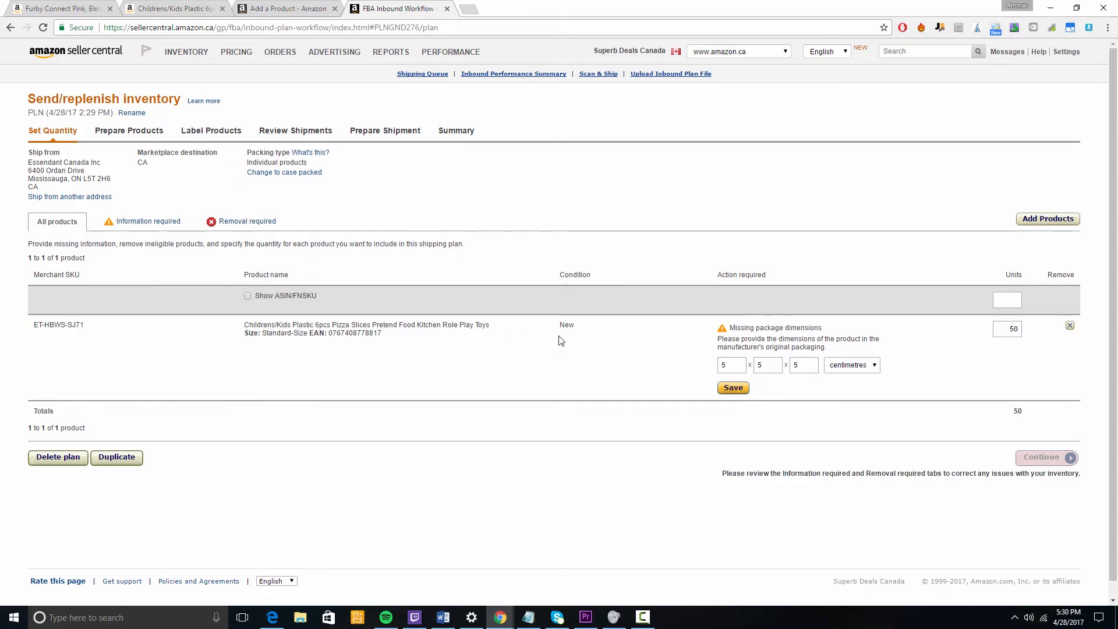
{"action": "mouse_move", "coordinate": [592, 337]}
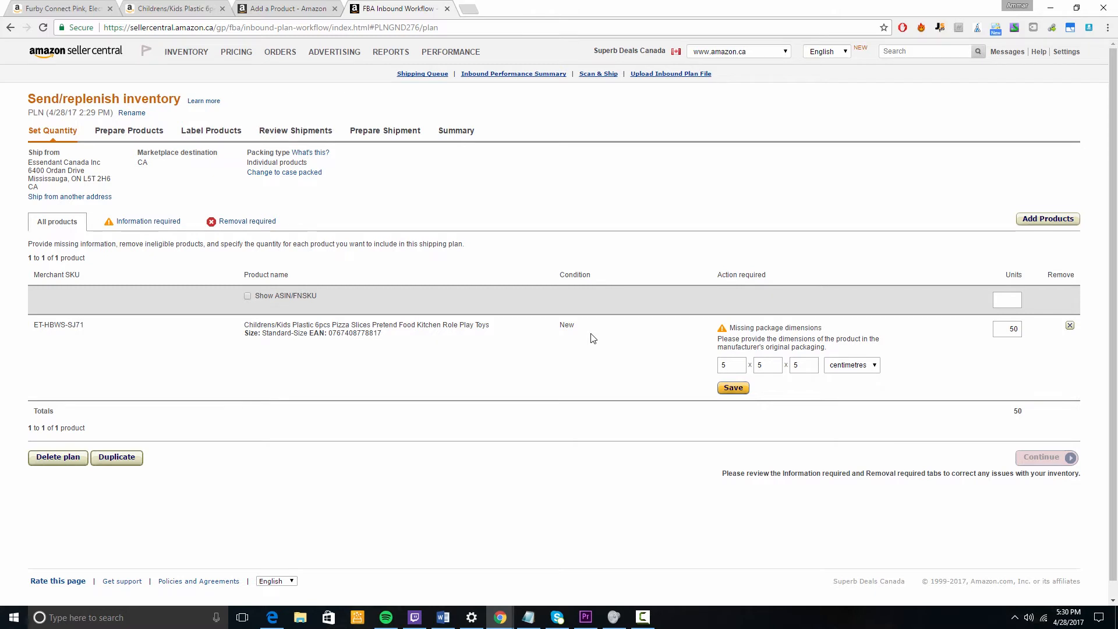
{"action": "mouse_move", "coordinate": [326, 334]}
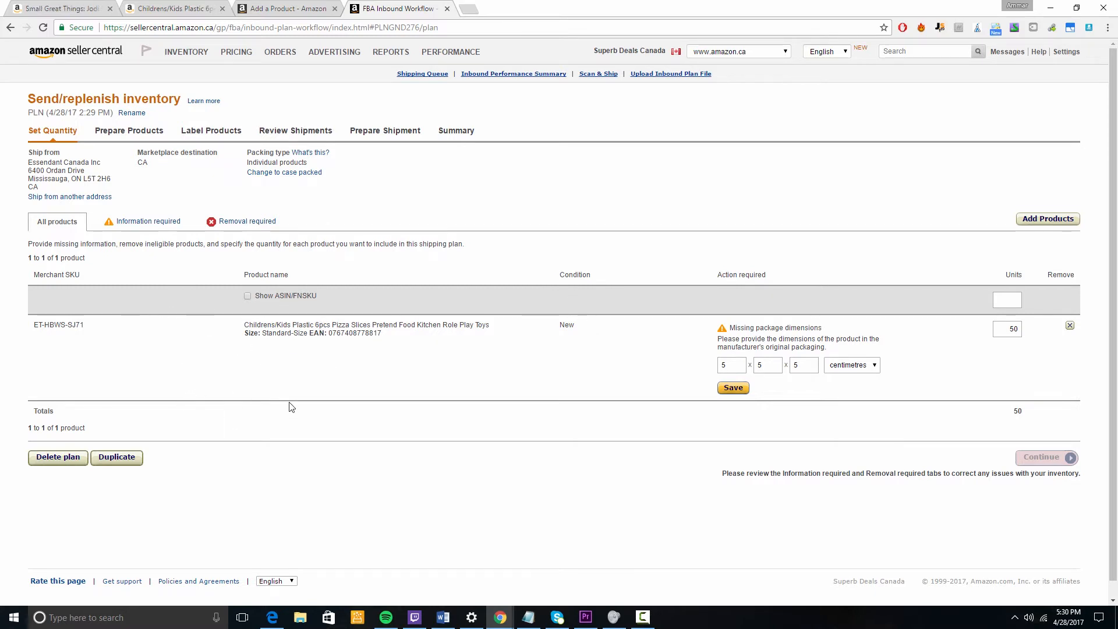
Step: Go to the Small Great Things book page on Amazon.ca and start a Sell on Amazon offer
{"action": "left_click", "coordinate": [60, 9]}
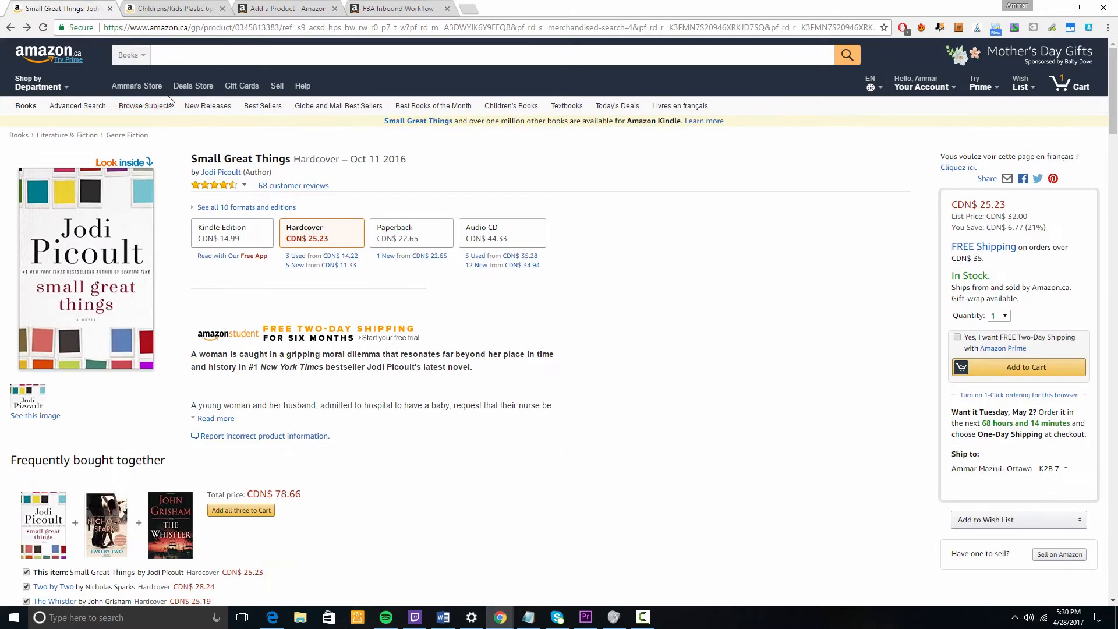
{"action": "mouse_move", "coordinate": [91, 262]}
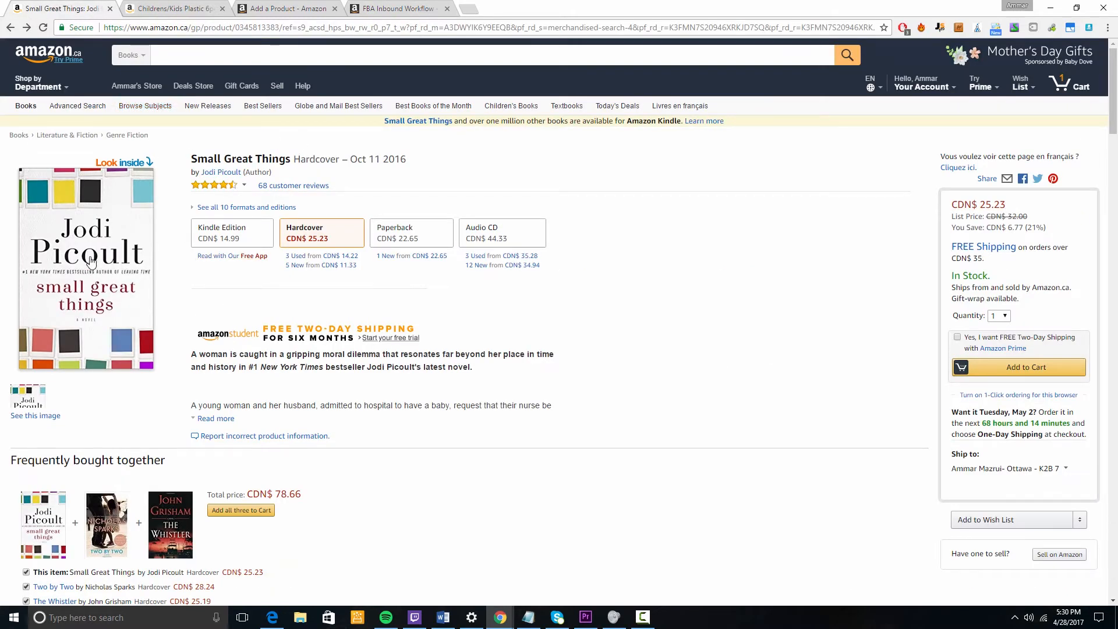
{"action": "mouse_move", "coordinate": [194, 291]}
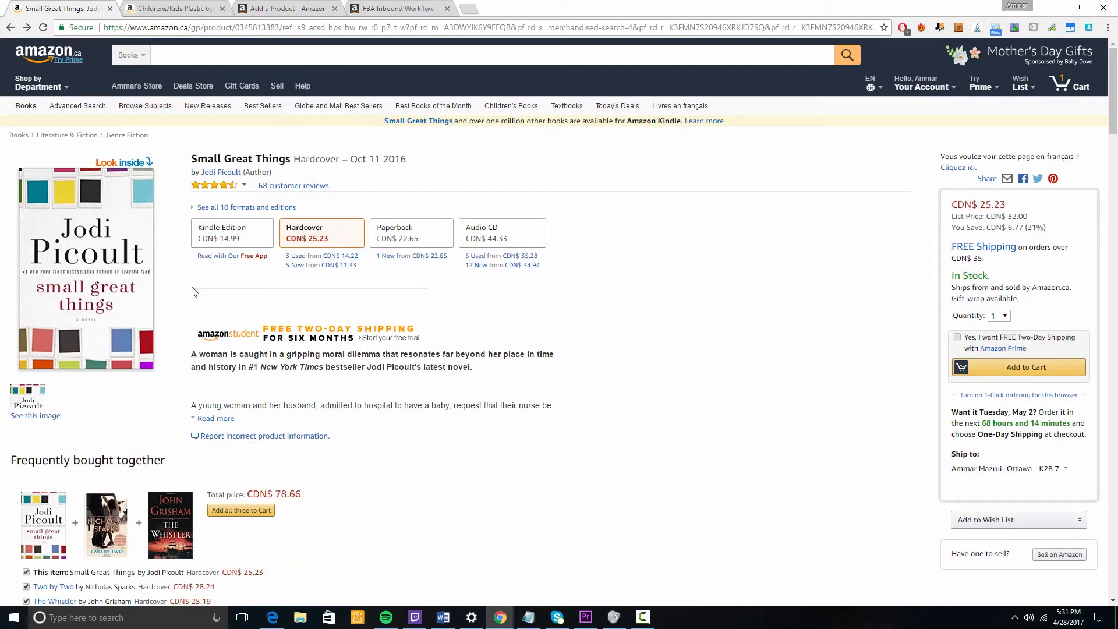
{"action": "mouse_move", "coordinate": [98, 224]}
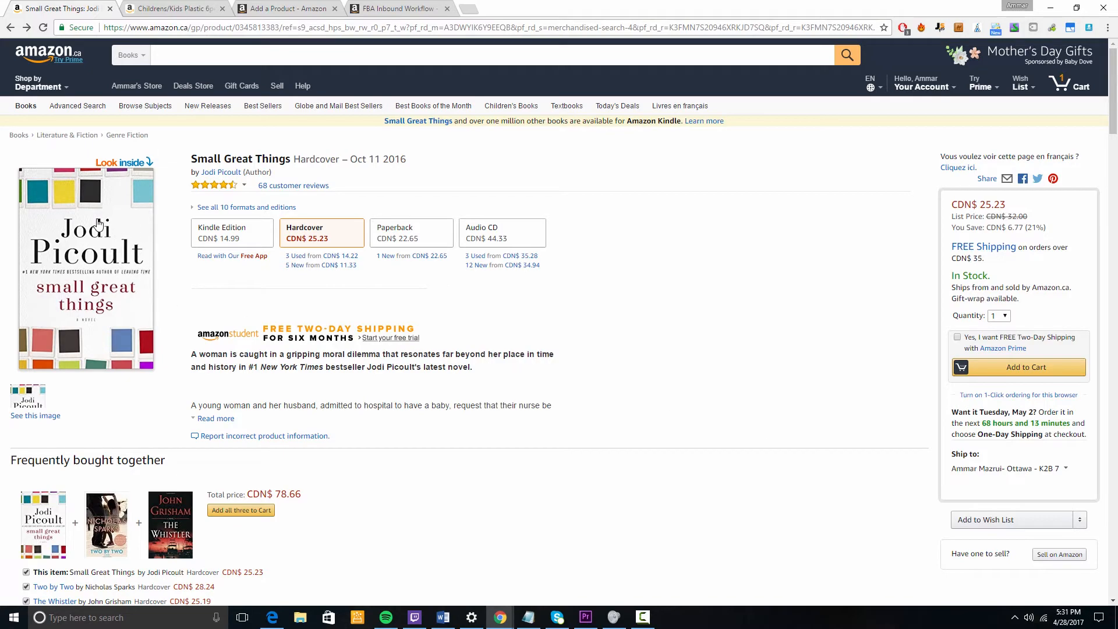
{"action": "left_click", "coordinate": [171, 8]}
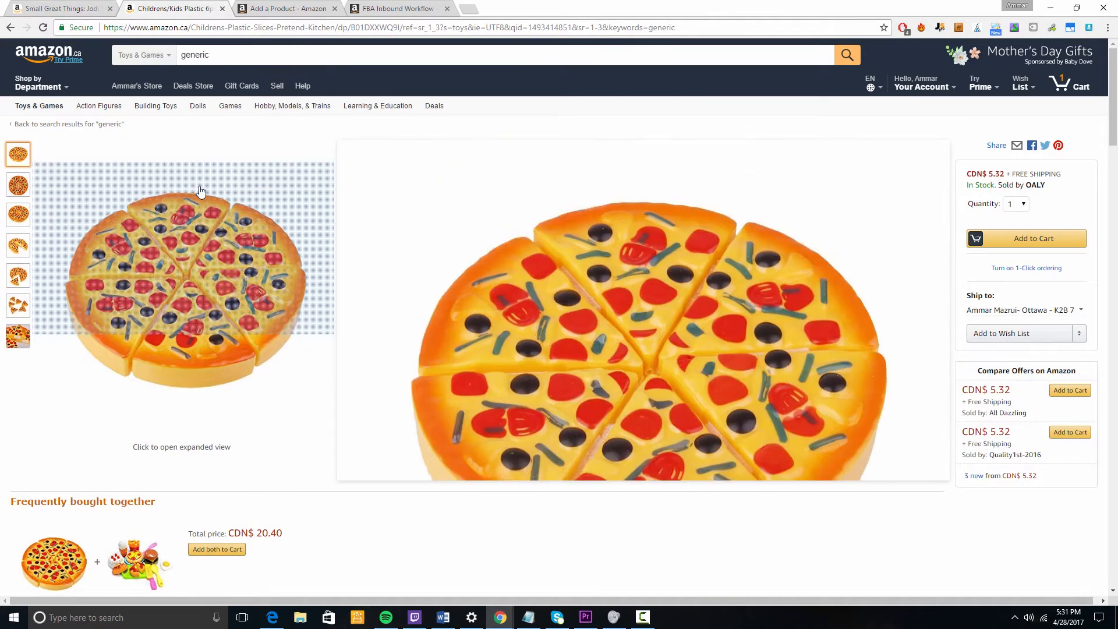
{"action": "left_click", "coordinate": [61, 8]}
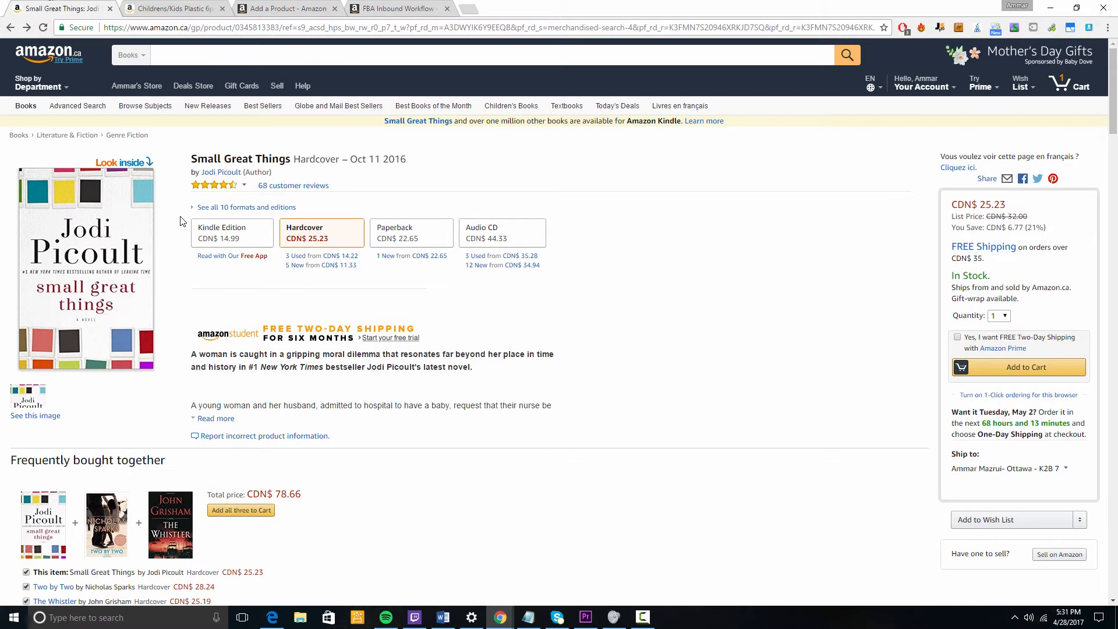
{"action": "mouse_move", "coordinate": [321, 140]}
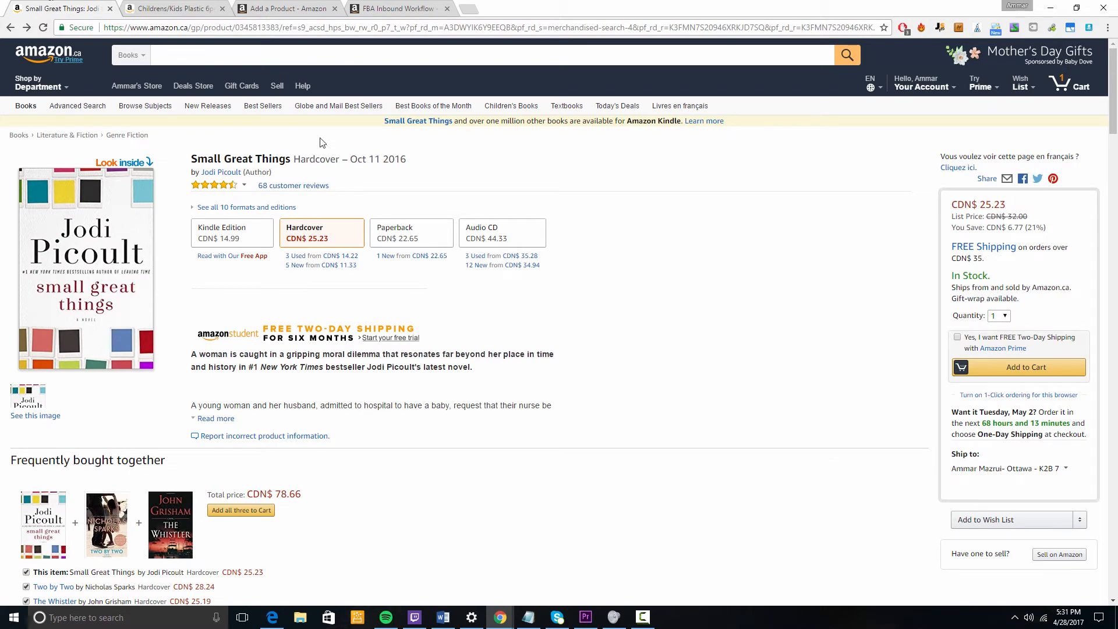
{"action": "mouse_move", "coordinate": [595, 156]}
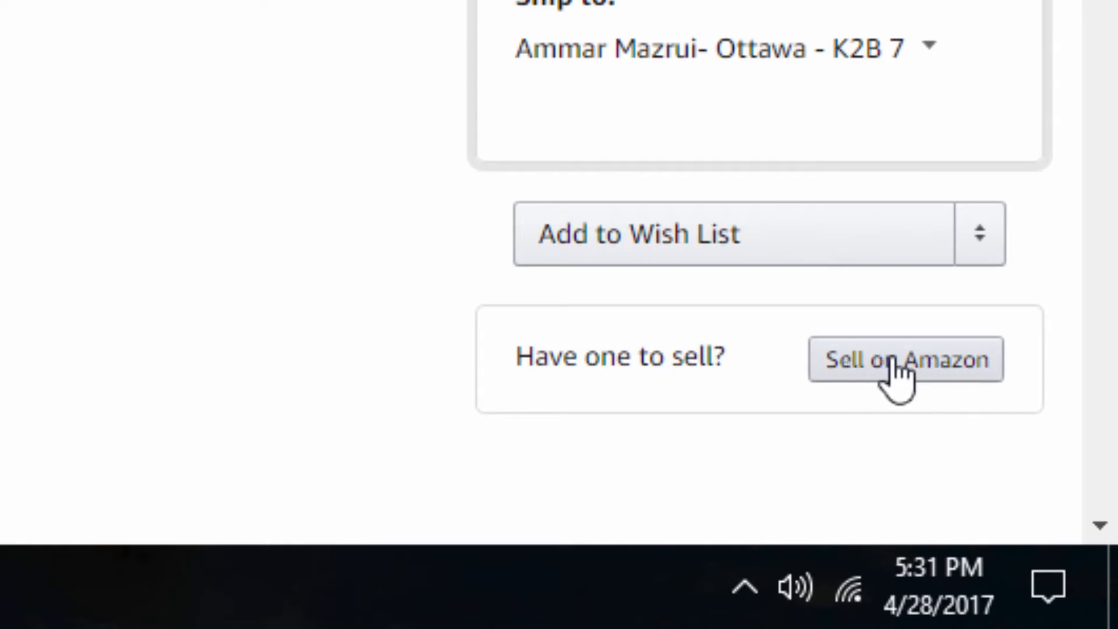
{"action": "mouse_move", "coordinate": [941, 399]}
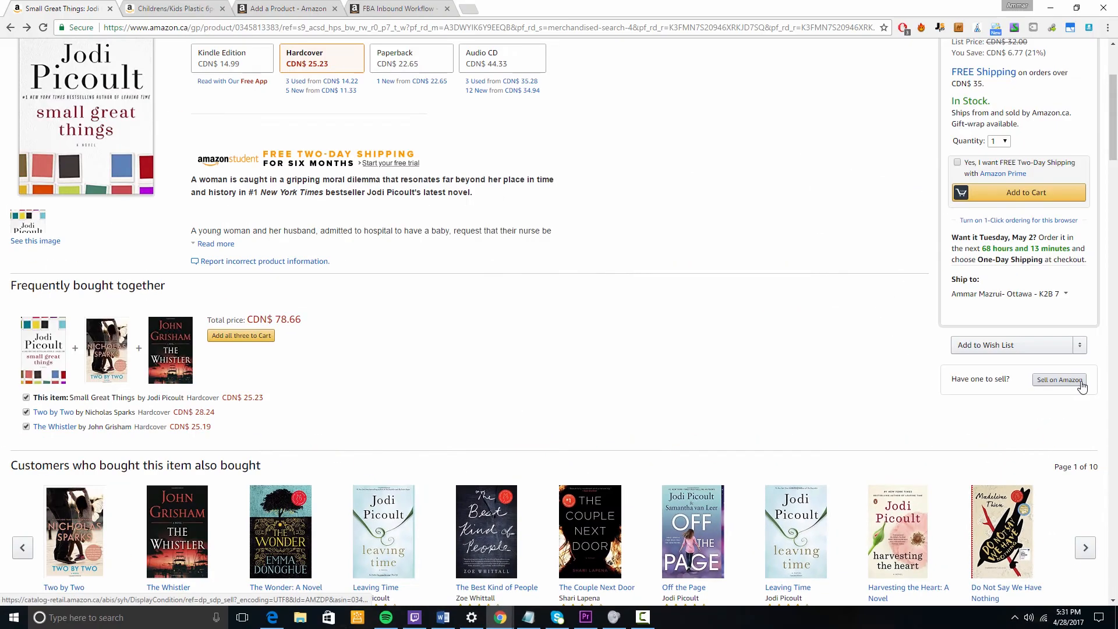
{"action": "left_click", "coordinate": [1058, 380]}
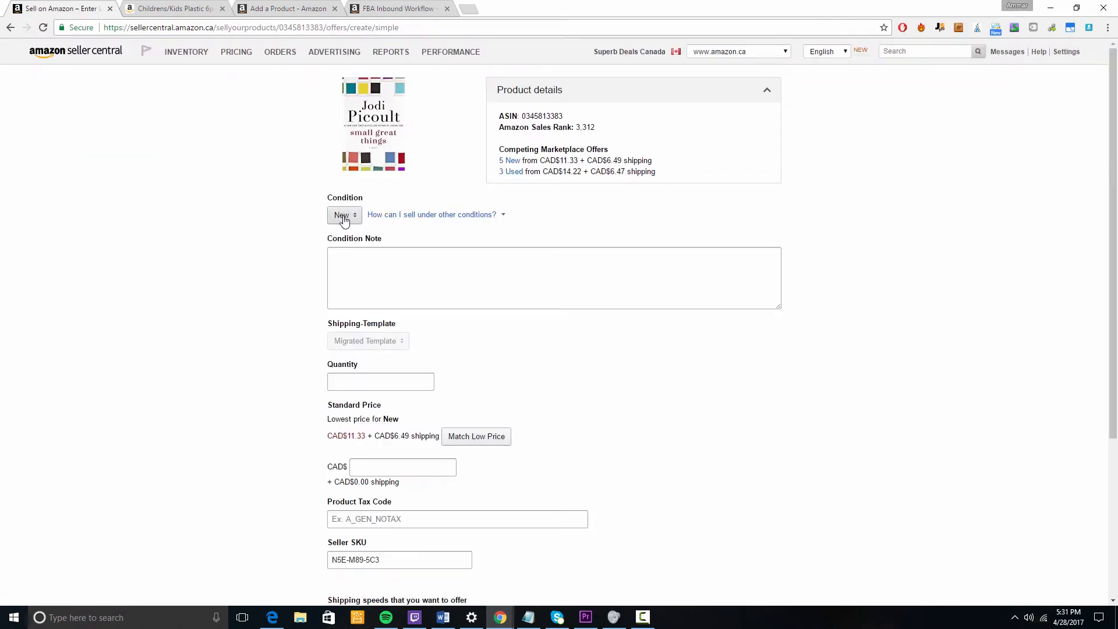
Step: Write the condition note 'Brand new, never us' for the book
{"action": "left_click", "coordinate": [553, 277]}
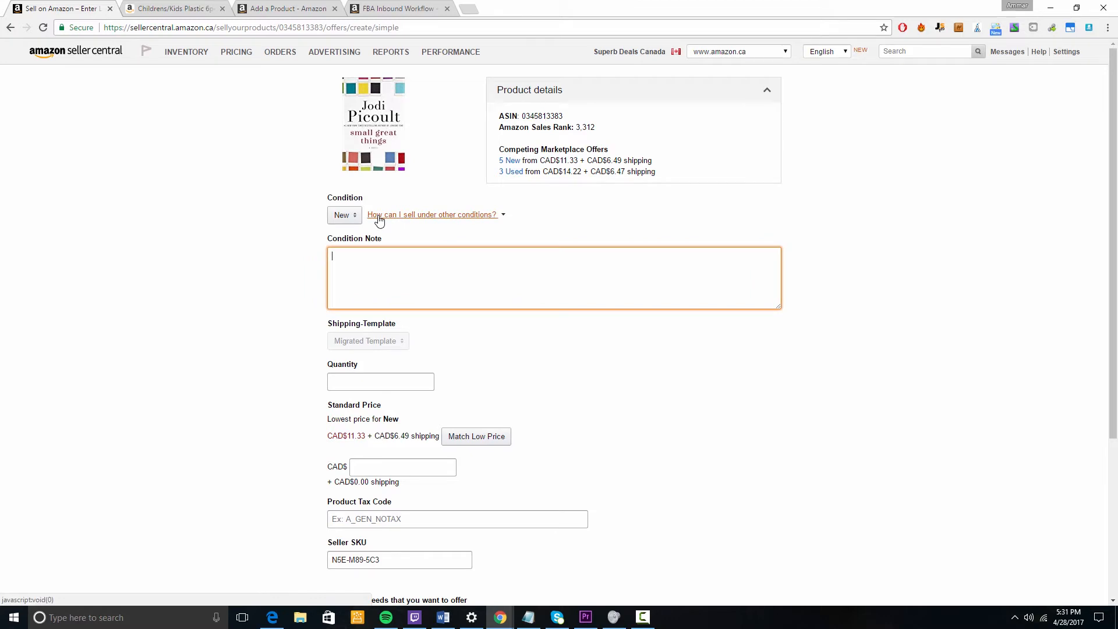
{"action": "type", "text": "Brand"}
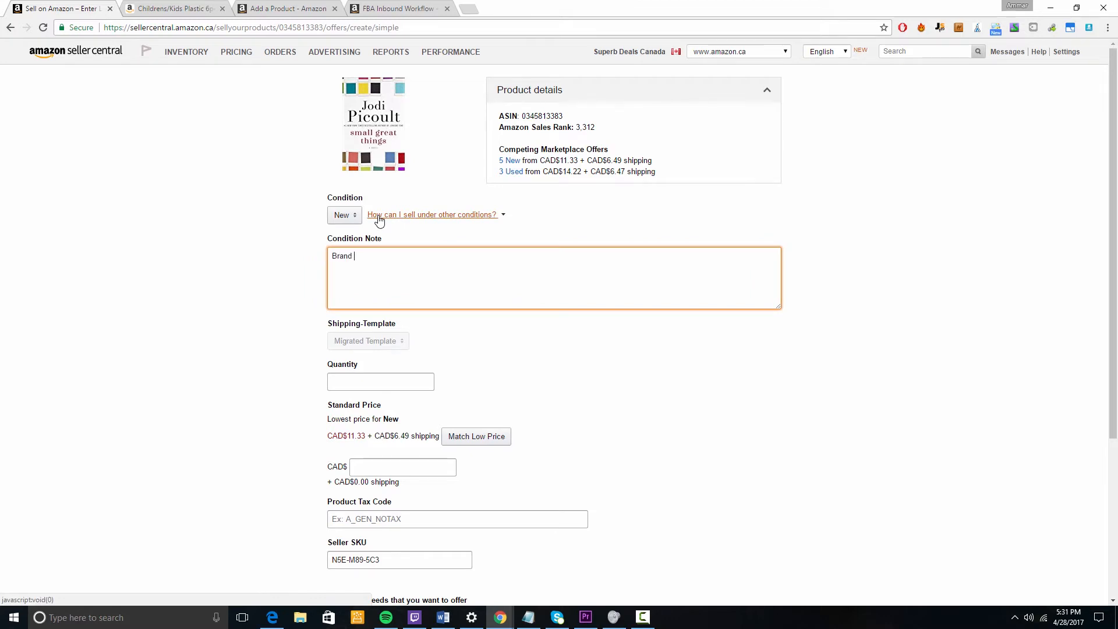
{"action": "type", "text": "new"}
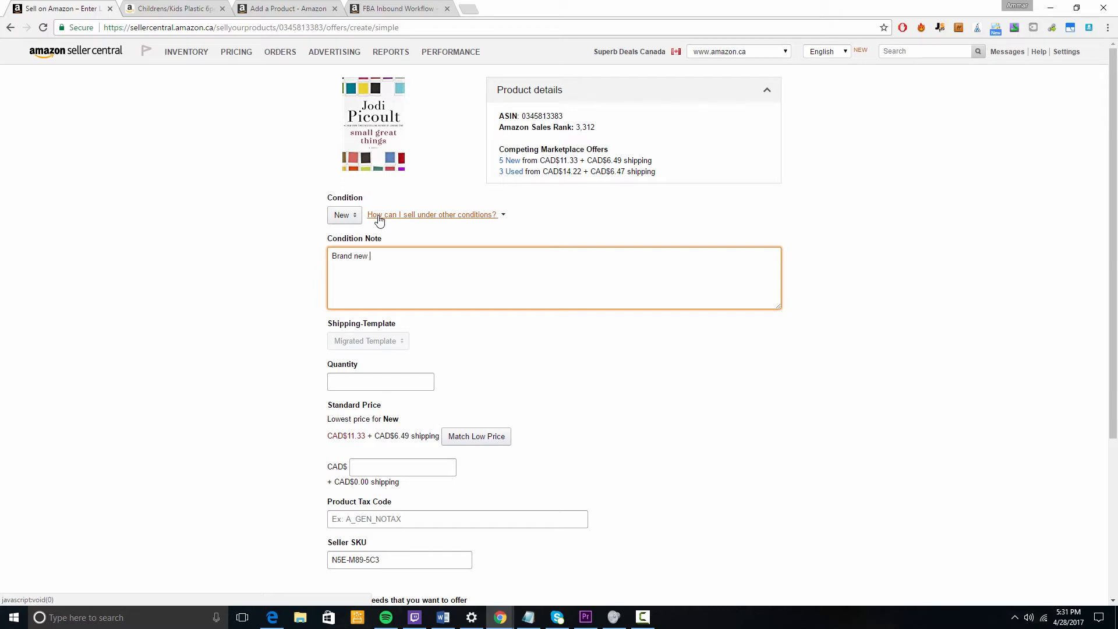
{"action": "type", "text": ", never used!"}
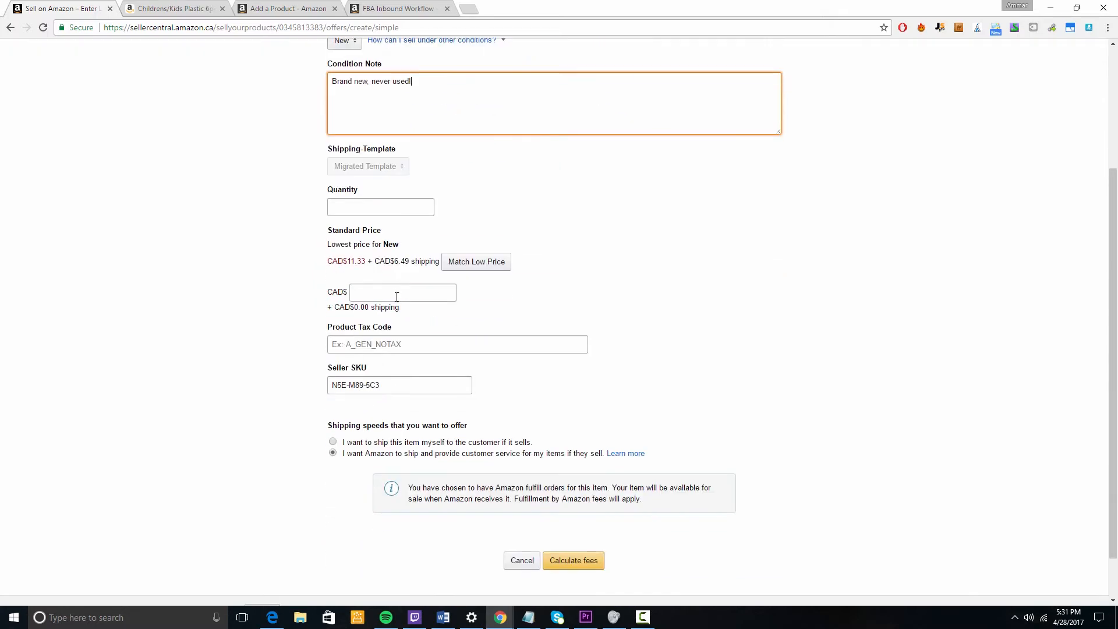
Step: Enter quantity 50 and price 20.00, check the calculated fees, and submit the listing to create a shipment
{"action": "scroll", "scroll_direction": "up", "scroll_amount": 3}
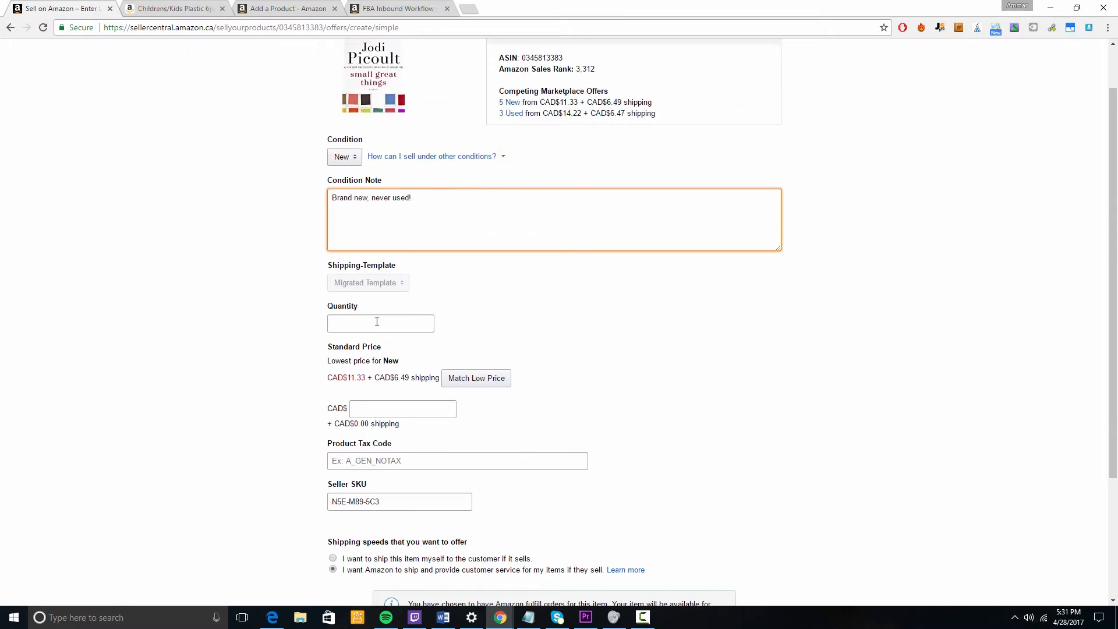
{"action": "type", "text": "50"}
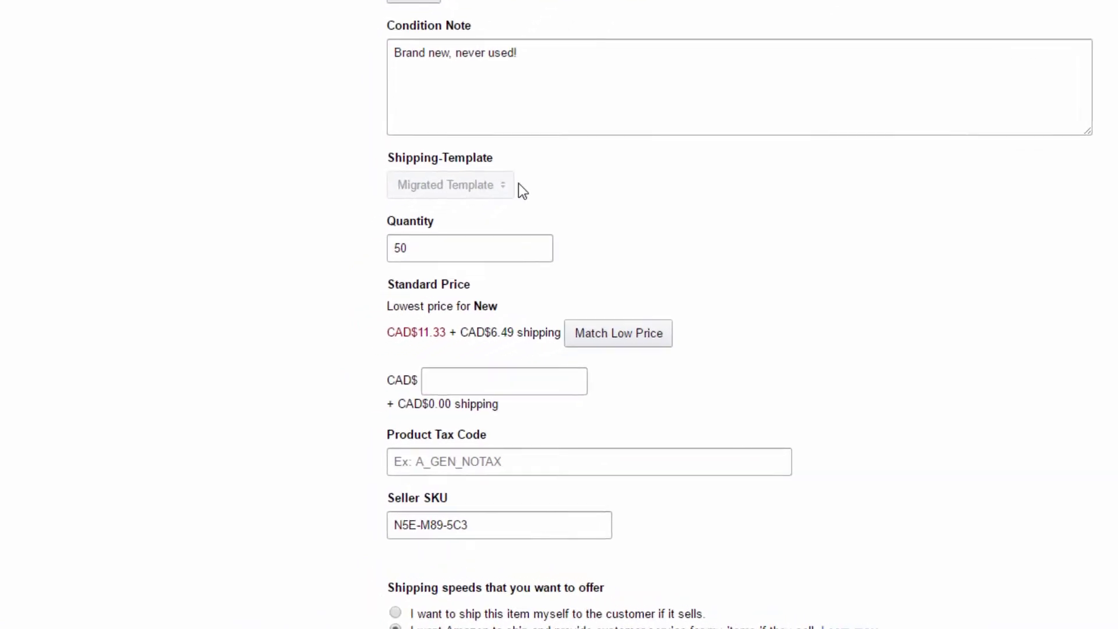
{"action": "type", "text": "20.00"}
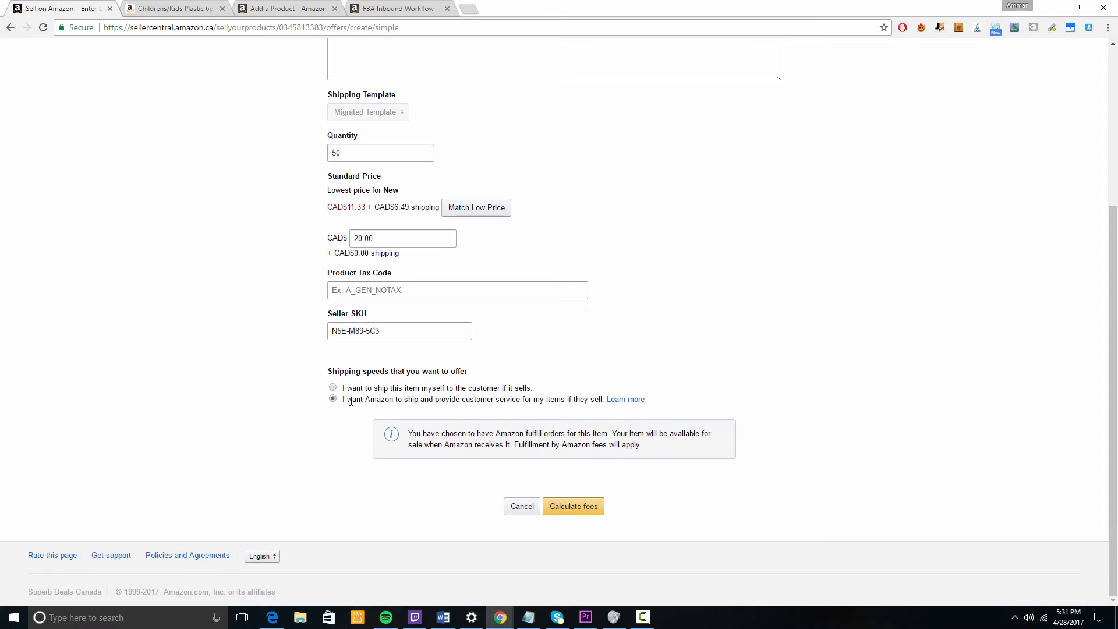
{"action": "mouse_move", "coordinate": [463, 411]}
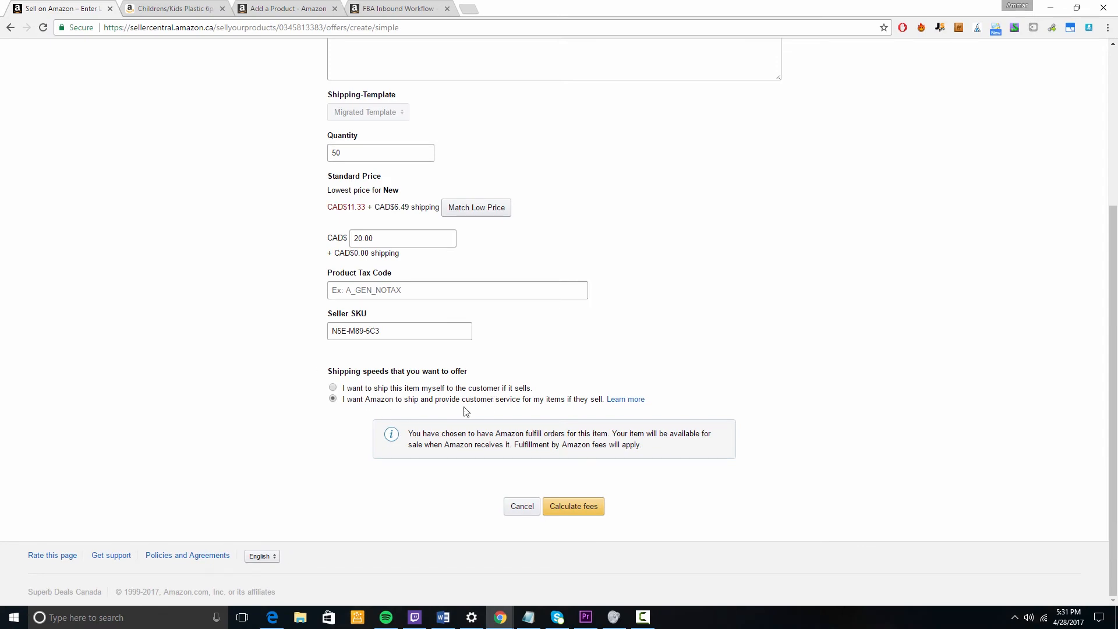
{"action": "mouse_move", "coordinate": [566, 412]}
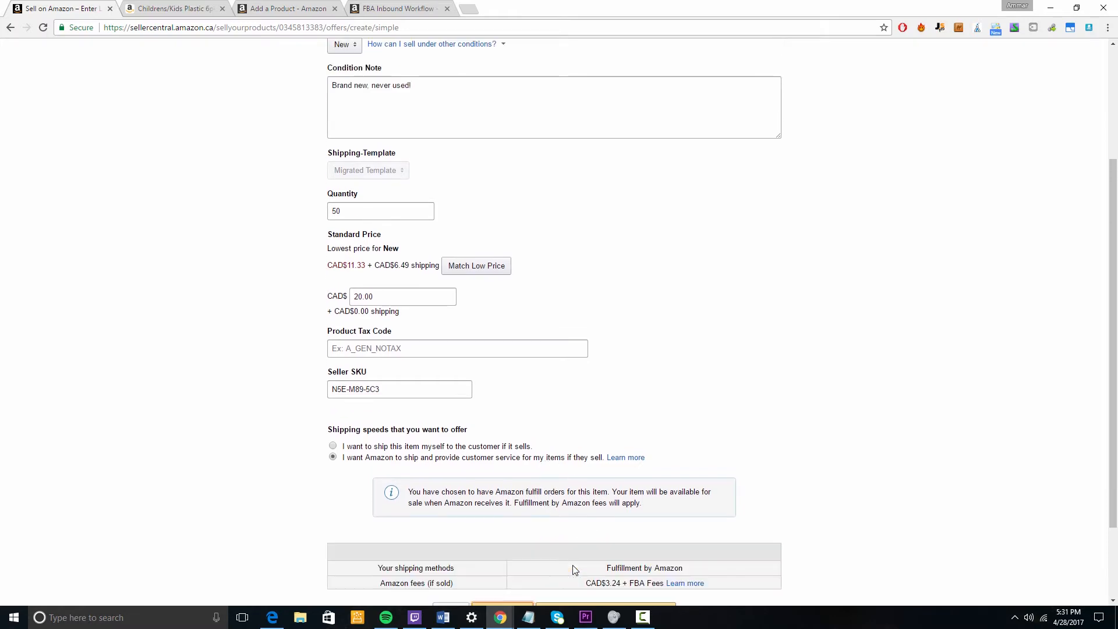
{"action": "scroll", "scroll_direction": "down", "scroll_amount": 3}
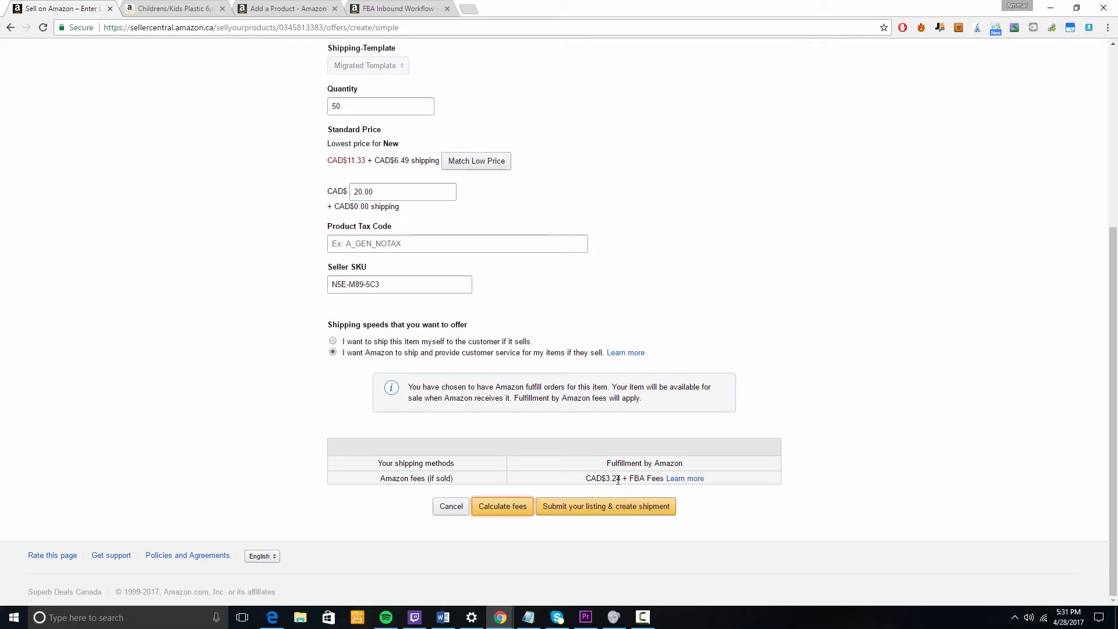
{"action": "double_click", "coordinate": [609, 478]}
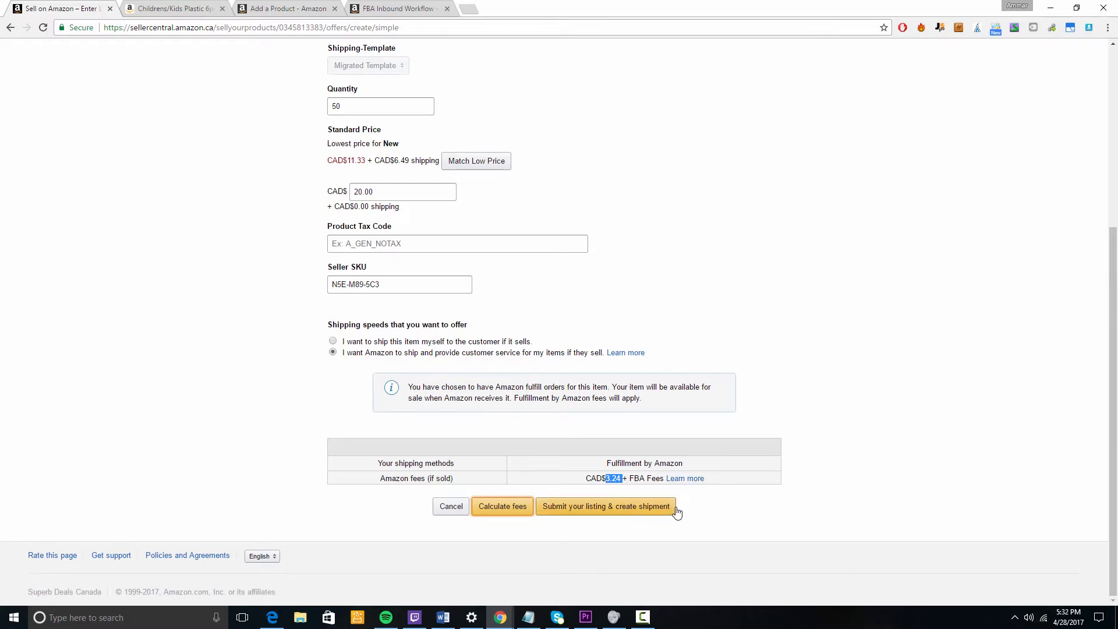
{"action": "mouse_move", "coordinate": [682, 513]}
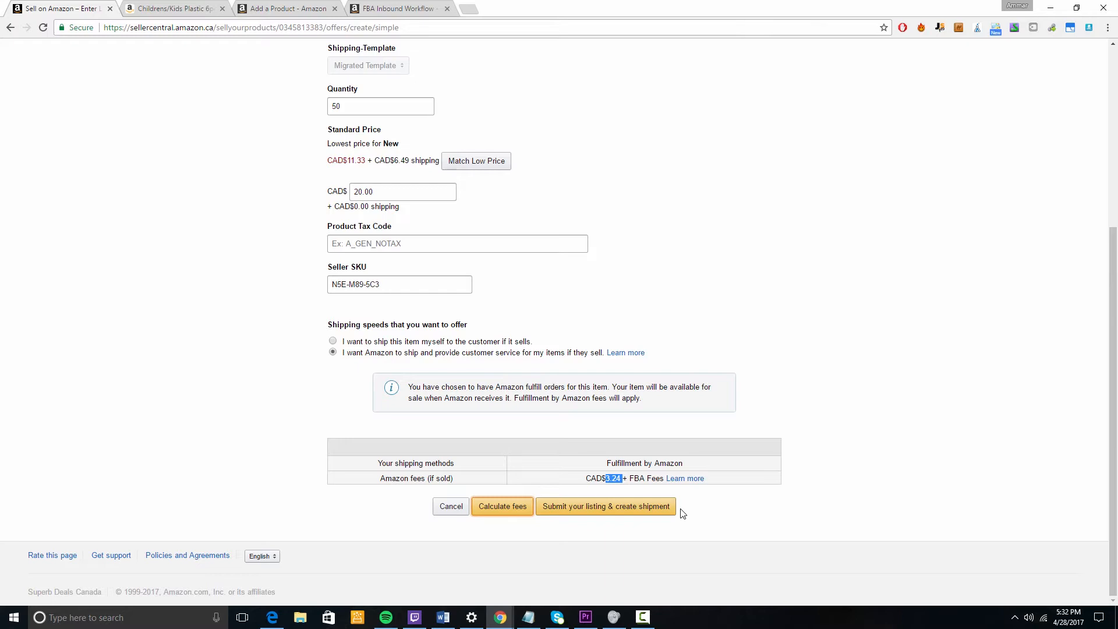
{"action": "mouse_move", "coordinate": [626, 466]}
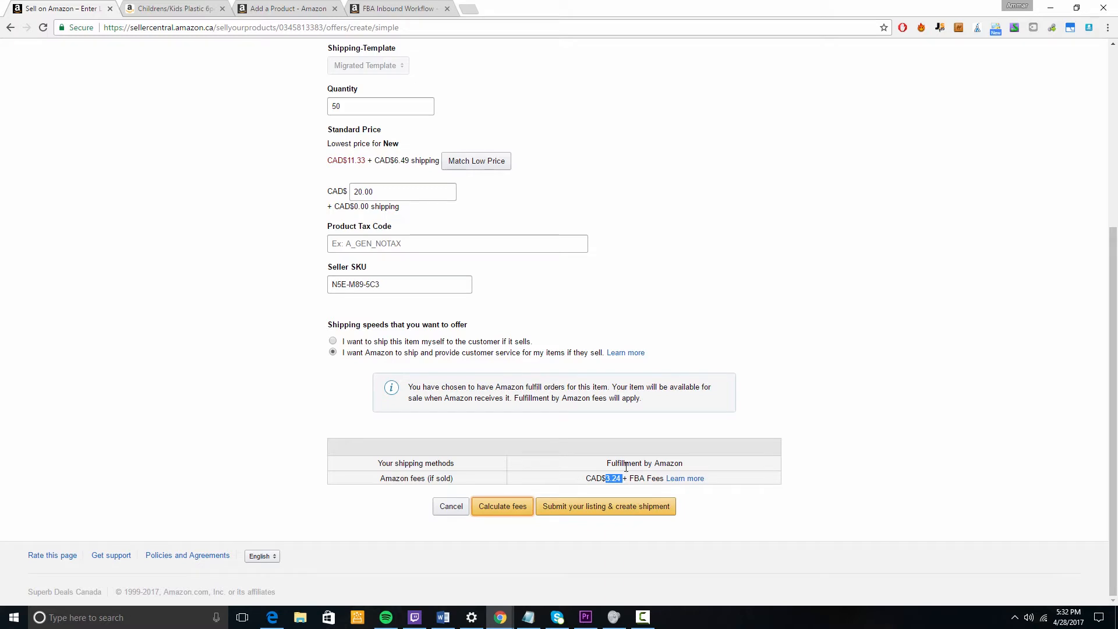
{"action": "mouse_move", "coordinate": [637, 367]}
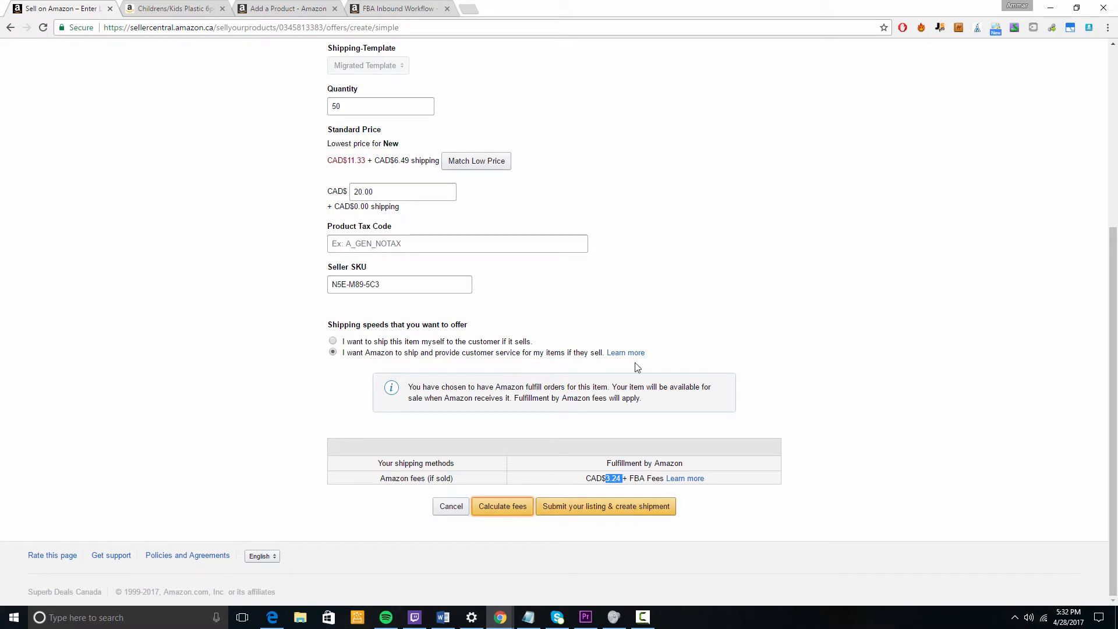
{"action": "left_click", "coordinate": [605, 505]}
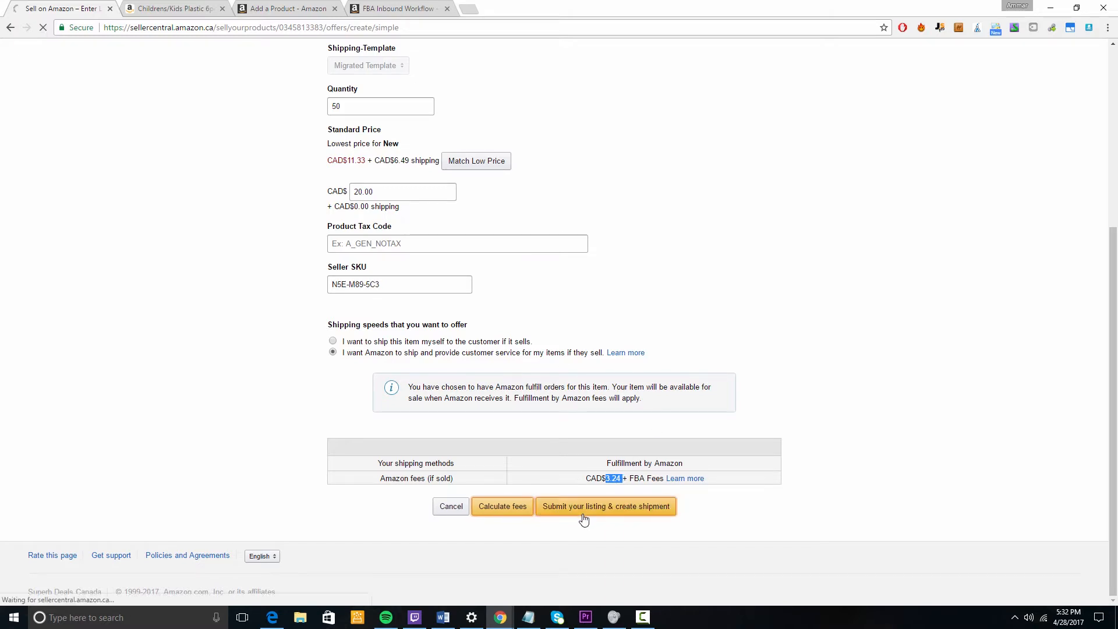
Step: Add the book to the existing shipping plan PLN (4/28/17 2:29 PM) and continue
{"action": "left_click", "coordinate": [605, 505]}
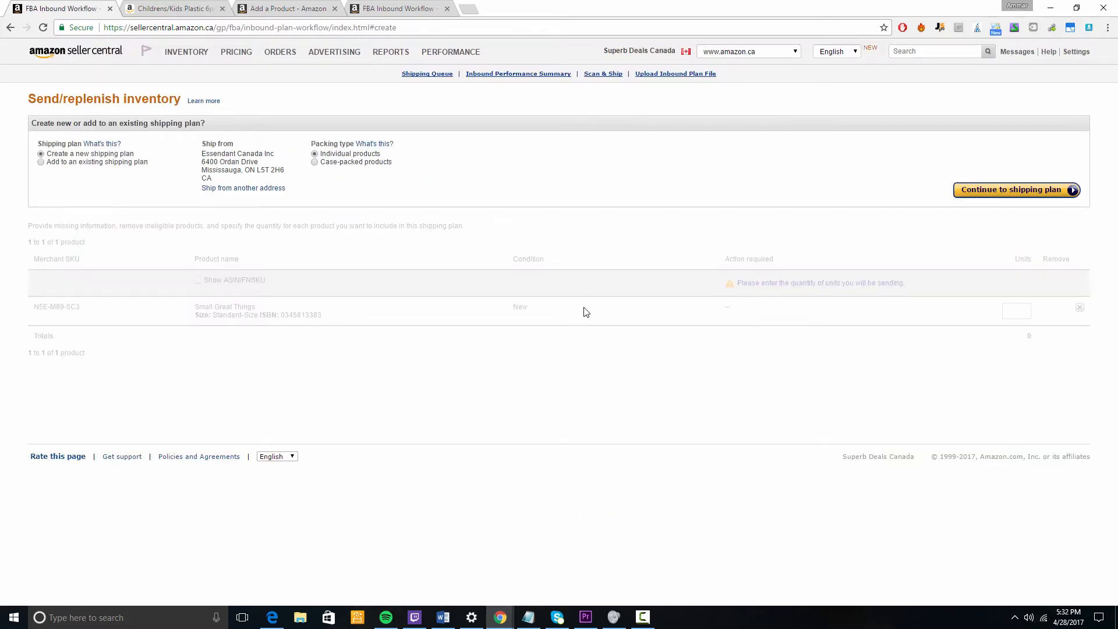
{"action": "mouse_move", "coordinate": [121, 164]}
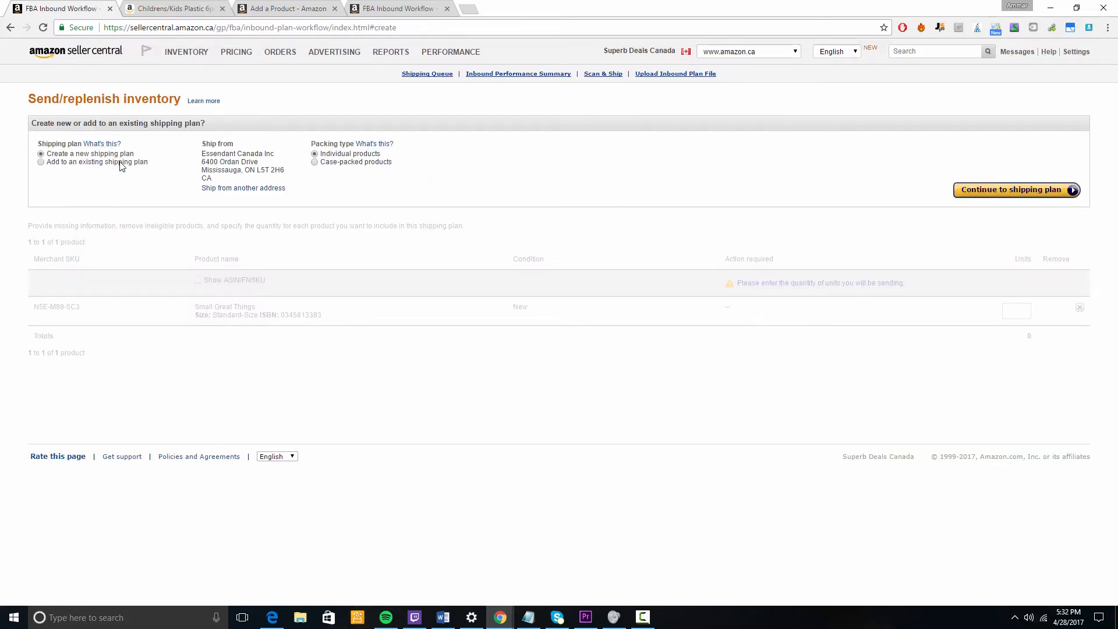
{"action": "left_click", "coordinate": [40, 162]}
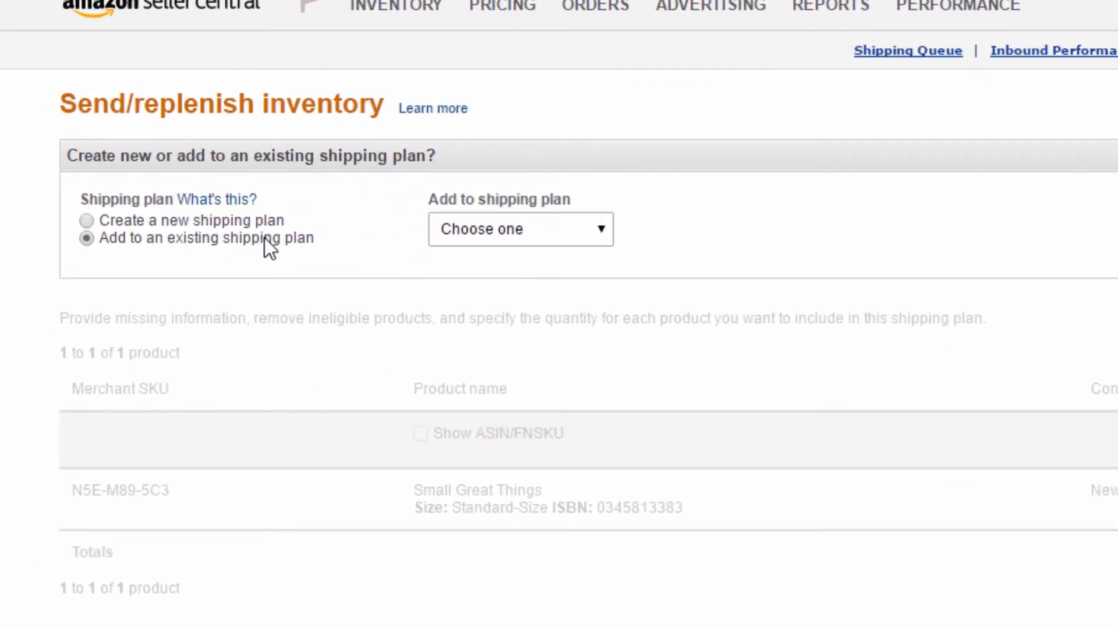
{"action": "left_click", "coordinate": [519, 229]}
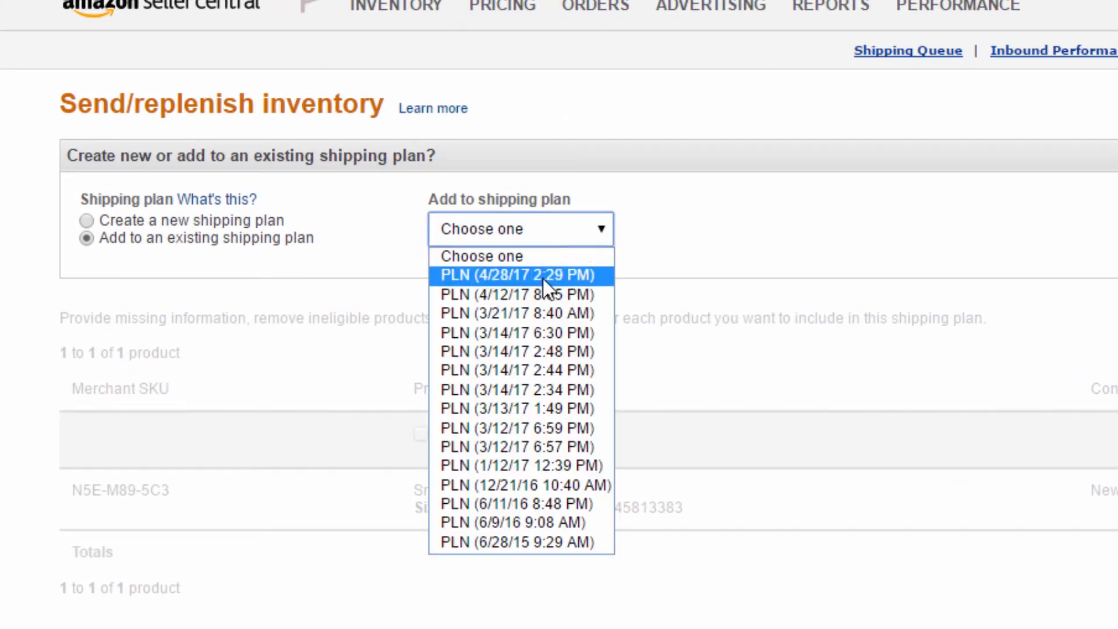
{"action": "left_click", "coordinate": [516, 275]}
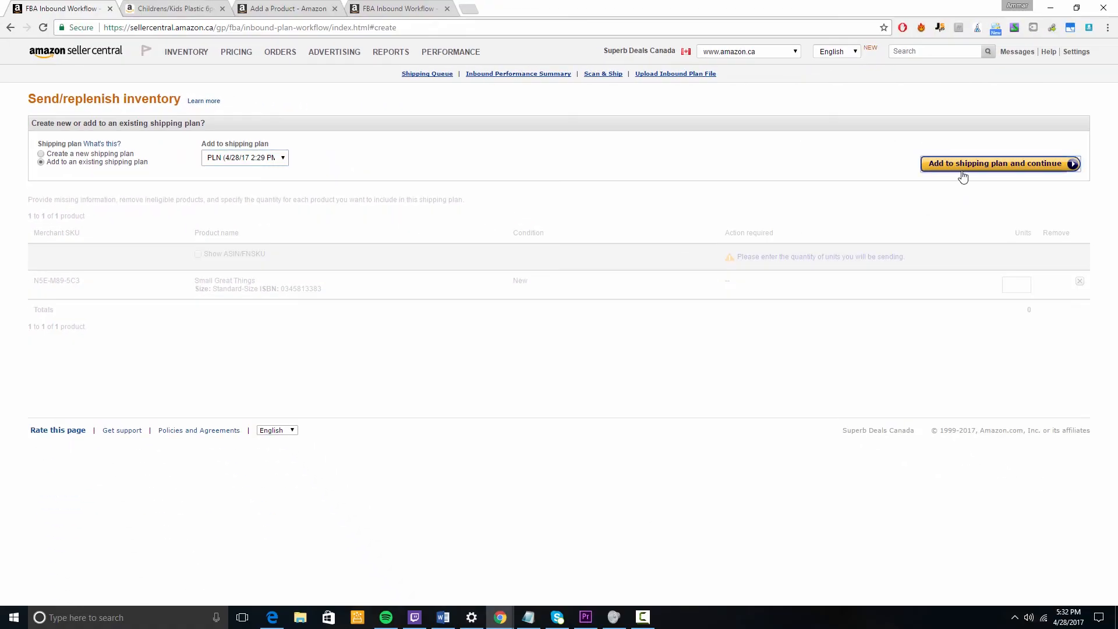
{"action": "left_click", "coordinate": [999, 163]}
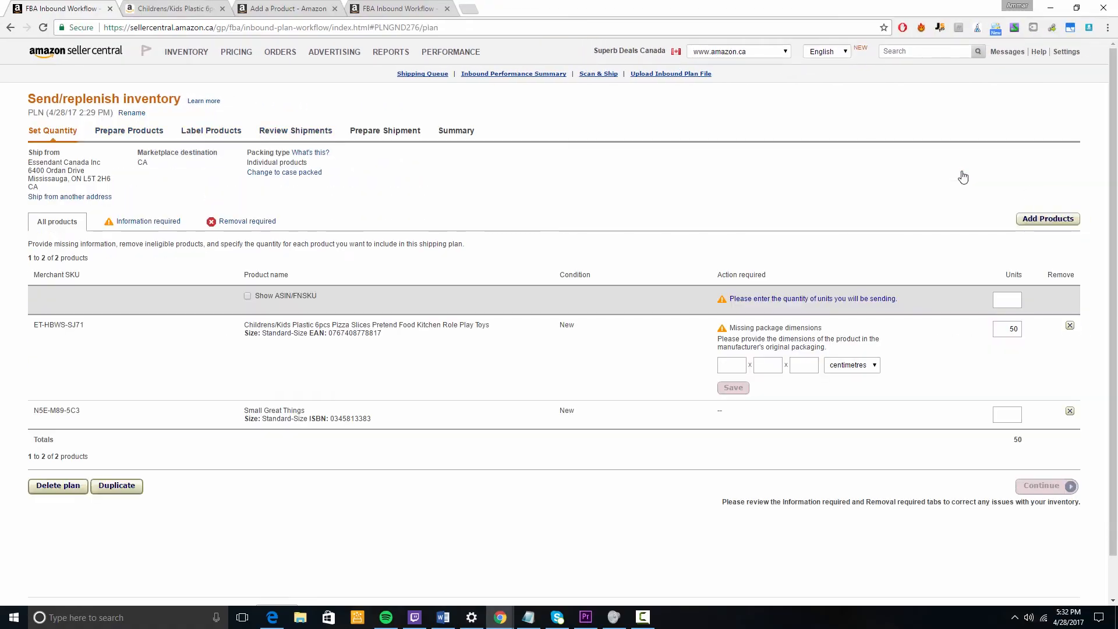
{"action": "mouse_move", "coordinate": [986, 418]}
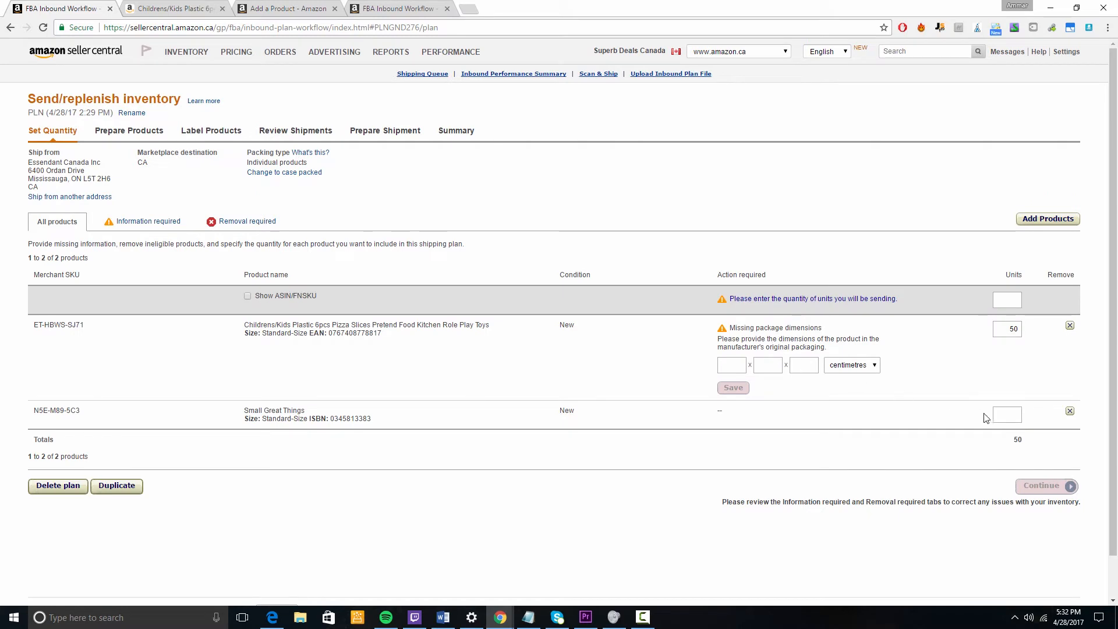
{"action": "mouse_move", "coordinate": [262, 412]}
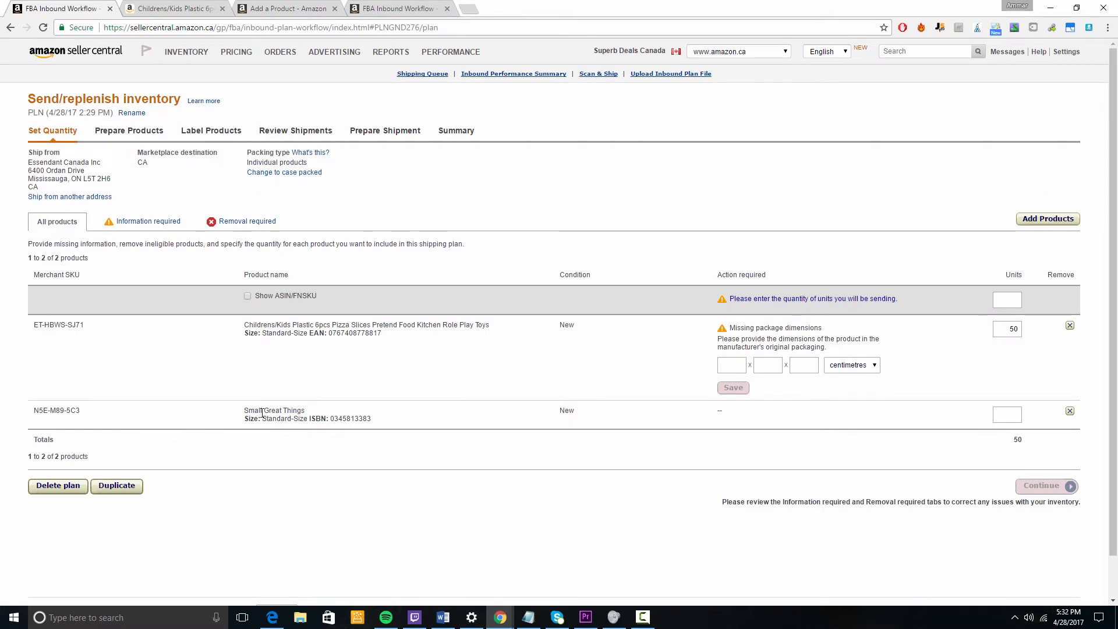
Step: Save the toy's 5 × 5 × 5 cm dimensions, enter 50 units for Small Great Things, and continue to Prepare Products
{"action": "left_click", "coordinate": [731, 364]}
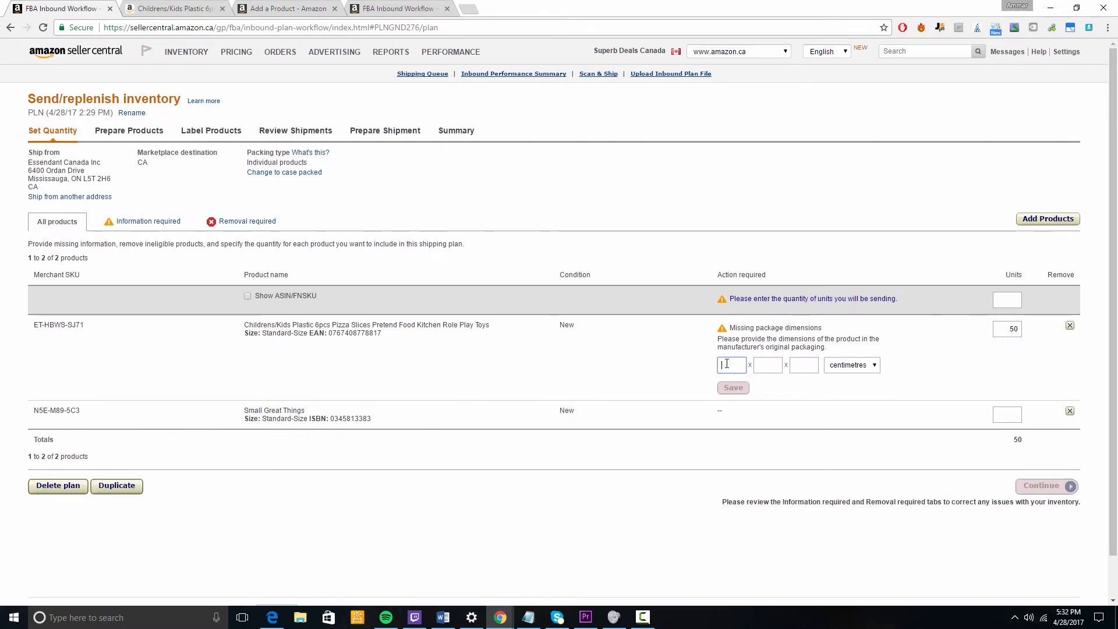
{"action": "type", "text": "5"}
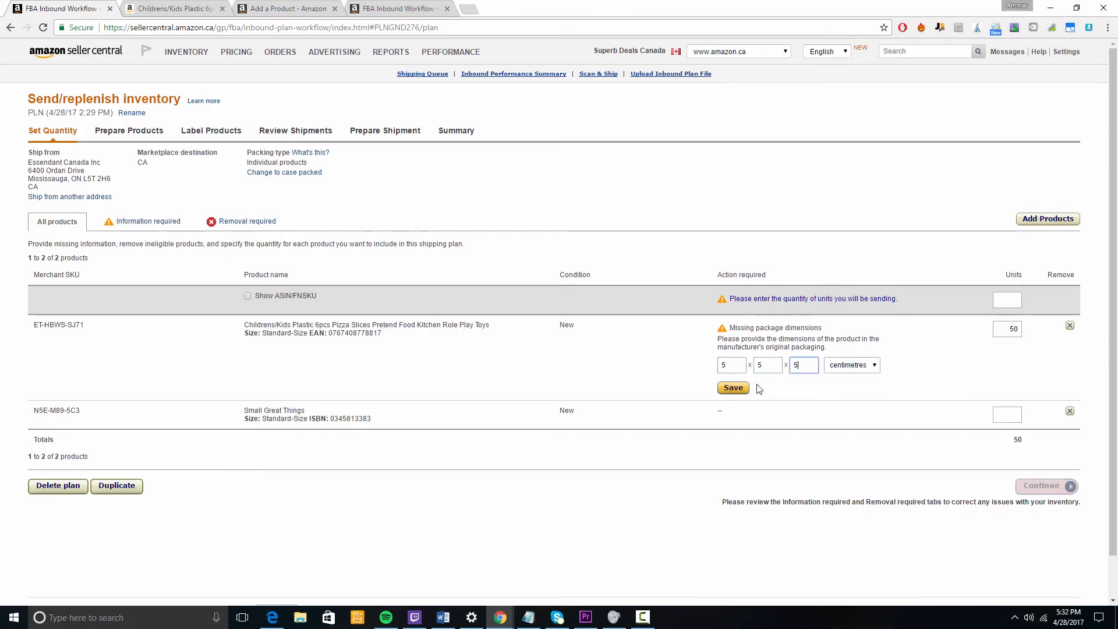
{"action": "left_click", "coordinate": [733, 387]}
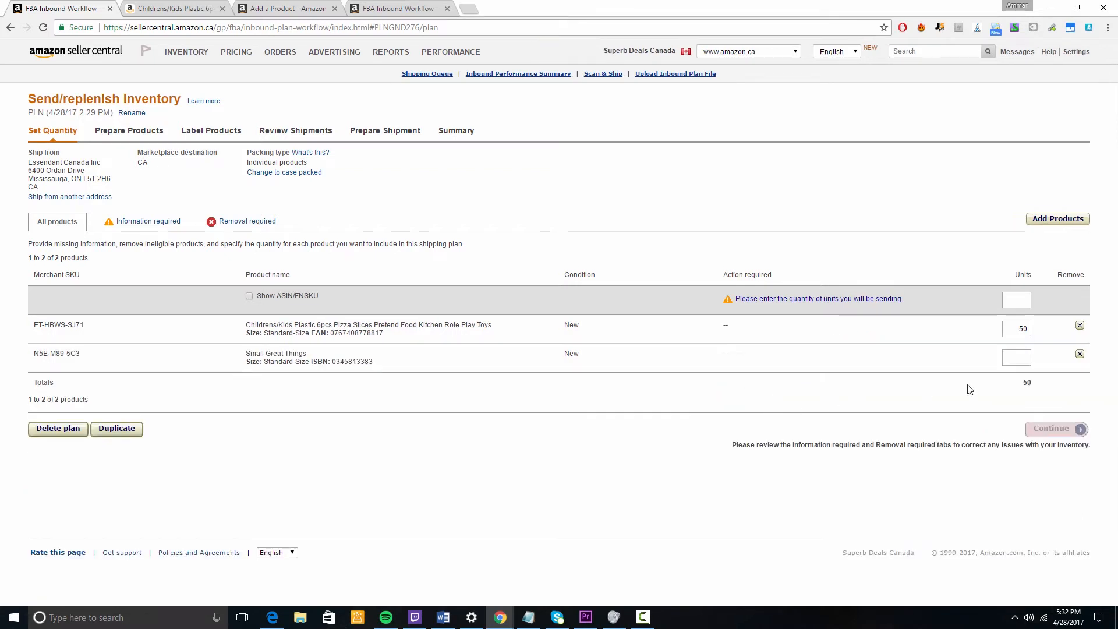
{"action": "left_click", "coordinate": [1015, 356]}
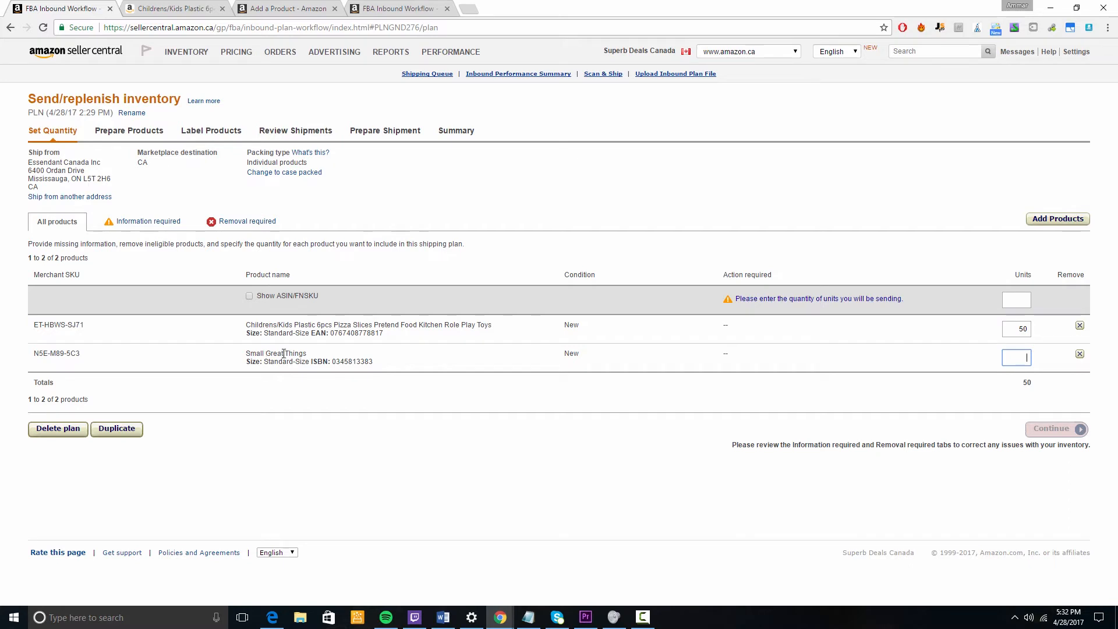
{"action": "type", "text": "50"}
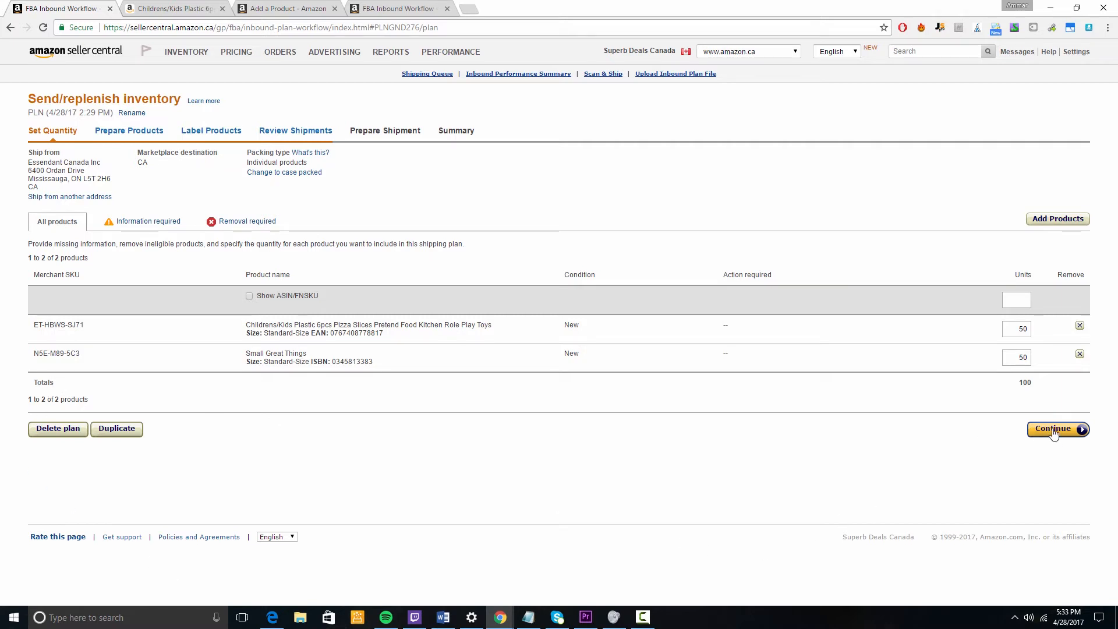
{"action": "left_click", "coordinate": [1057, 428]}
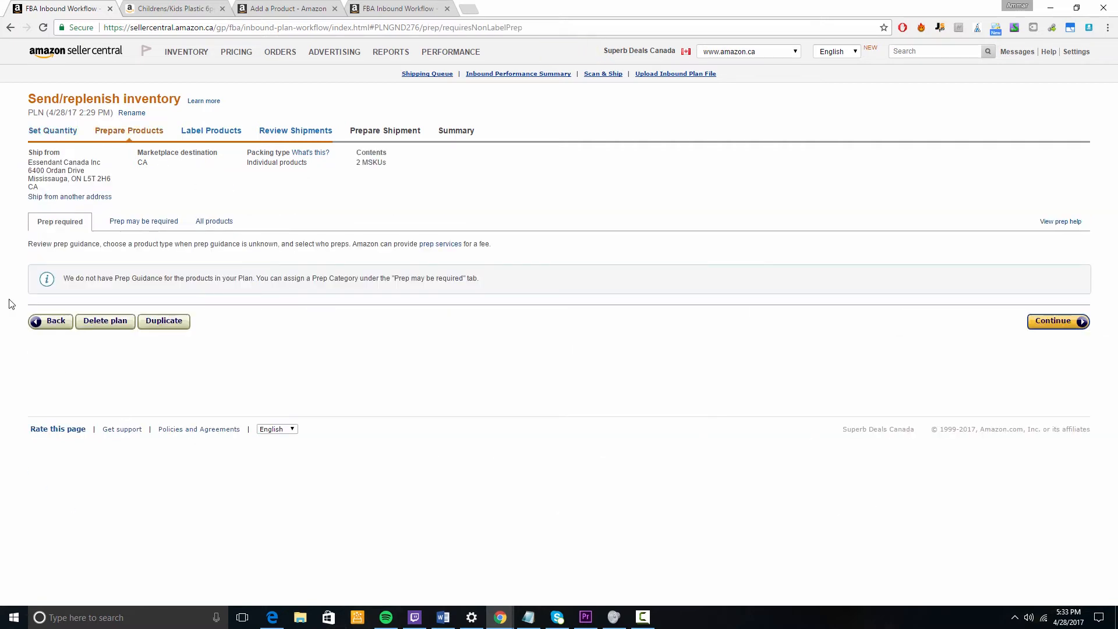
{"action": "mouse_move", "coordinate": [495, 325]}
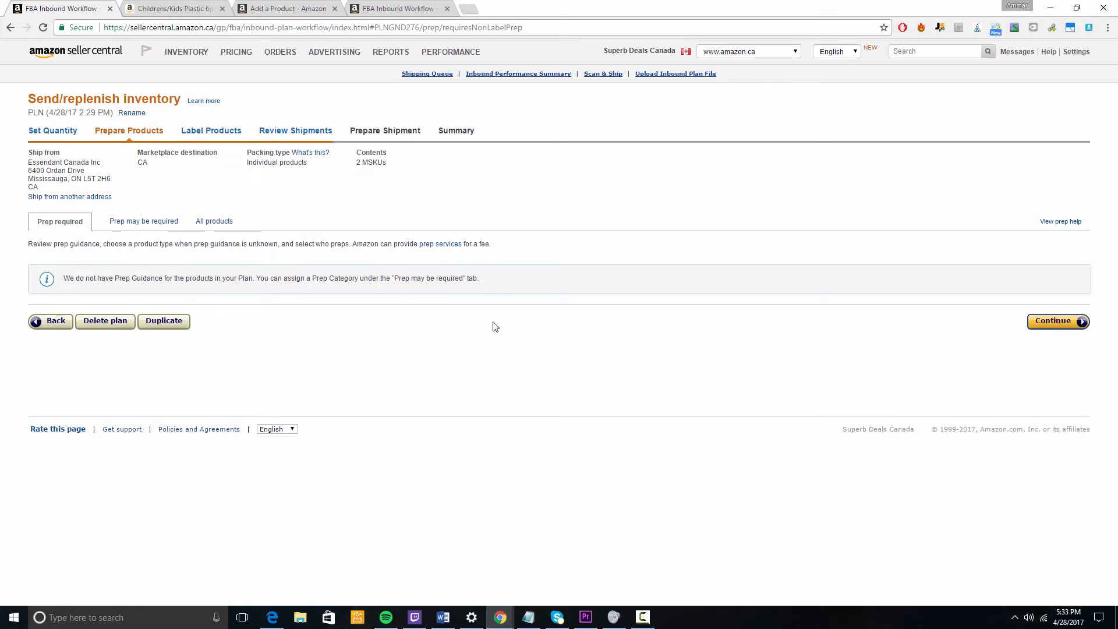
{"action": "mouse_move", "coordinate": [268, 313]}
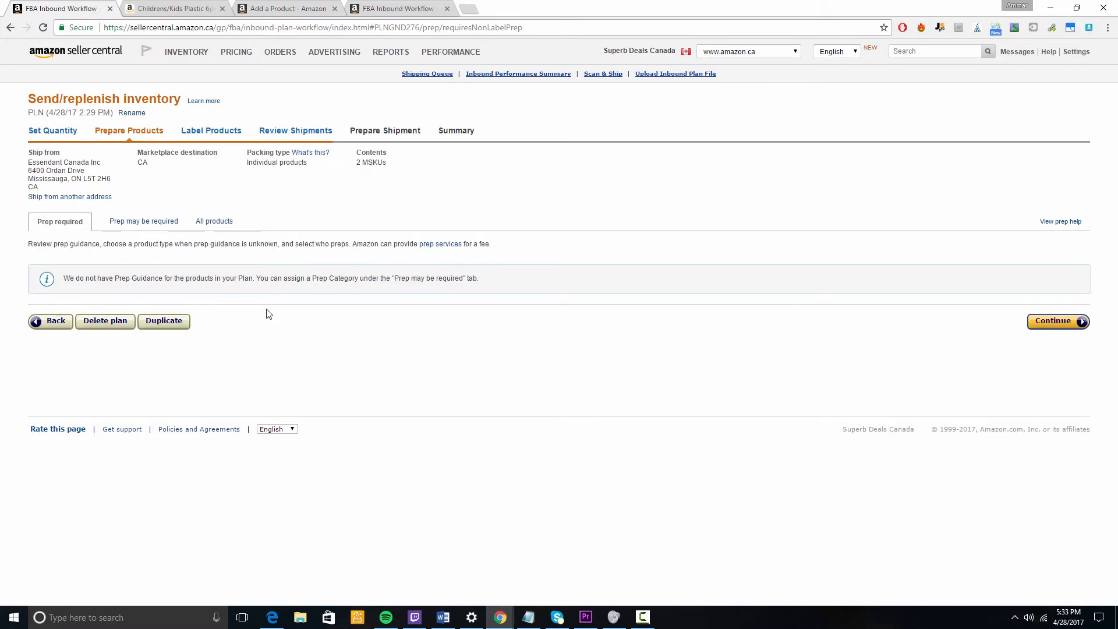
{"action": "mouse_move", "coordinate": [563, 306]}
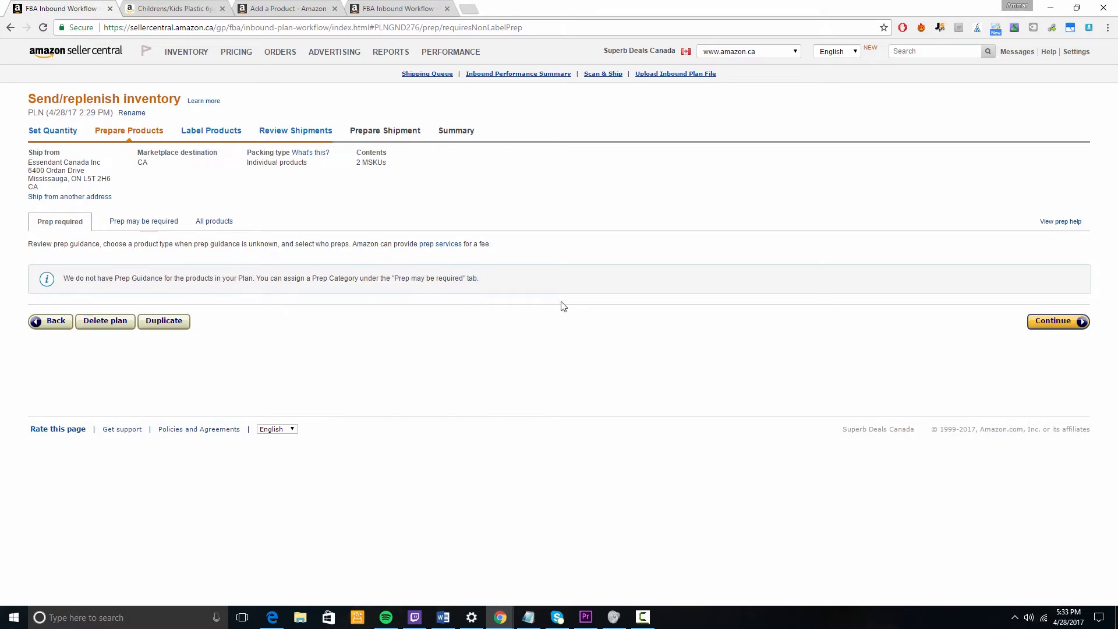
{"action": "mouse_move", "coordinate": [262, 279]}
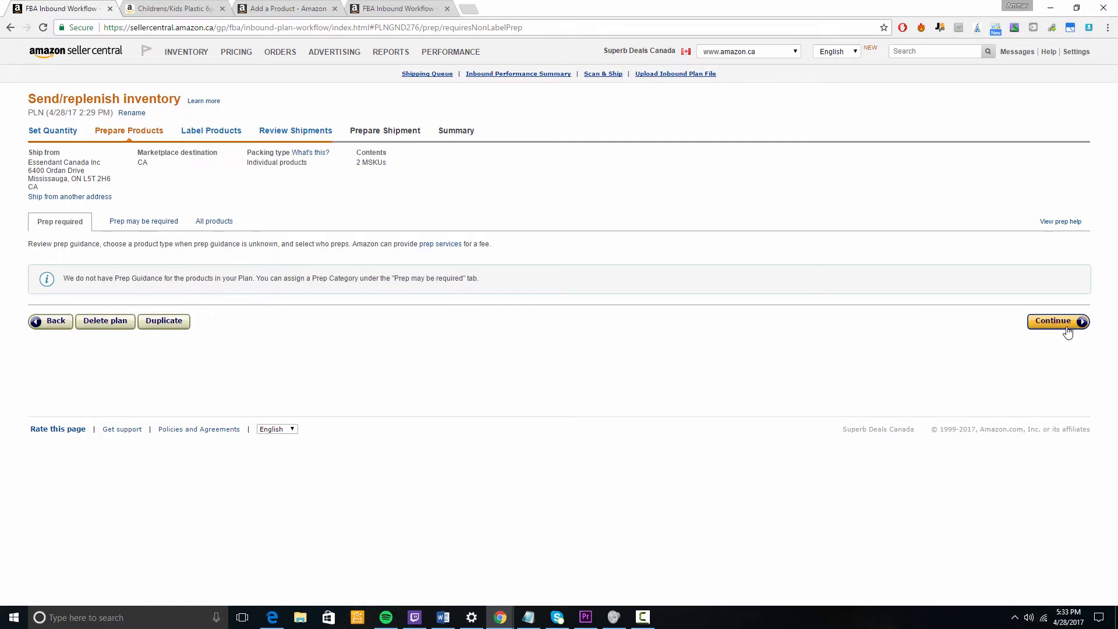
Step: Continue from Prepare Products to the Label Products step
{"action": "left_click", "coordinate": [1055, 320]}
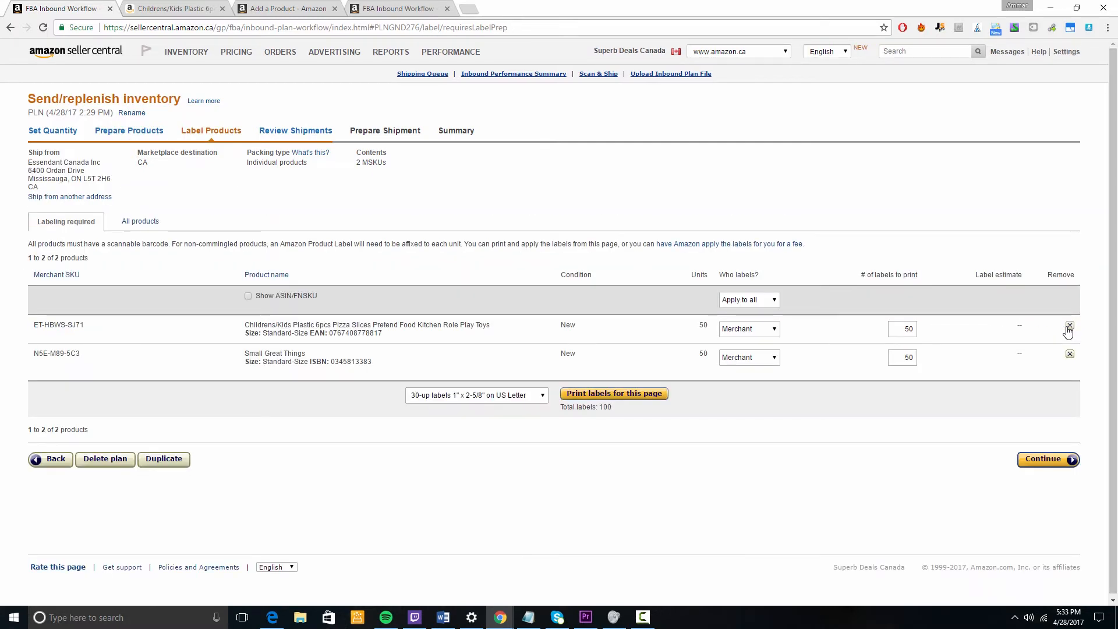
{"action": "mouse_move", "coordinate": [719, 269]}
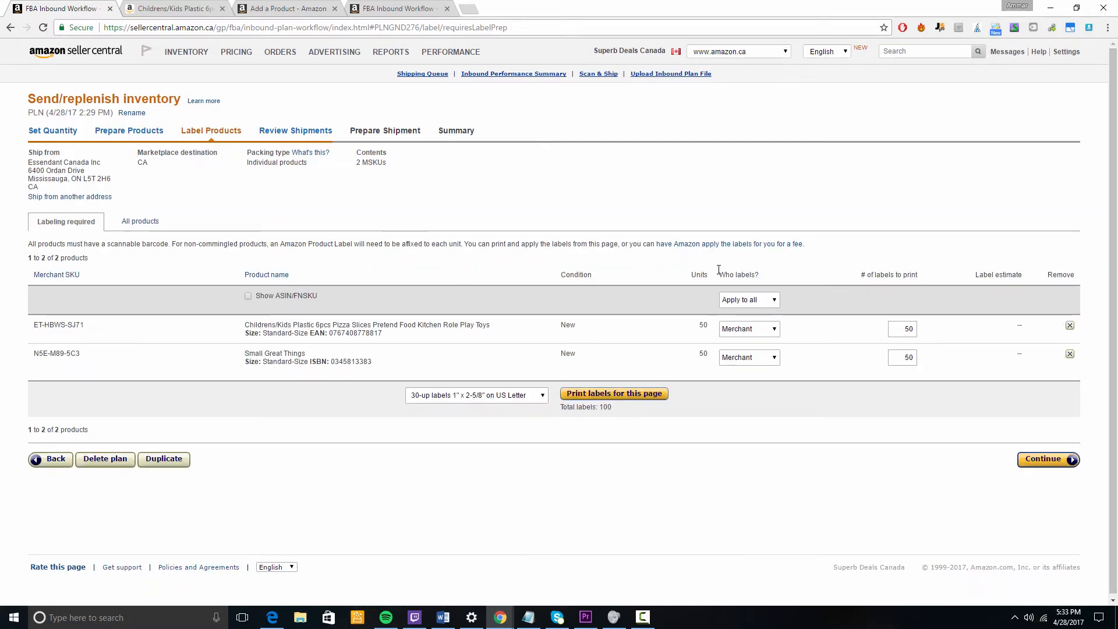
{"action": "mouse_move", "coordinate": [759, 293]}
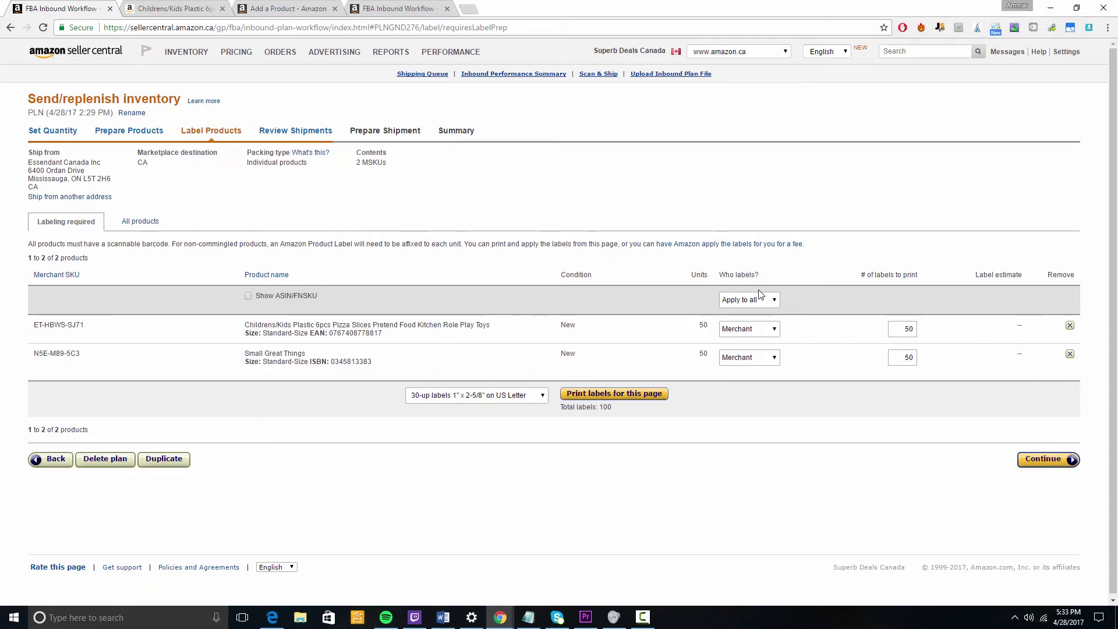
{"action": "mouse_move", "coordinate": [735, 376]}
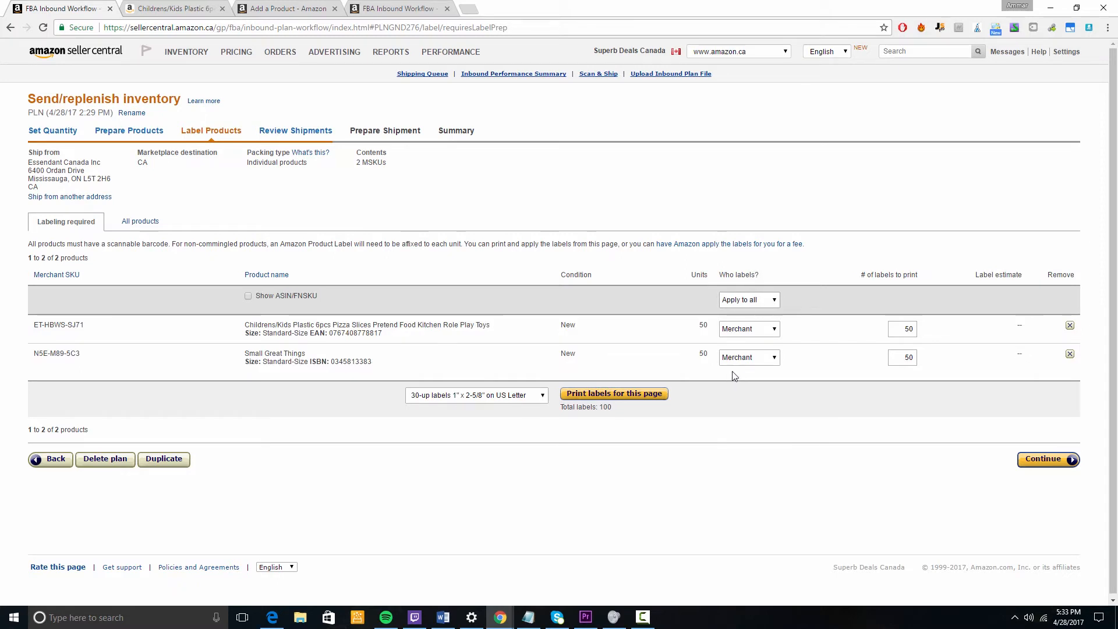
Step: Keep both products merchant-labelled on 30-up 1" x 2-5/8" US Letter sheets and print the 100 product labels
{"action": "left_click", "coordinate": [747, 328]}
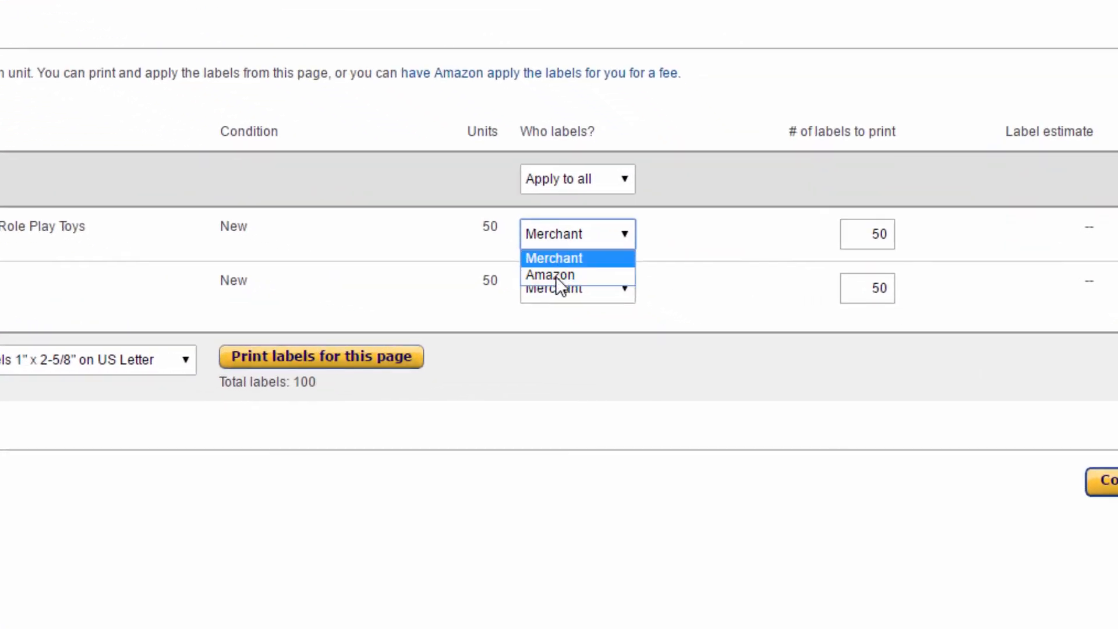
{"action": "left_click", "coordinate": [553, 257]}
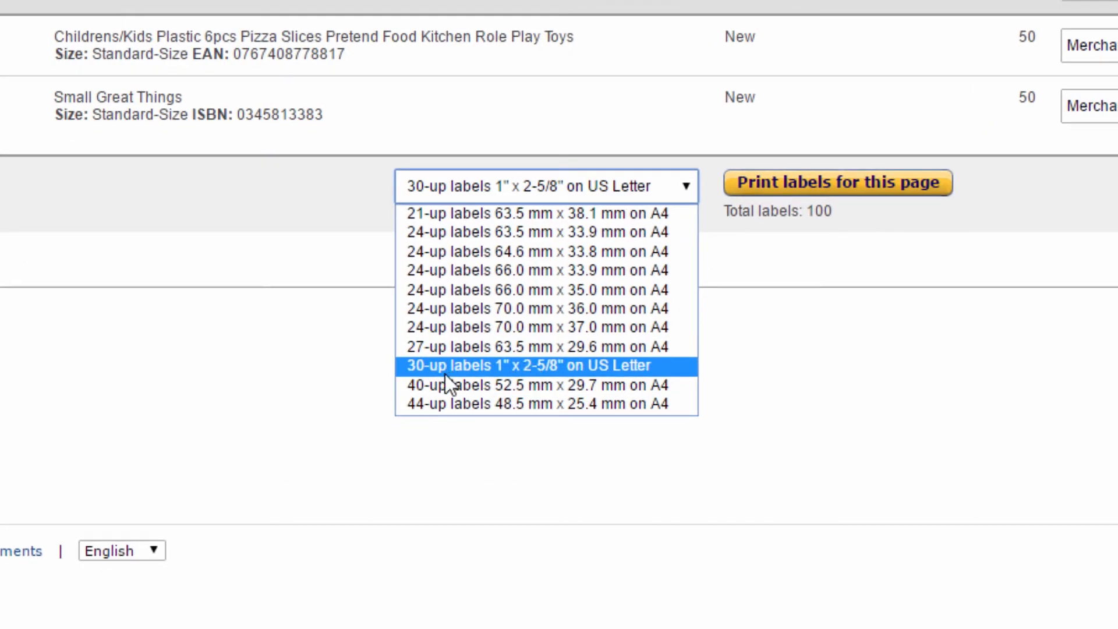
{"action": "mouse_move", "coordinate": [506, 383]}
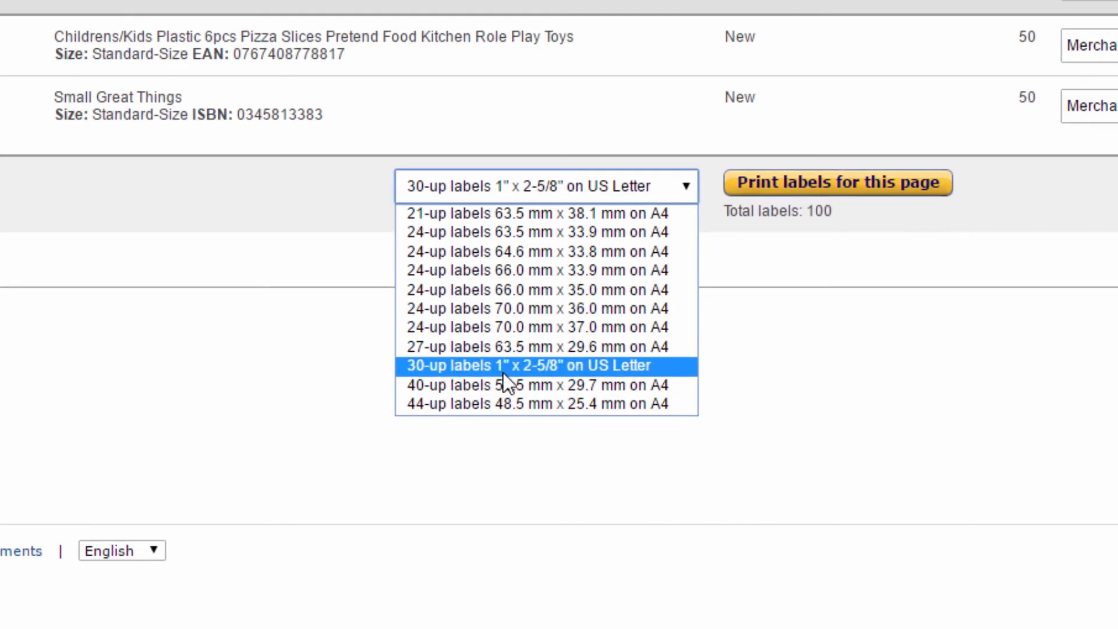
{"action": "left_click", "coordinate": [546, 364]}
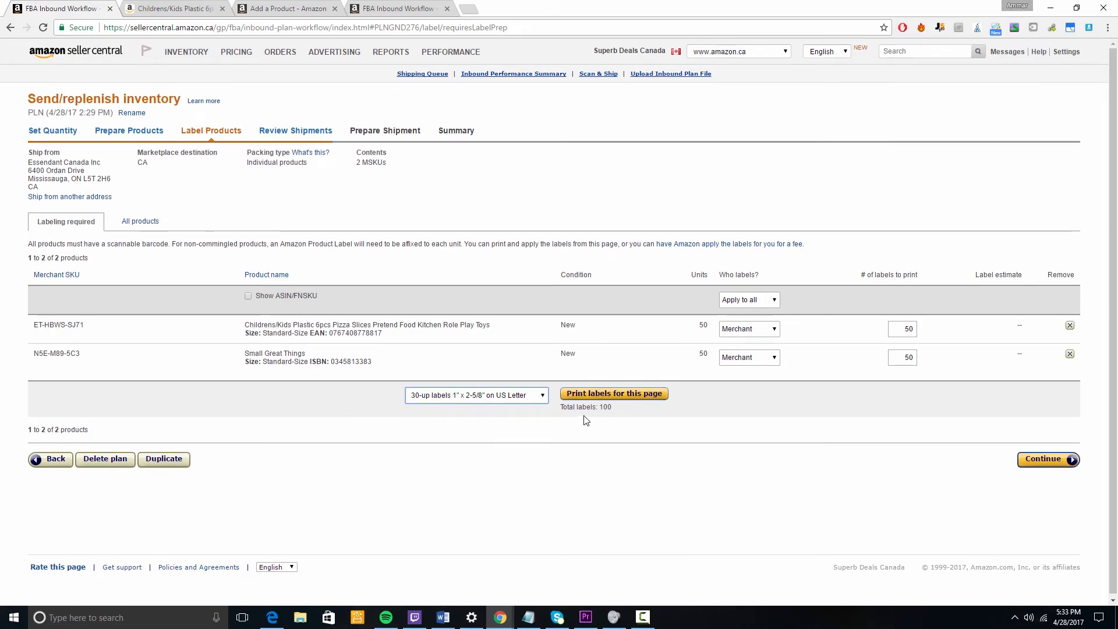
{"action": "left_click", "coordinate": [612, 392]}
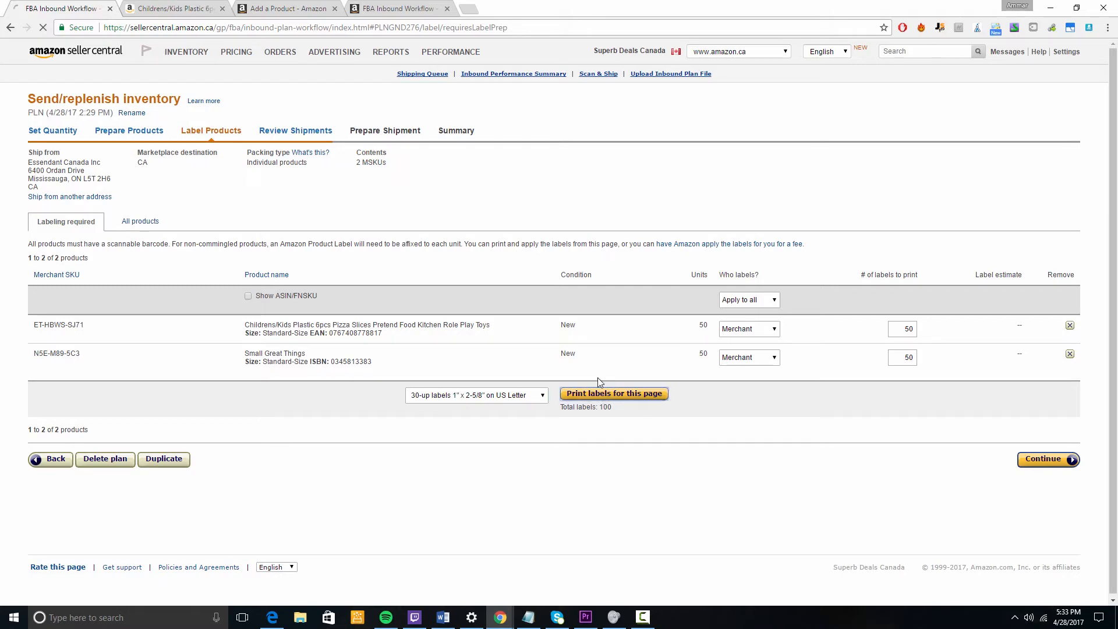
Step: Review the four pages of barcode labels in the downloaded PDF and close it
{"action": "left_click", "coordinate": [613, 392]}
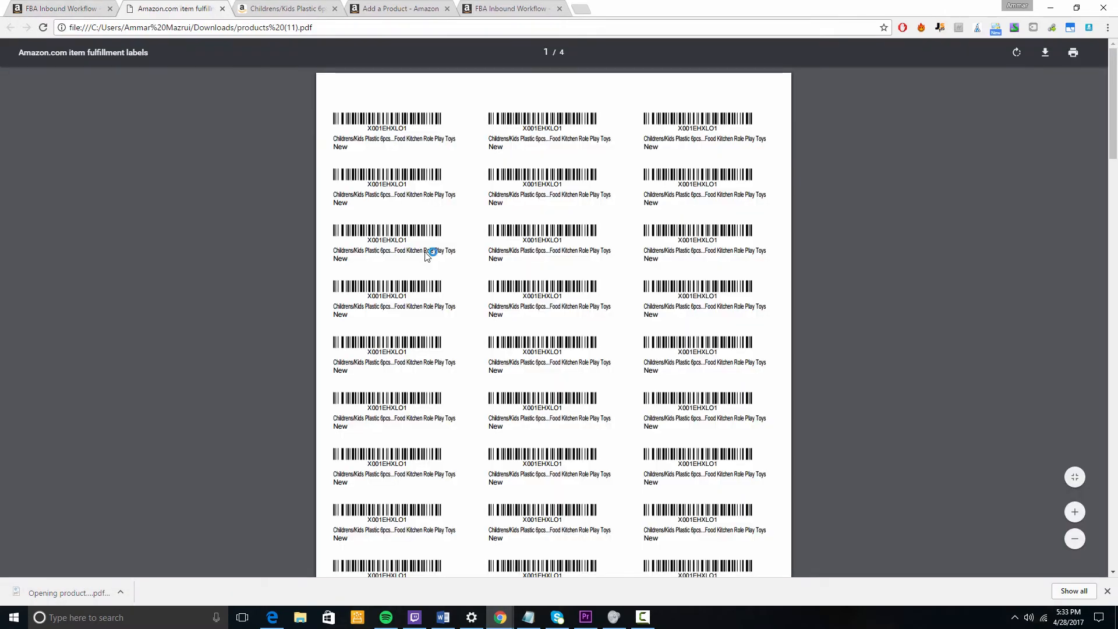
{"action": "scroll", "scroll_direction": "down", "scroll_amount": 3}
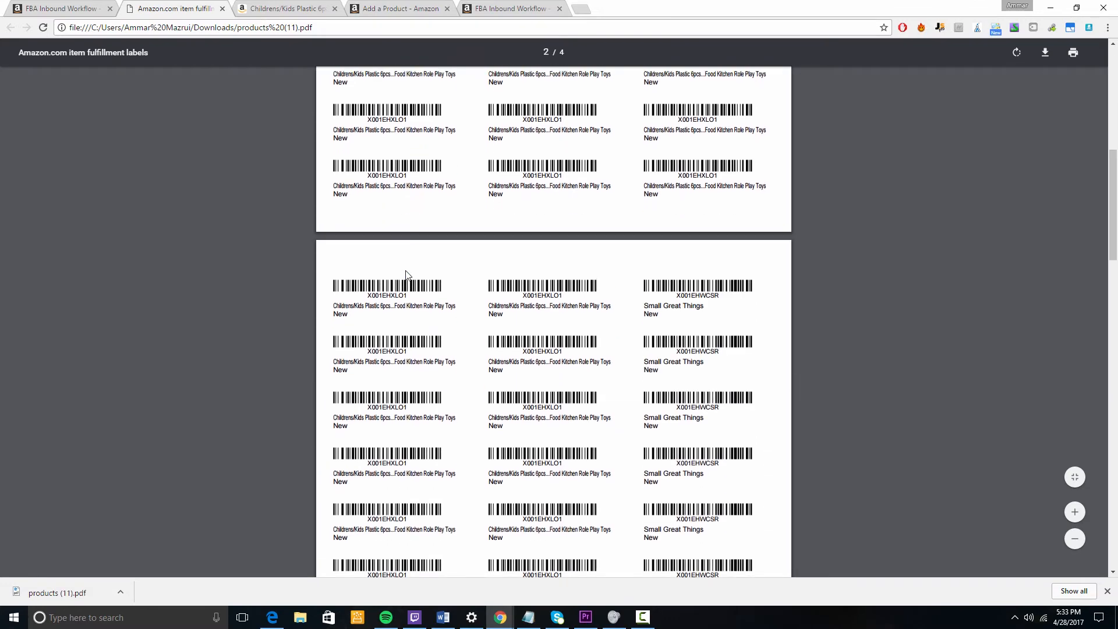
{"action": "scroll", "scroll_direction": "down", "scroll_amount": 3}
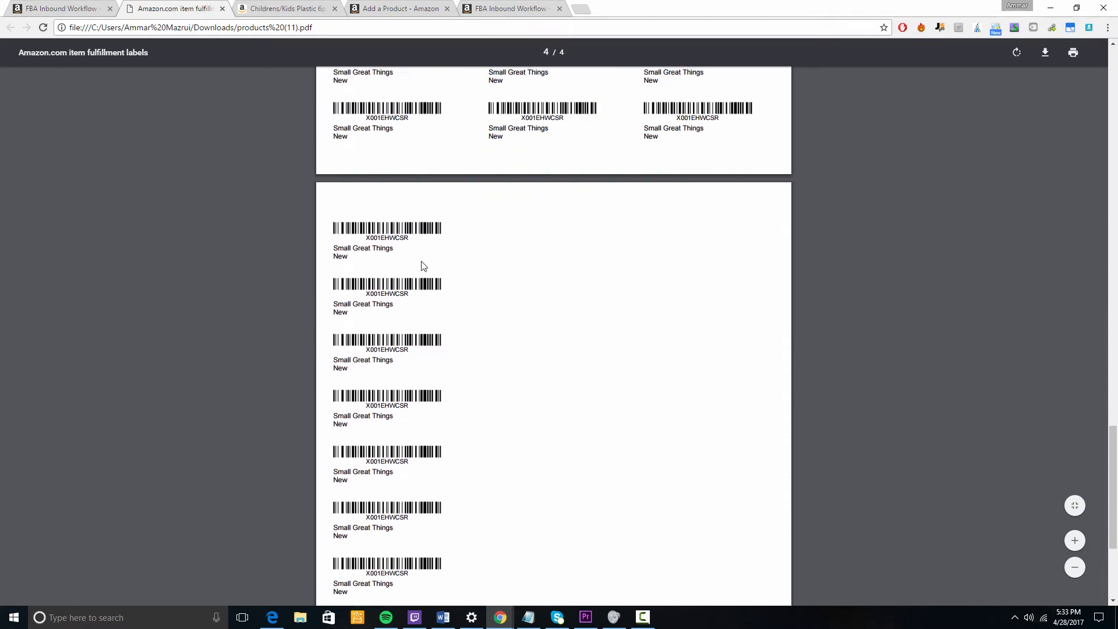
{"action": "scroll", "scroll_direction": "up", "scroll_amount": 3}
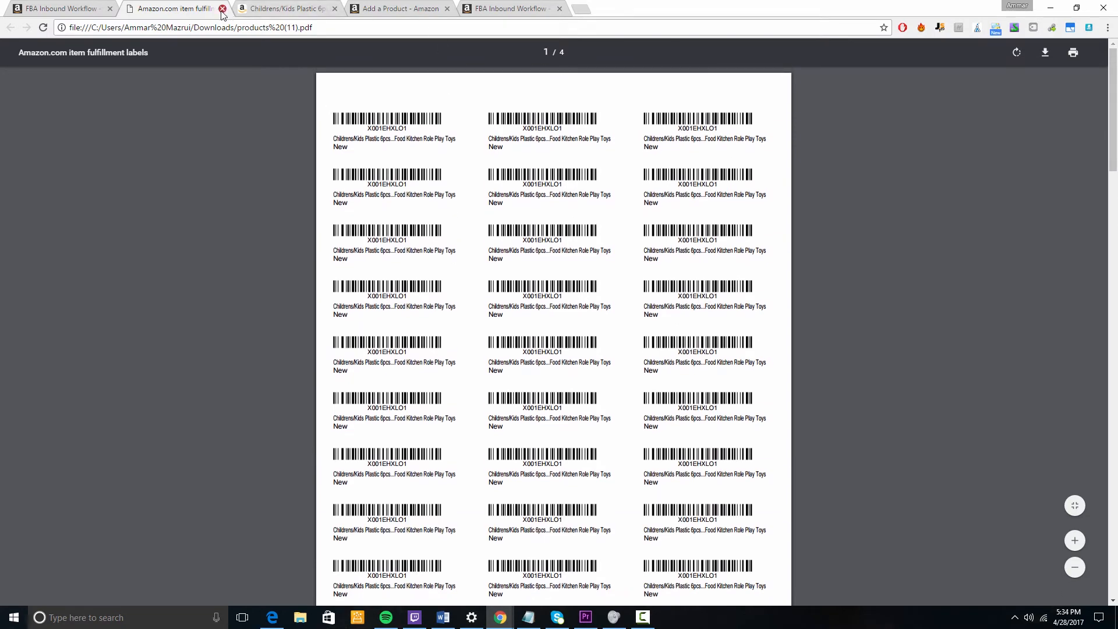
{"action": "left_click", "coordinate": [222, 8]}
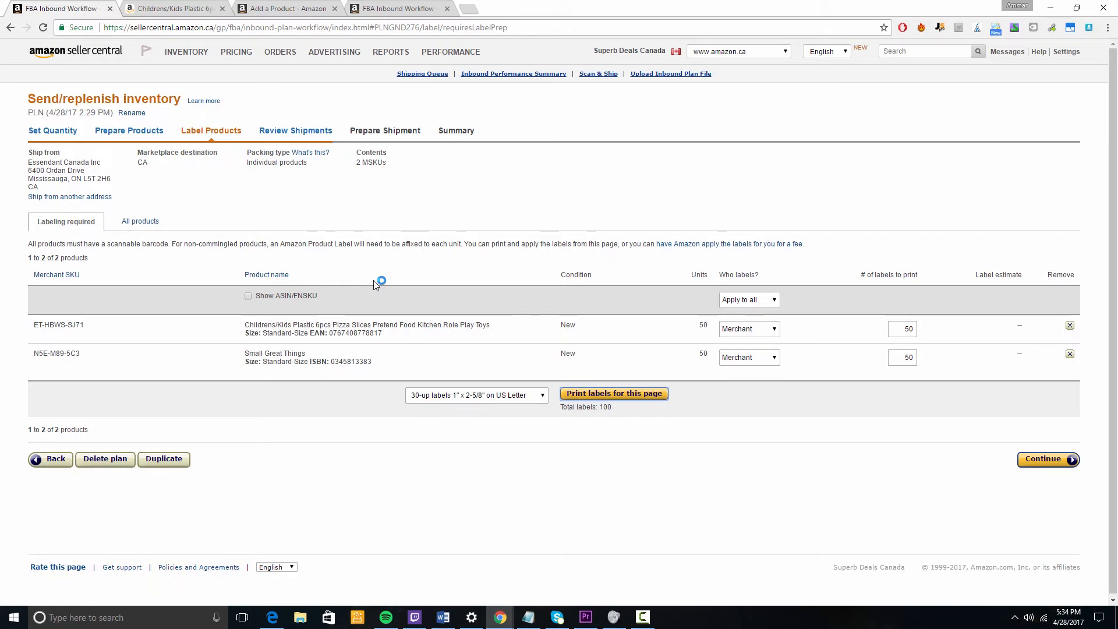
{"action": "mouse_move", "coordinate": [492, 374]}
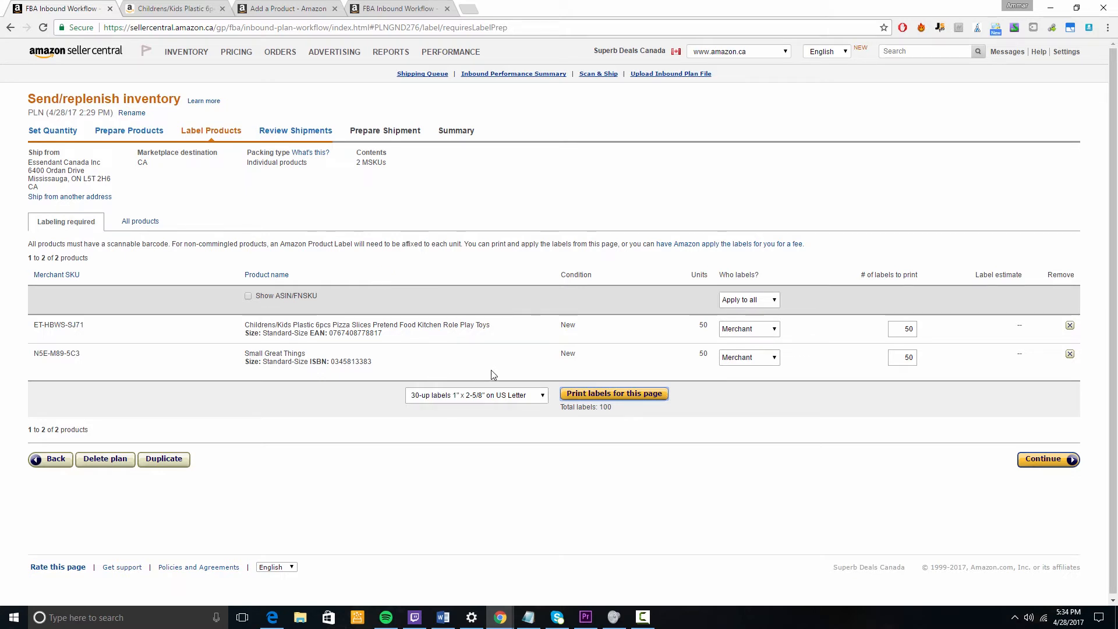
{"action": "mouse_move", "coordinate": [584, 350]}
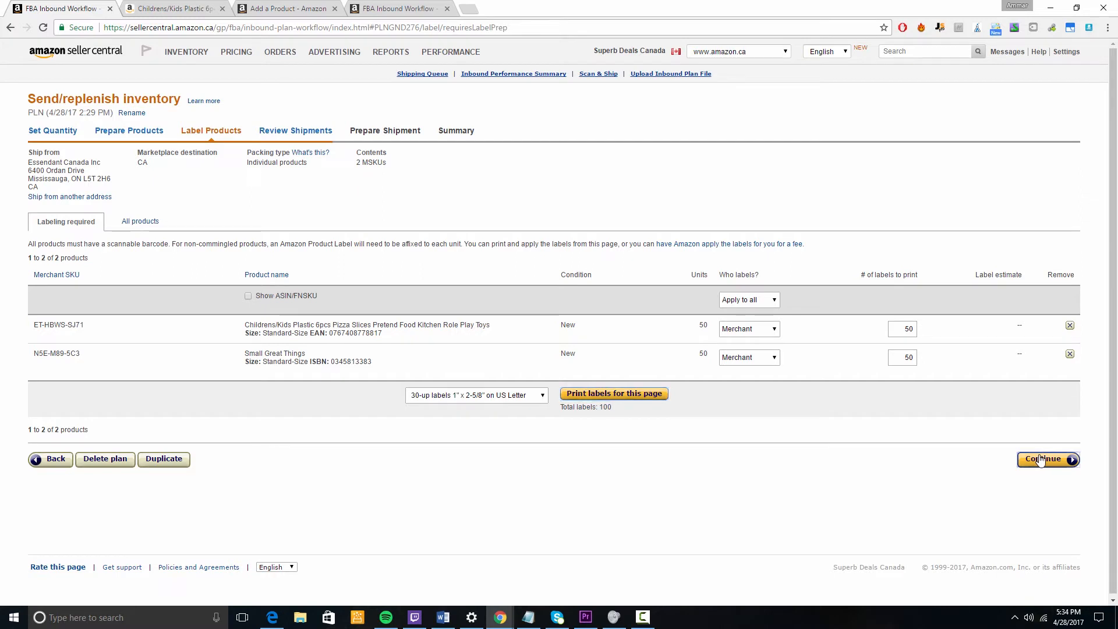
{"action": "left_click", "coordinate": [1043, 459]}
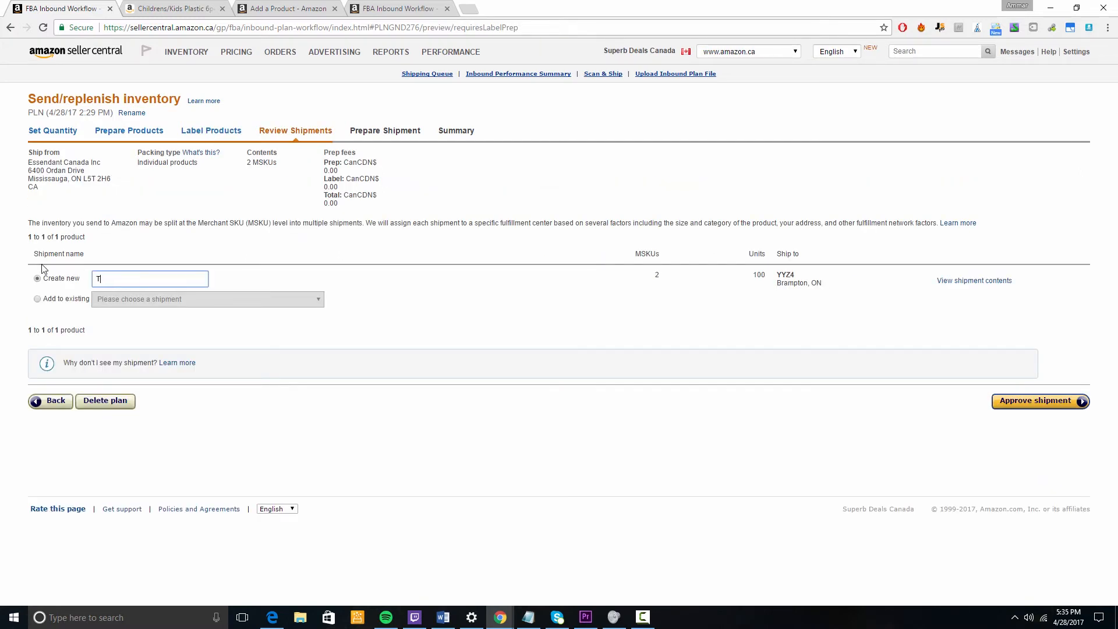
Step: Name the new shipment 'Toy and book' with 2 MSKUs and 100 units to YYZ4 and approve it
{"action": "type", "text": "Toy and book"}
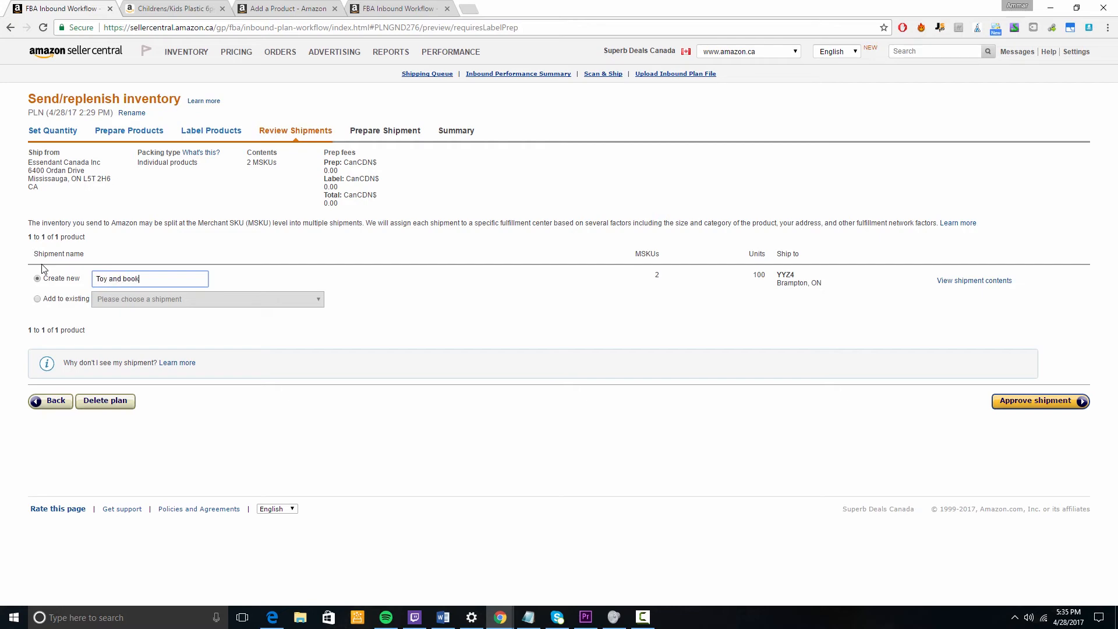
{"action": "mouse_move", "coordinate": [798, 248]}
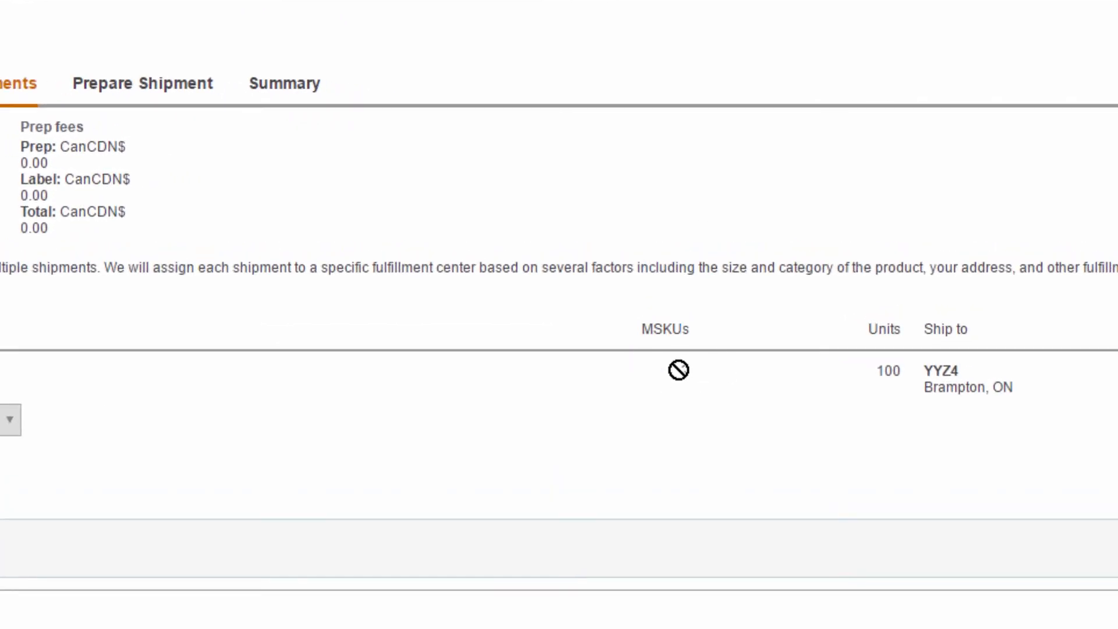
{"action": "mouse_move", "coordinate": [684, 385]}
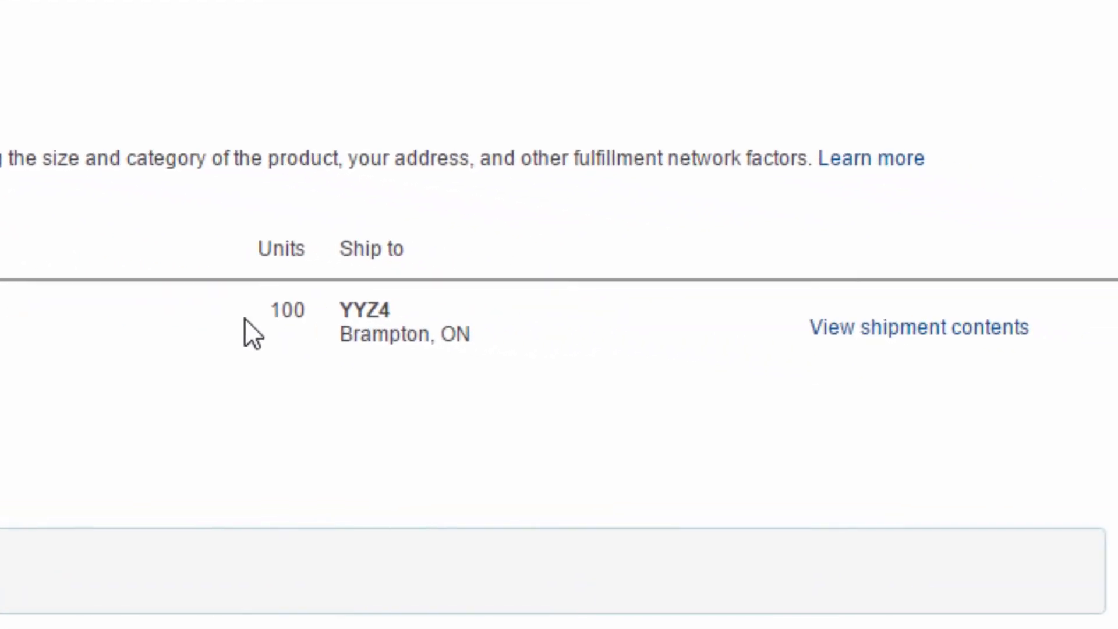
{"action": "double_click", "coordinate": [288, 310]}
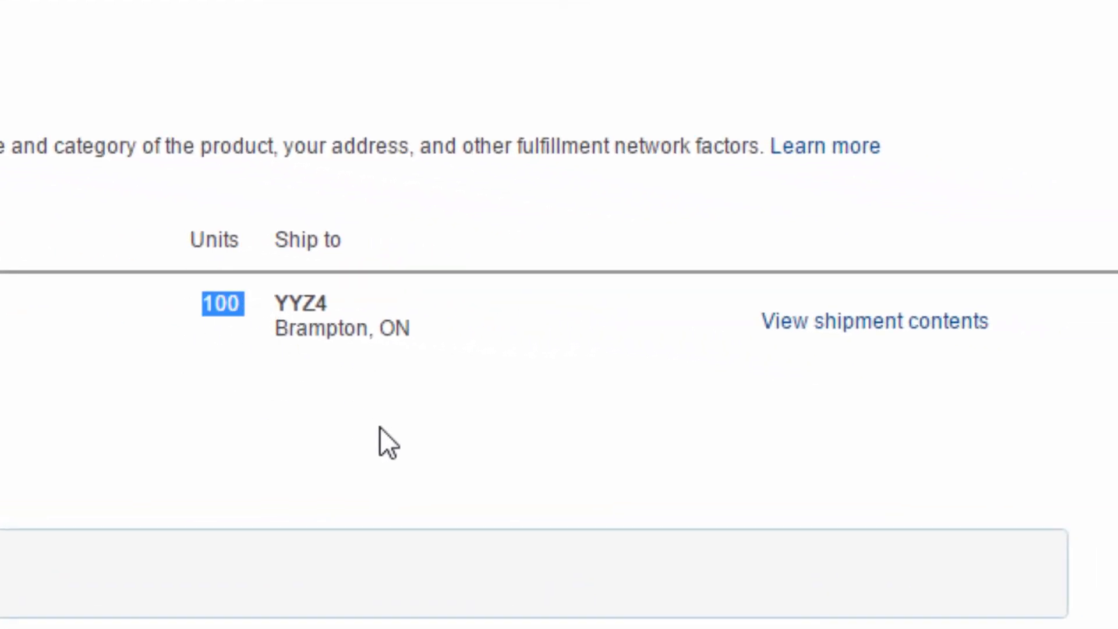
{"action": "double_click", "coordinate": [319, 328]}
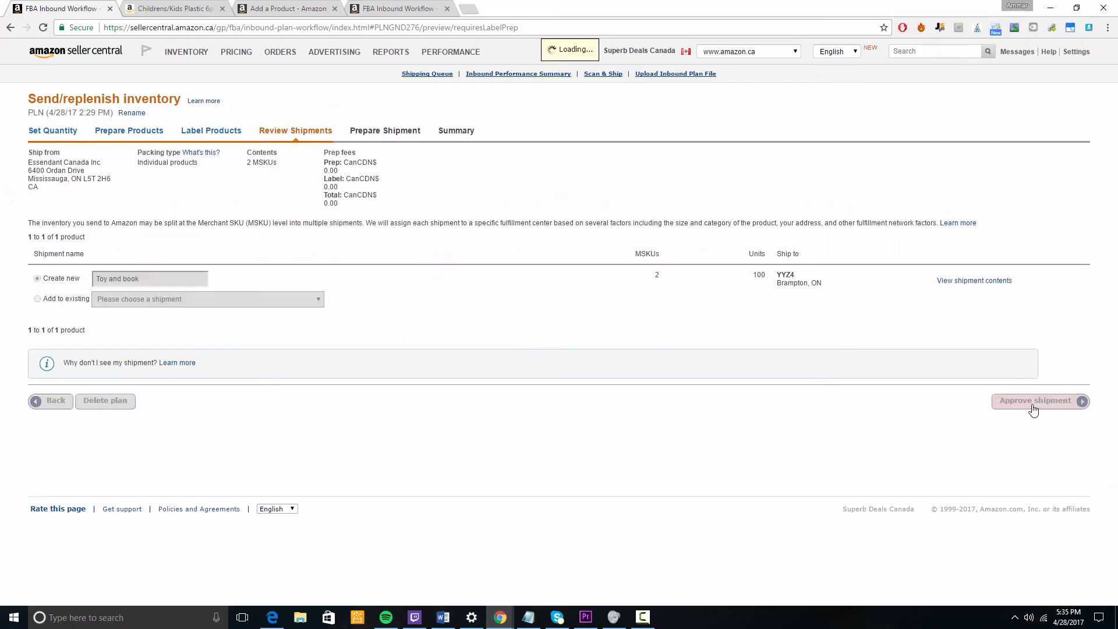
{"action": "left_click", "coordinate": [1035, 399]}
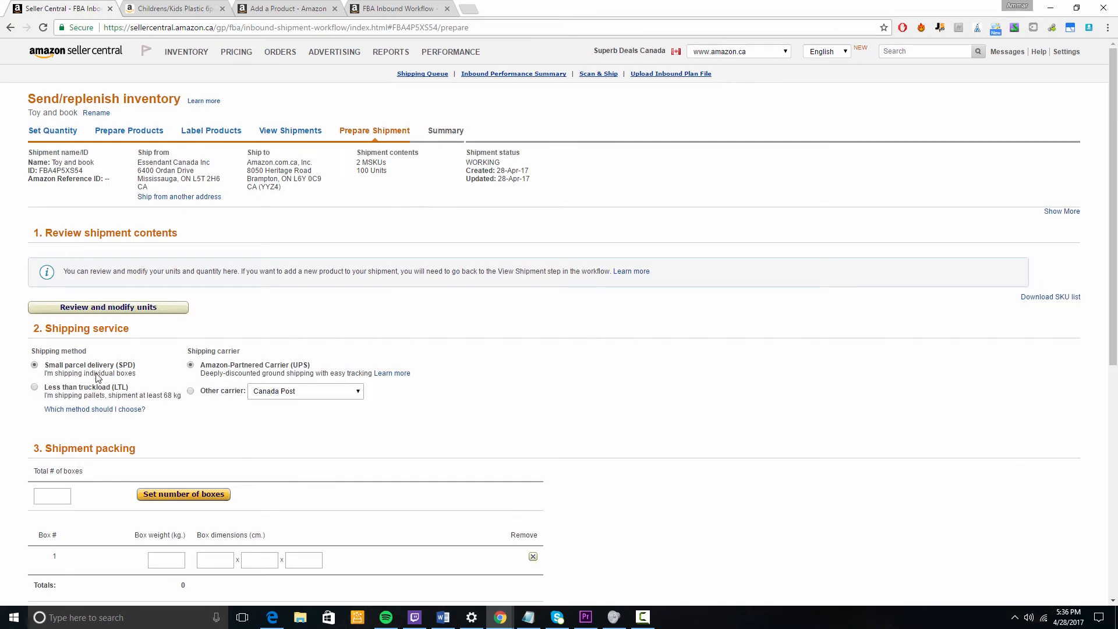
{"action": "mouse_move", "coordinate": [95, 408]}
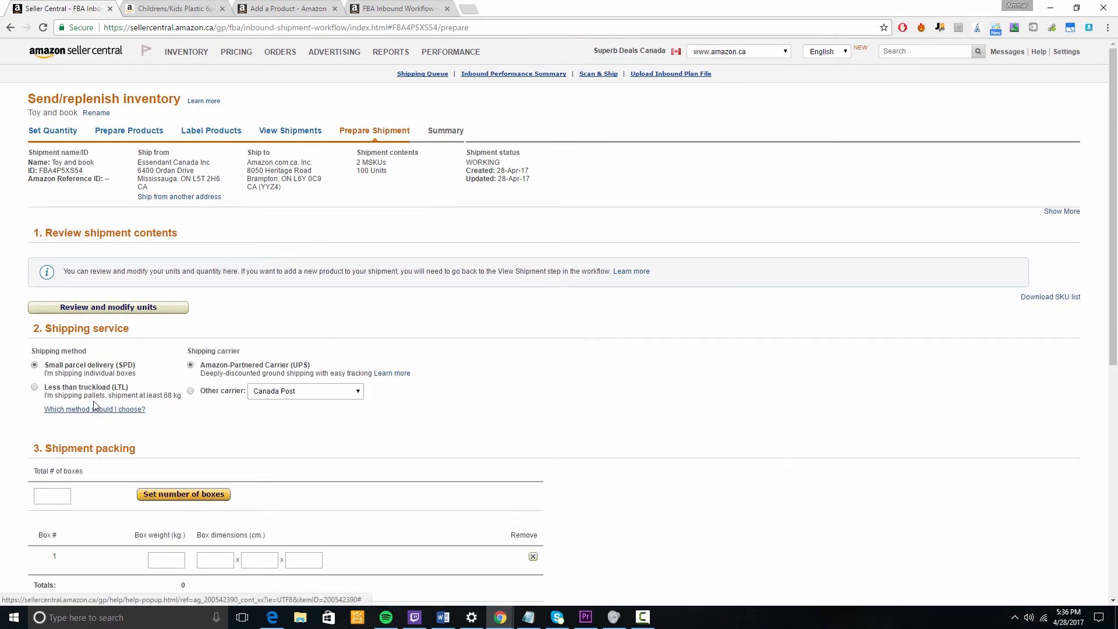
{"action": "mouse_move", "coordinate": [97, 398]}
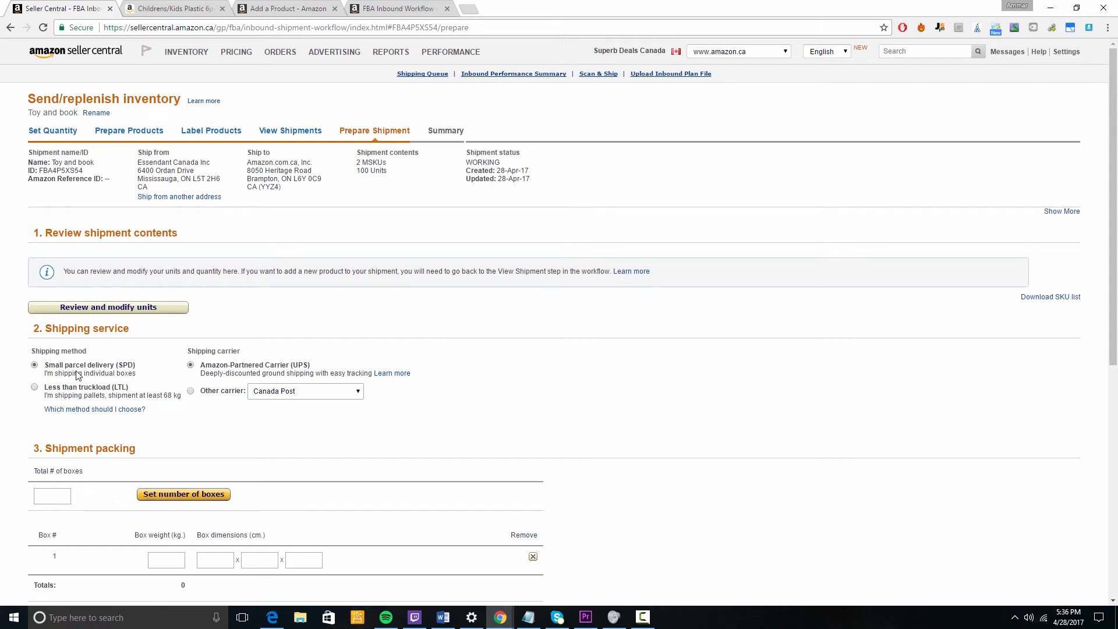
{"action": "mouse_move", "coordinate": [91, 413]}
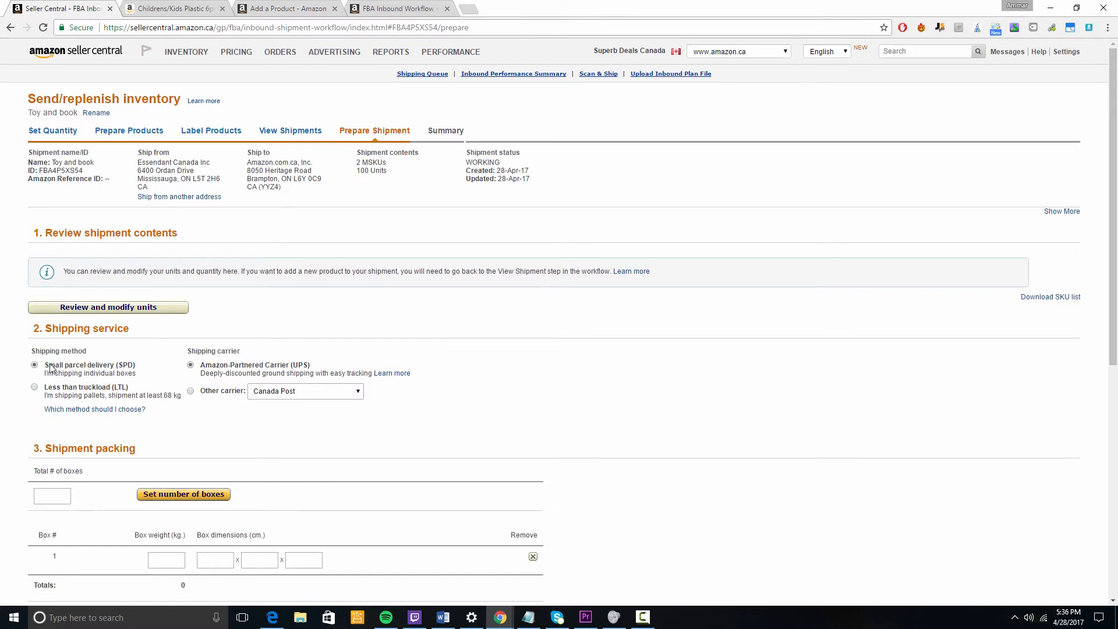
{"action": "mouse_move", "coordinate": [123, 383]}
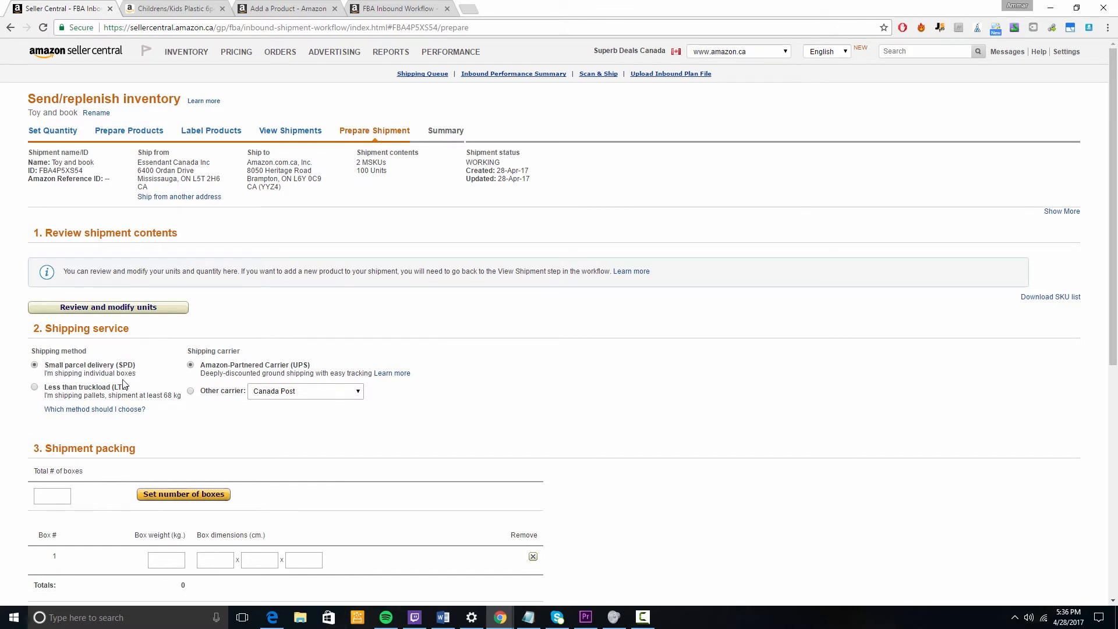
Step: Try LTL, then settle on small parcel delivery with Amazon-partnered UPS for the shipment
{"action": "left_click", "coordinate": [33, 387]}
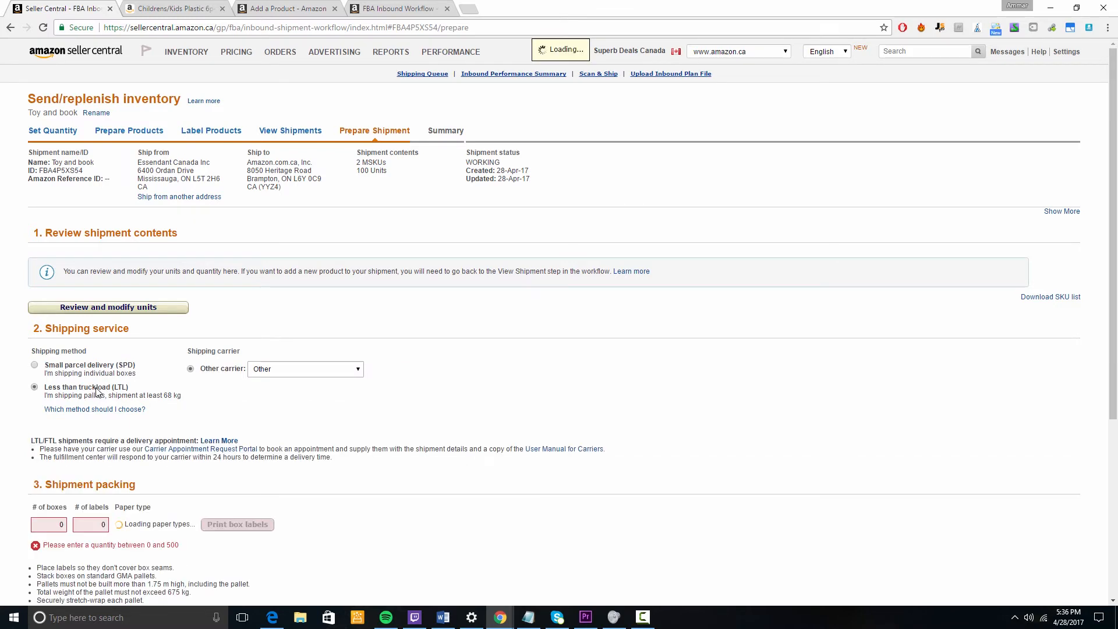
{"action": "left_click", "coordinate": [33, 365]}
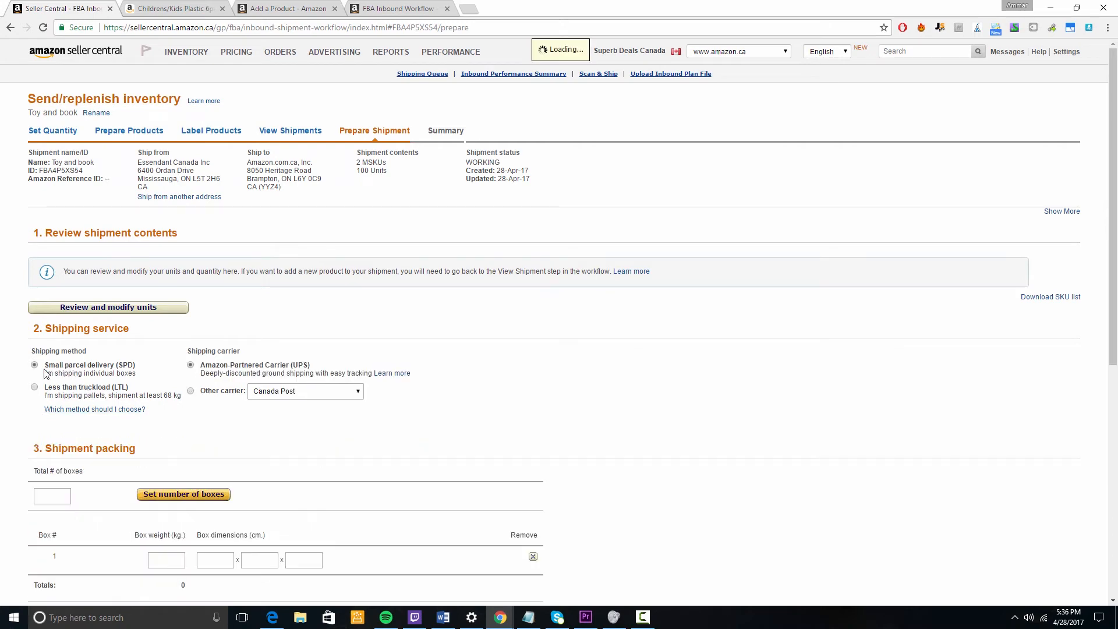
{"action": "scroll", "scroll_direction": "down", "scroll_amount": 3}
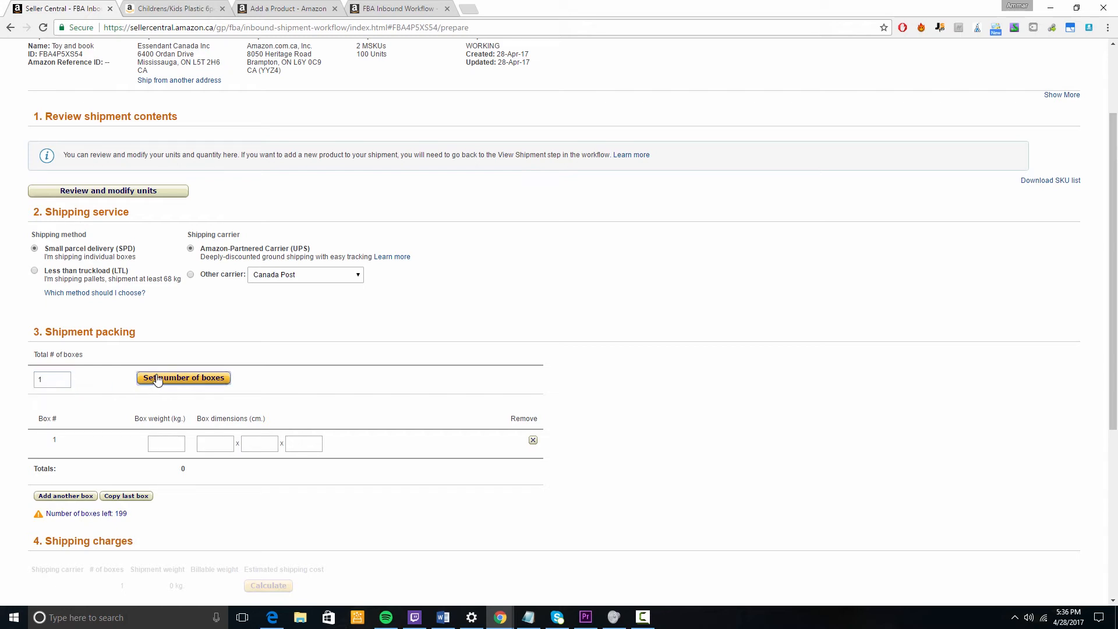
Step: Enter box 1 as 10 kg and 4 x 5 x 5 cm and calculate the estimated shipping cost
{"action": "scroll", "scroll_direction": "down", "scroll_amount": 3}
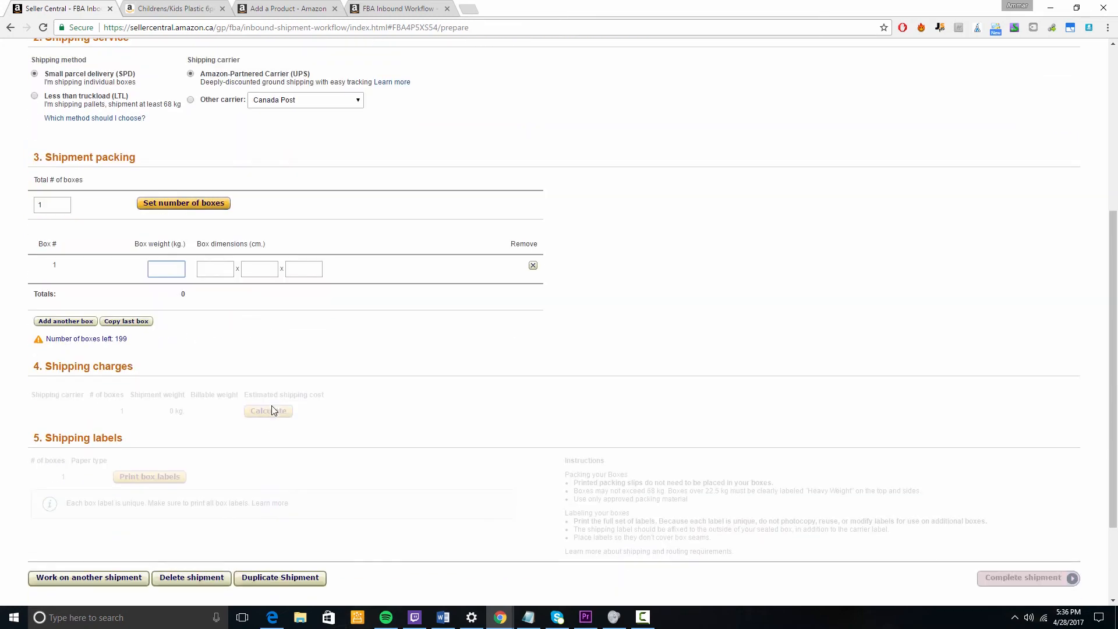
{"action": "mouse_move", "coordinate": [275, 408]}
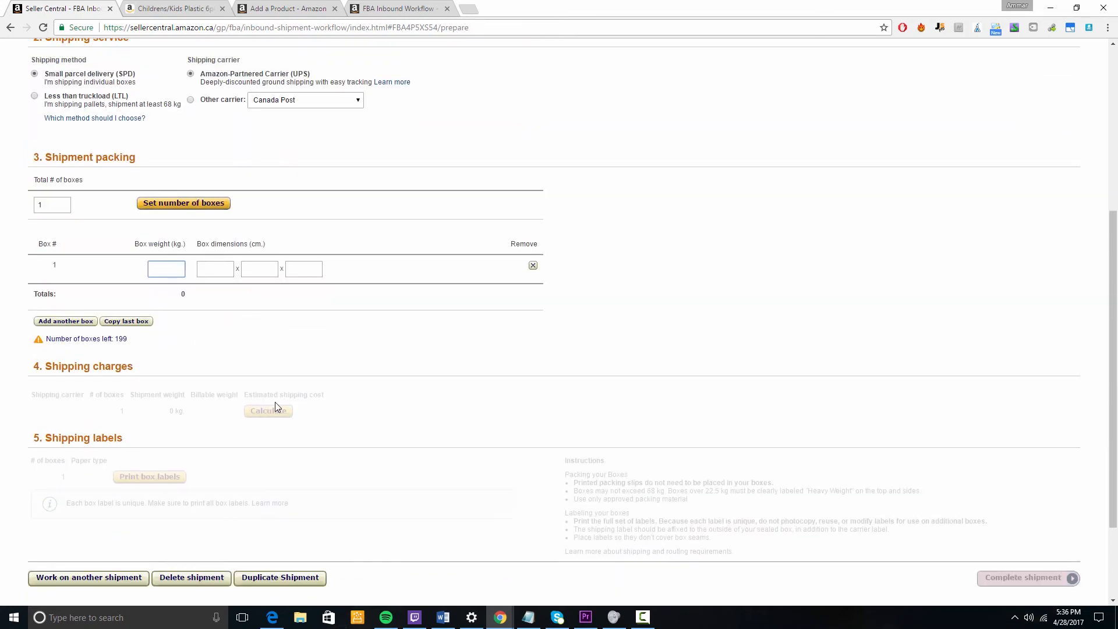
{"action": "left_click", "coordinate": [166, 269]}
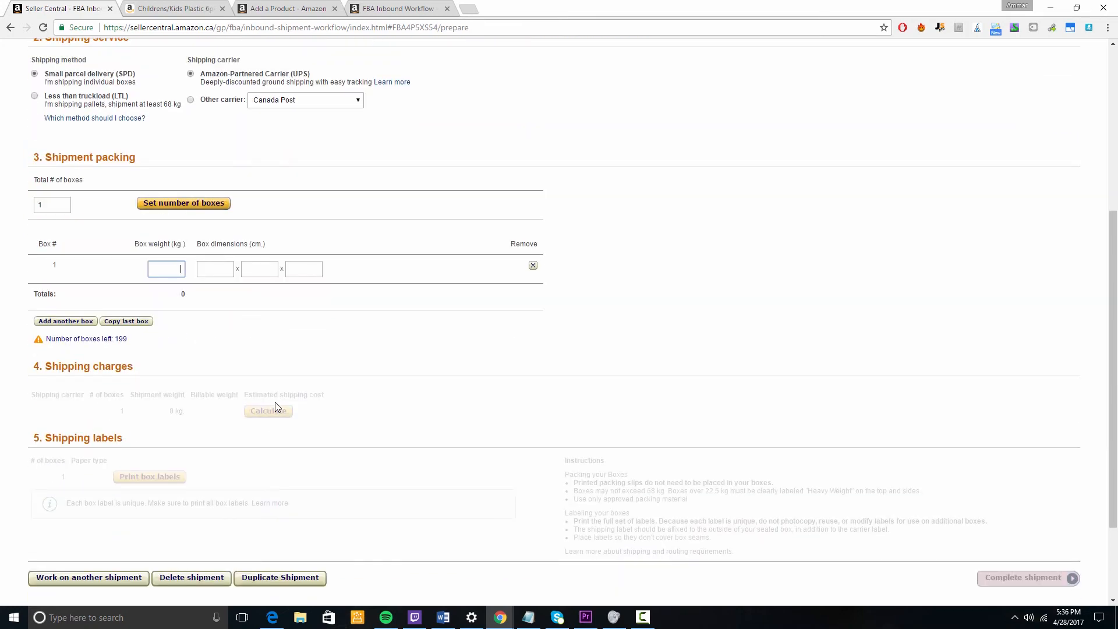
{"action": "type", "text": "10"}
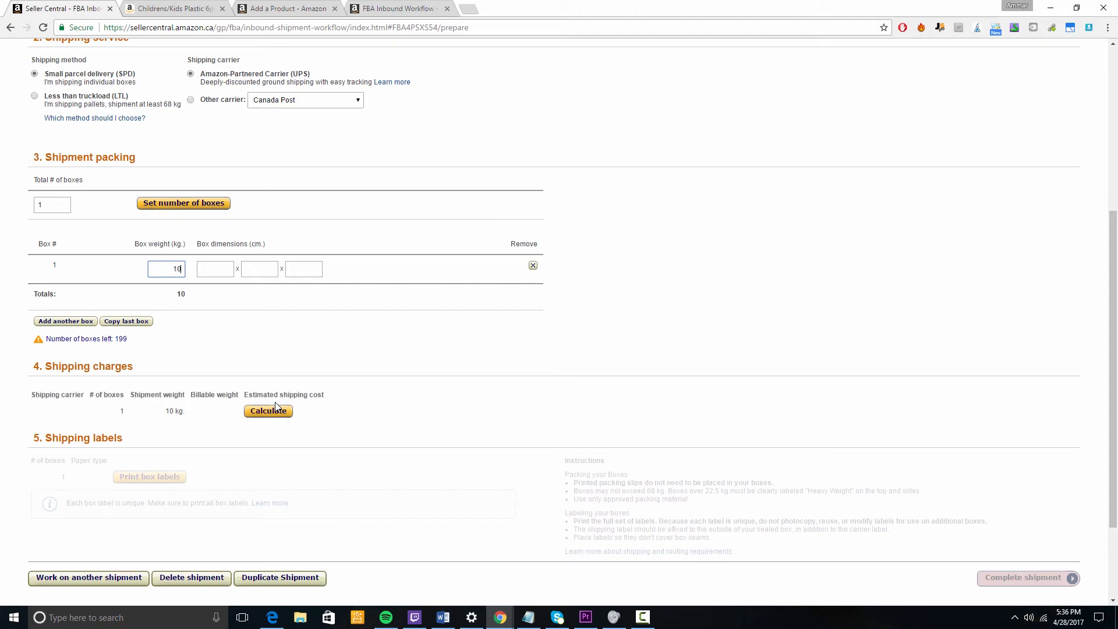
{"action": "left_click", "coordinate": [215, 269]}
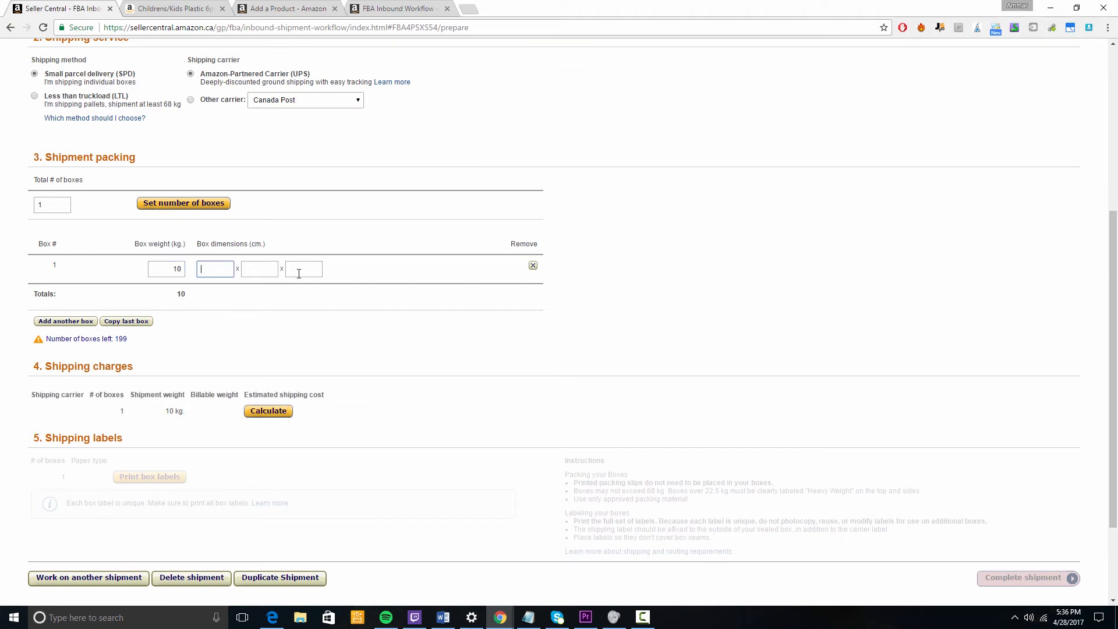
{"action": "type", "text": "5"}
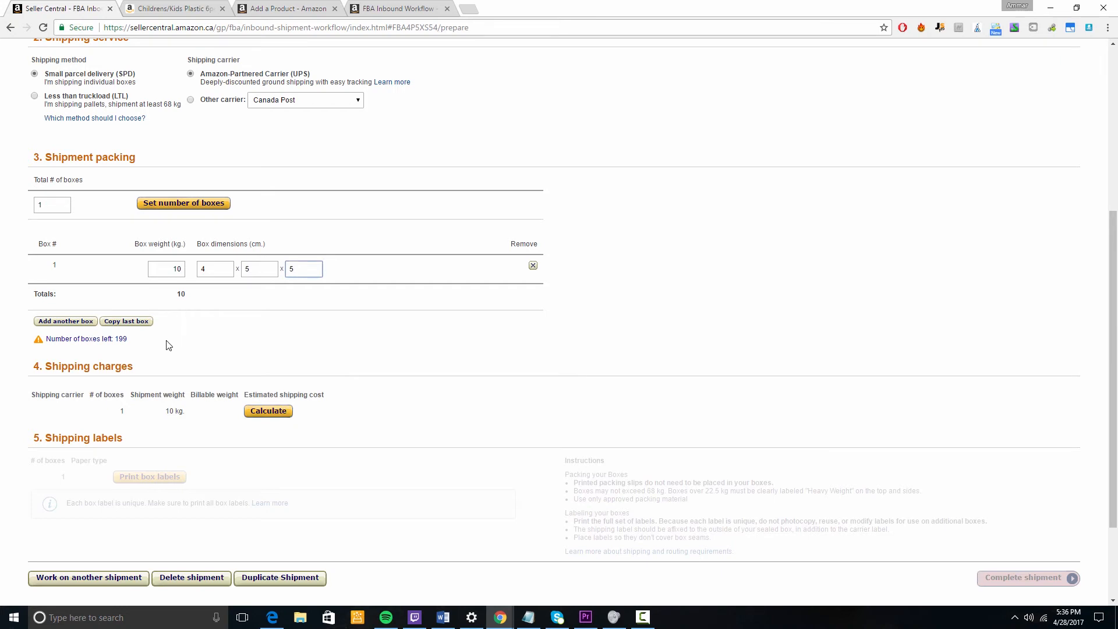
{"action": "mouse_move", "coordinate": [171, 344]}
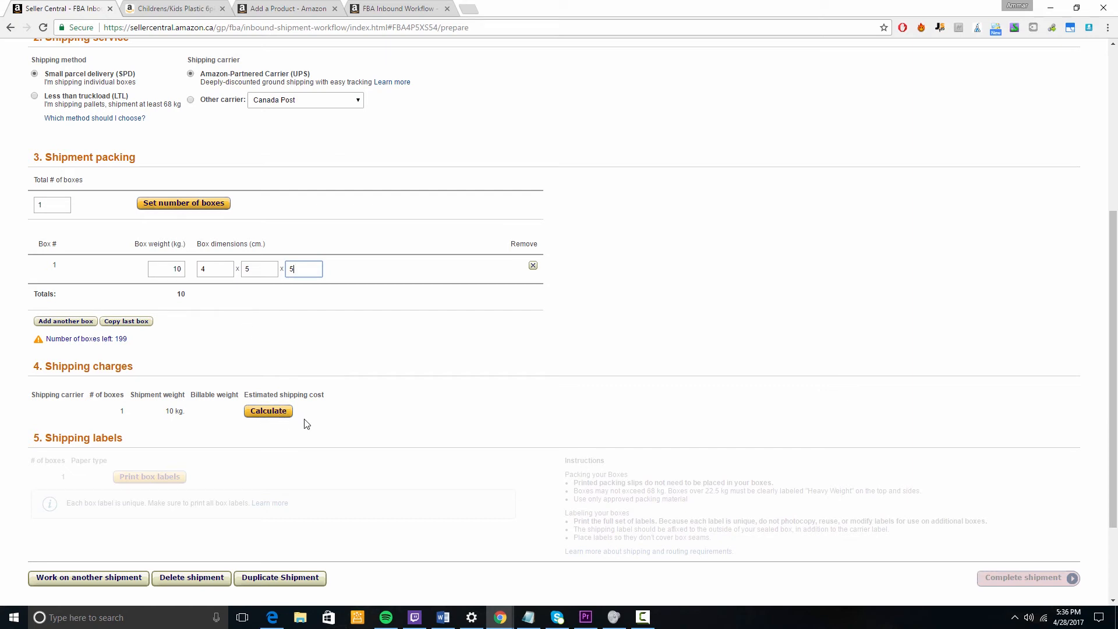
{"action": "left_click", "coordinate": [267, 411]}
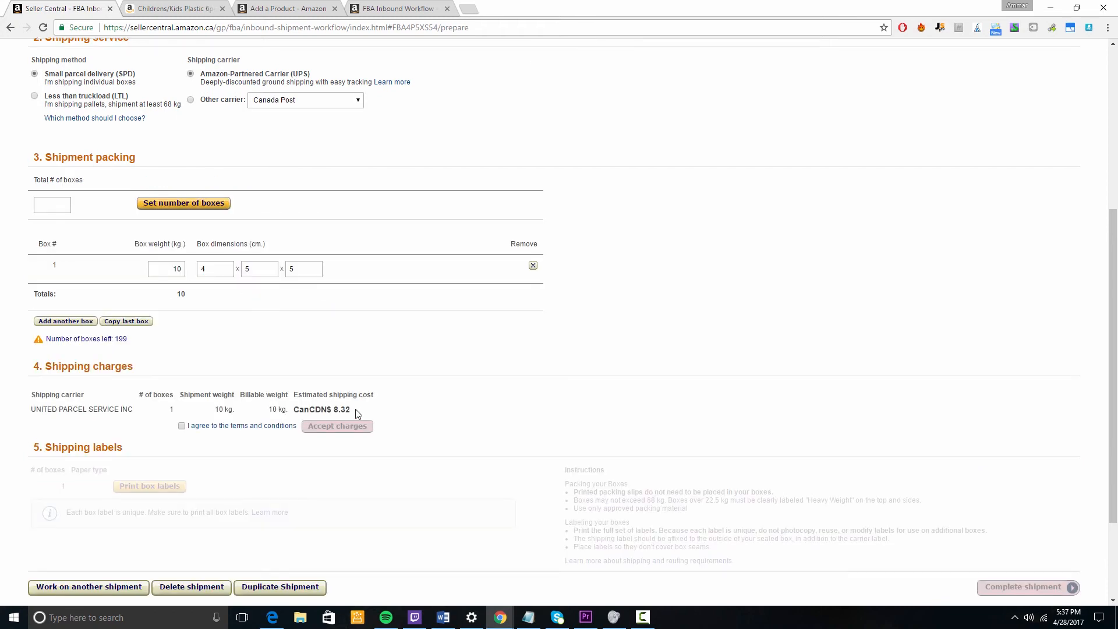
{"action": "double_click", "coordinate": [224, 408]}
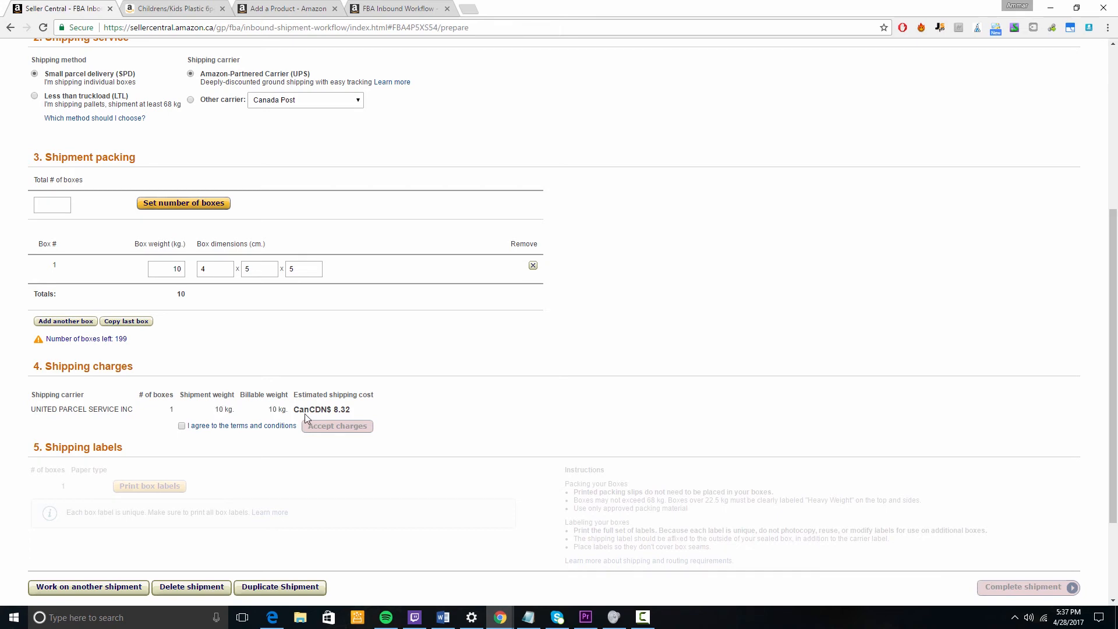
Step: Change the box weight to 40 kg, recalculate, agree to the terms and accept the CDN$ 25.03 UPS charges
{"action": "left_click", "coordinate": [166, 269]}
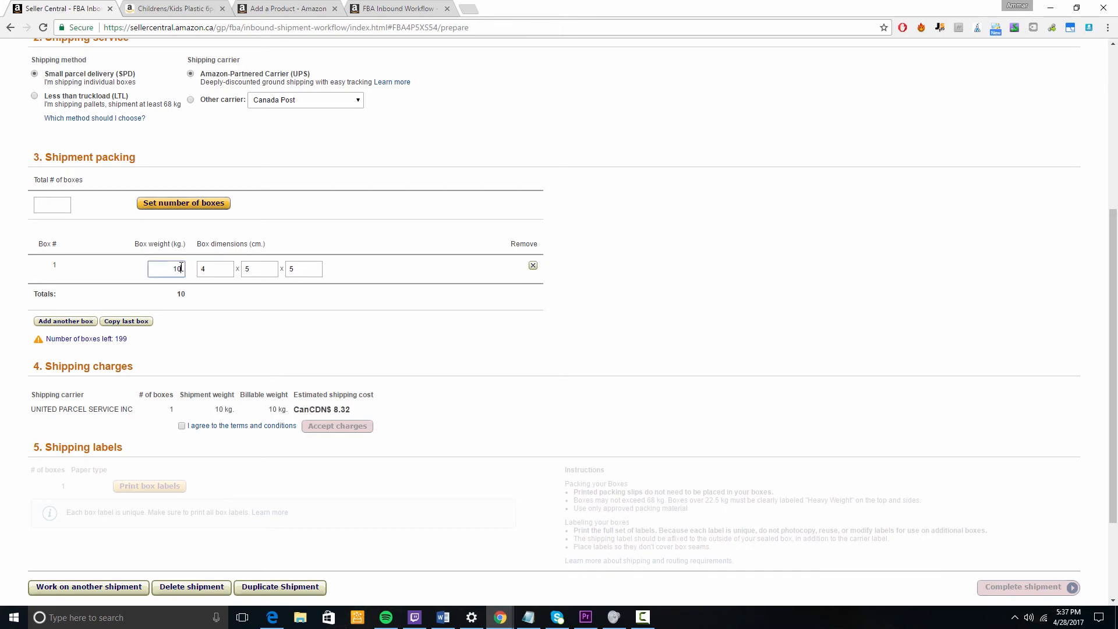
{"action": "type", "text": "140"}
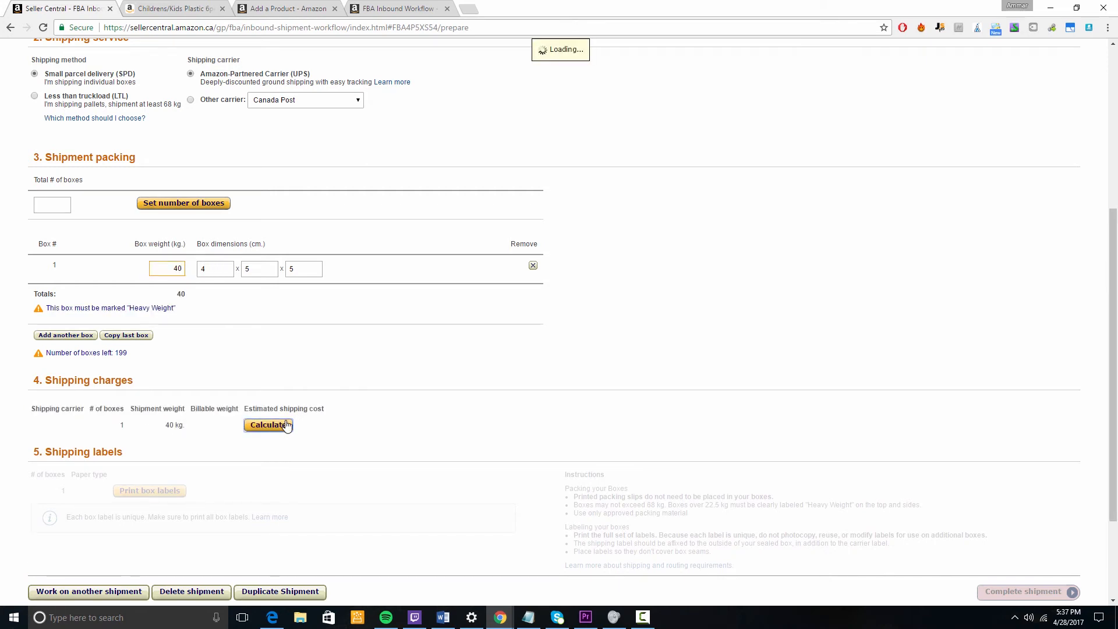
{"action": "left_click", "coordinate": [269, 424]}
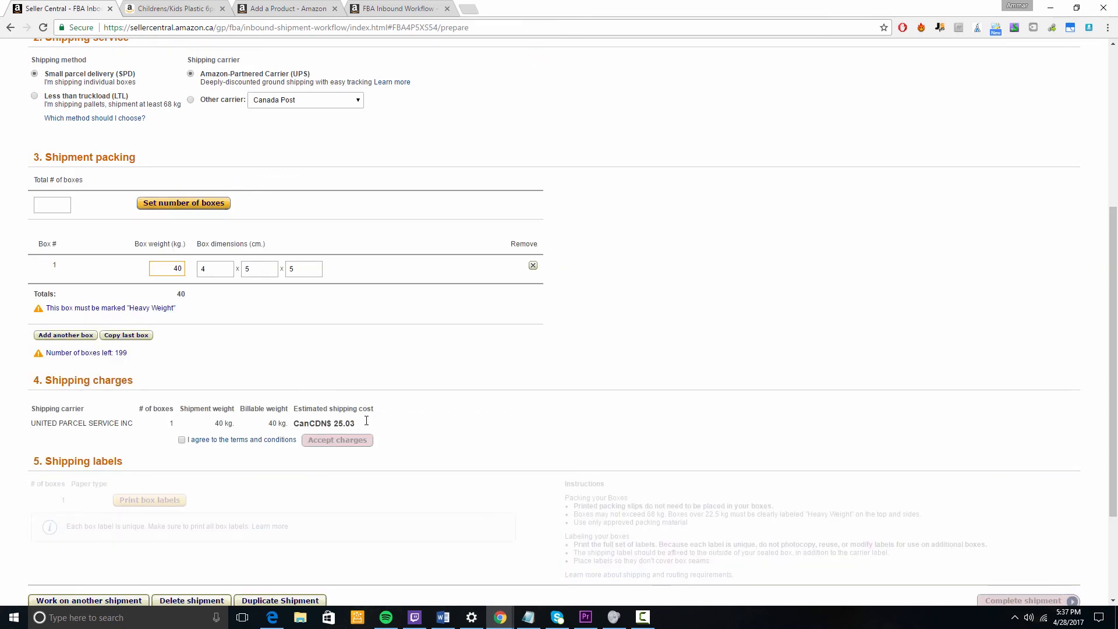
{"action": "double_click", "coordinate": [342, 422]}
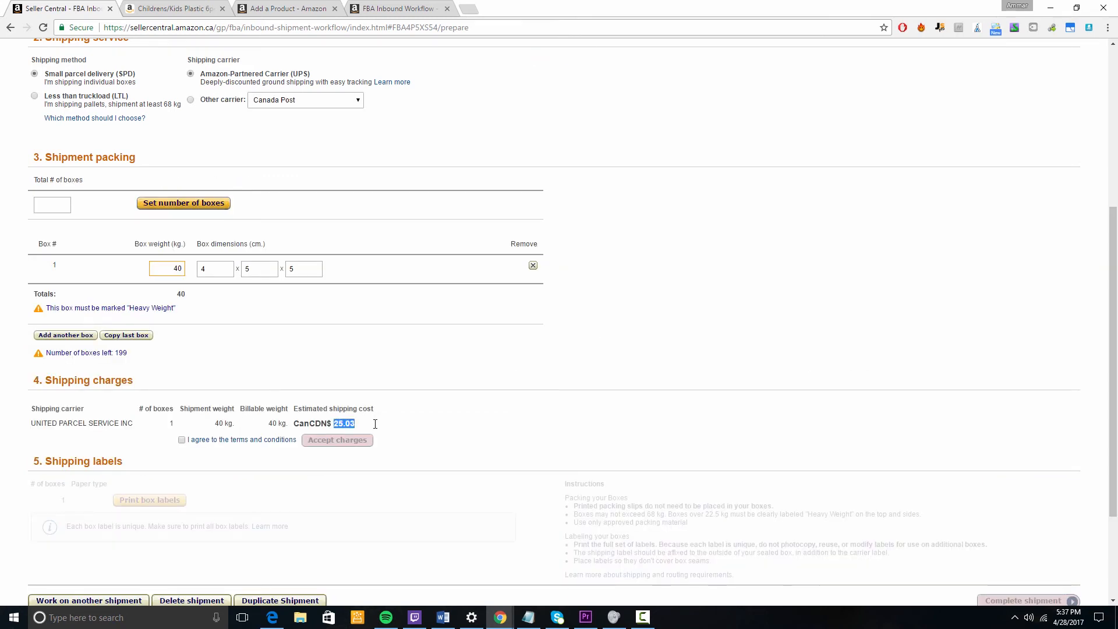
{"action": "mouse_move", "coordinate": [212, 549]}
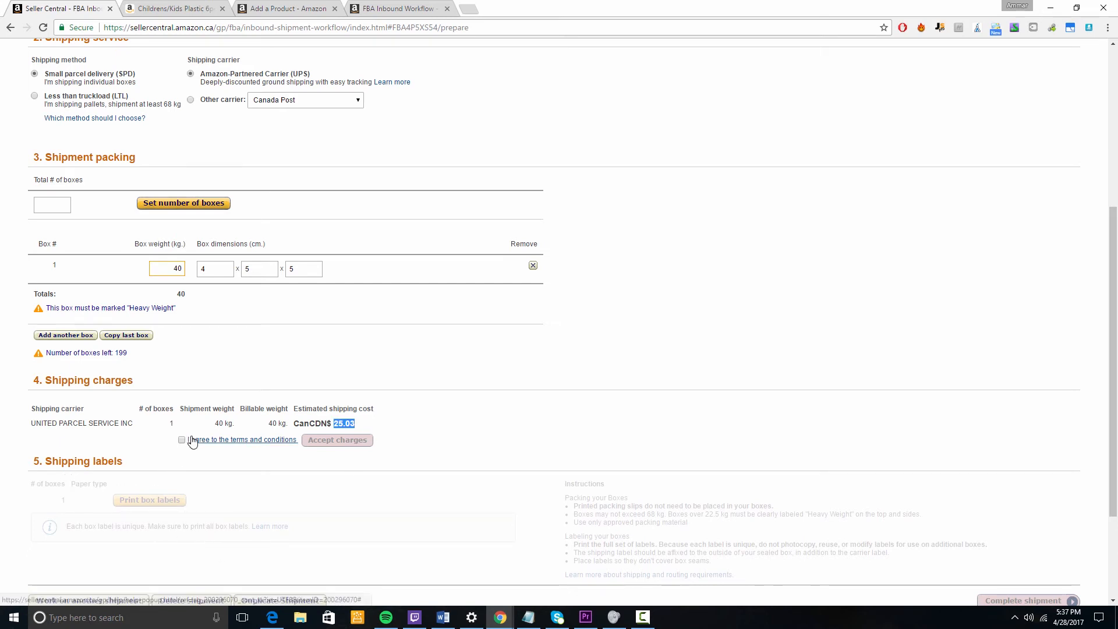
{"action": "mouse_move", "coordinate": [190, 447]}
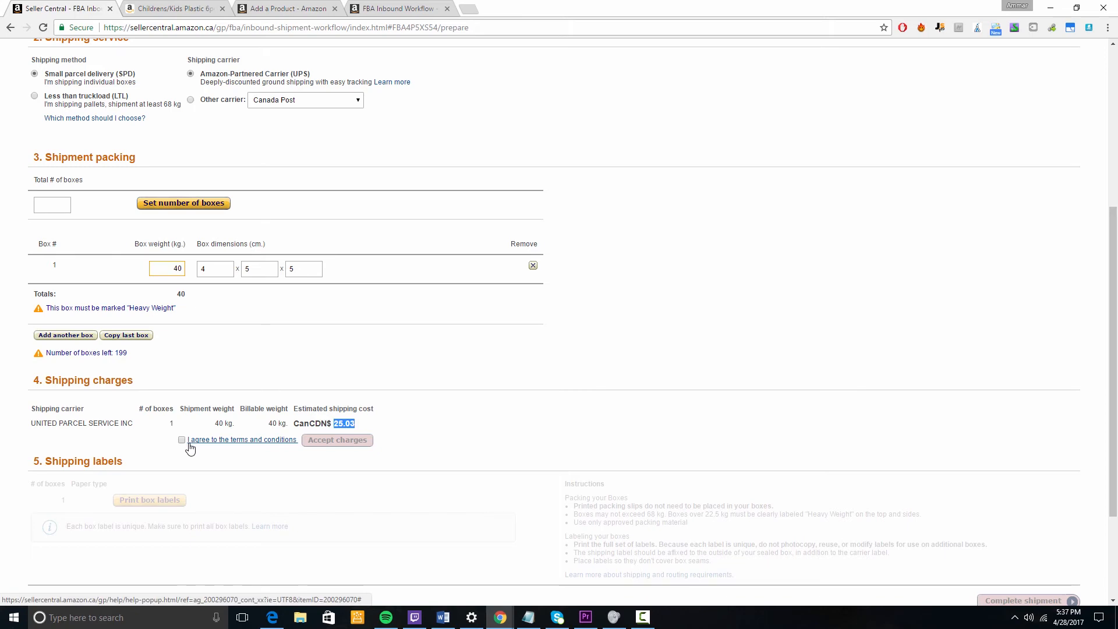
{"action": "left_click", "coordinate": [181, 440]}
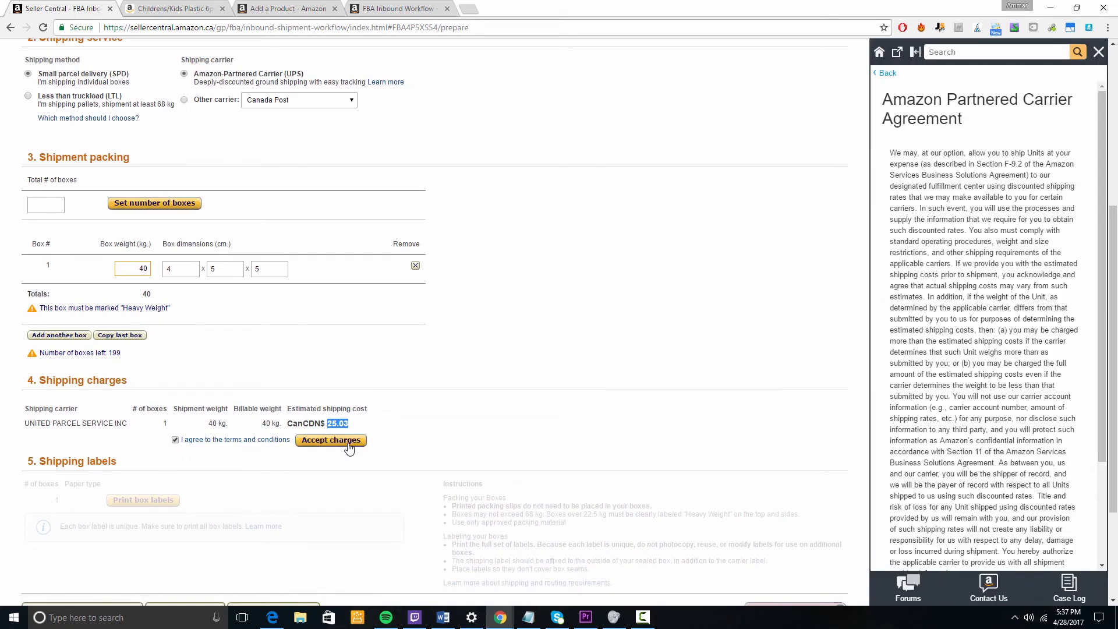
{"action": "left_click", "coordinate": [330, 438]}
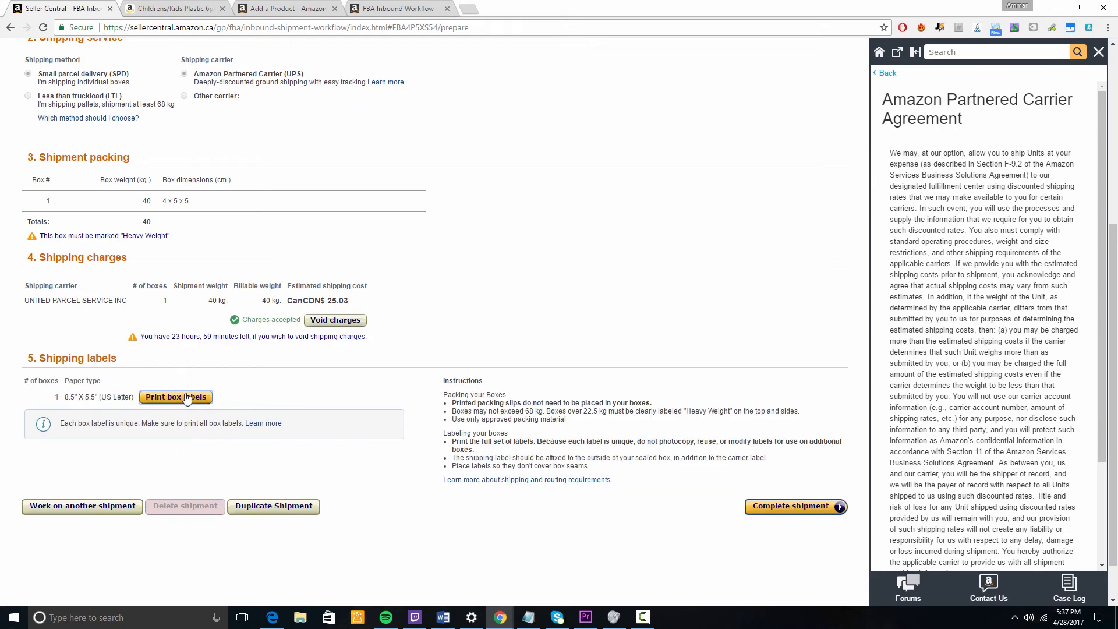
Step: Print the box labels and review the FBA box 1 of 1 and 40 kg UPS Standard labels in the PDF
{"action": "left_click", "coordinate": [176, 396]}
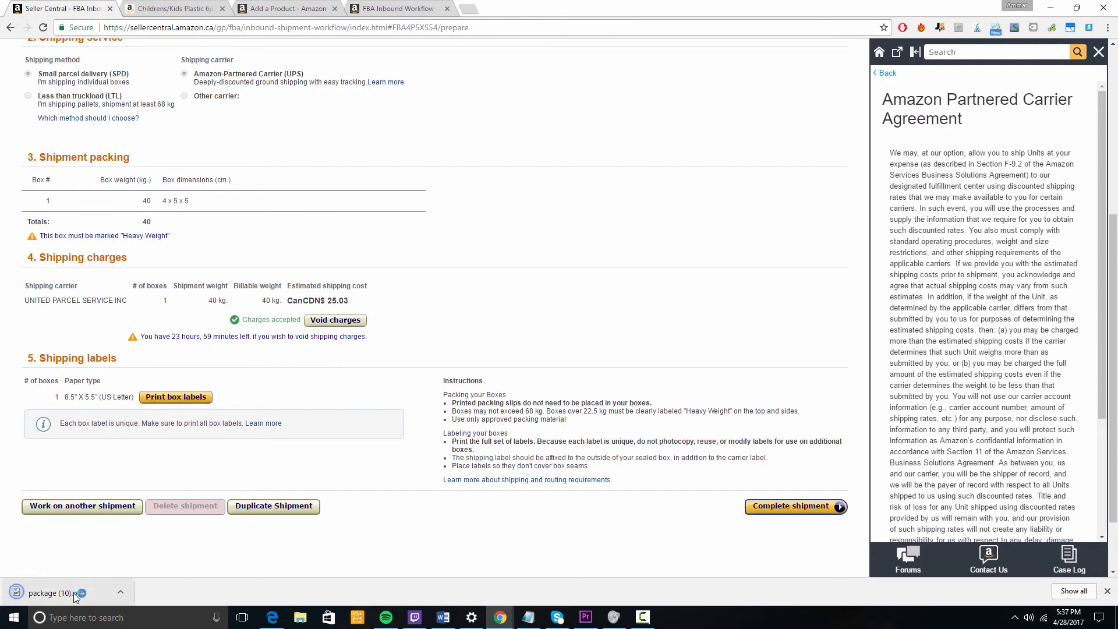
{"action": "left_click", "coordinate": [176, 396]}
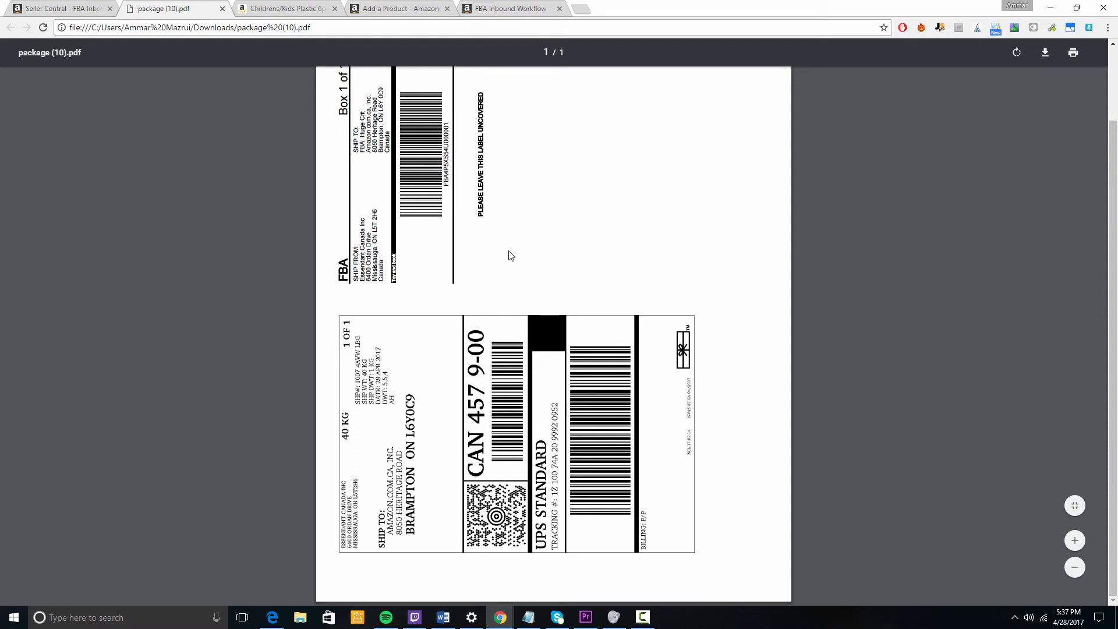
{"action": "mouse_move", "coordinate": [436, 324]}
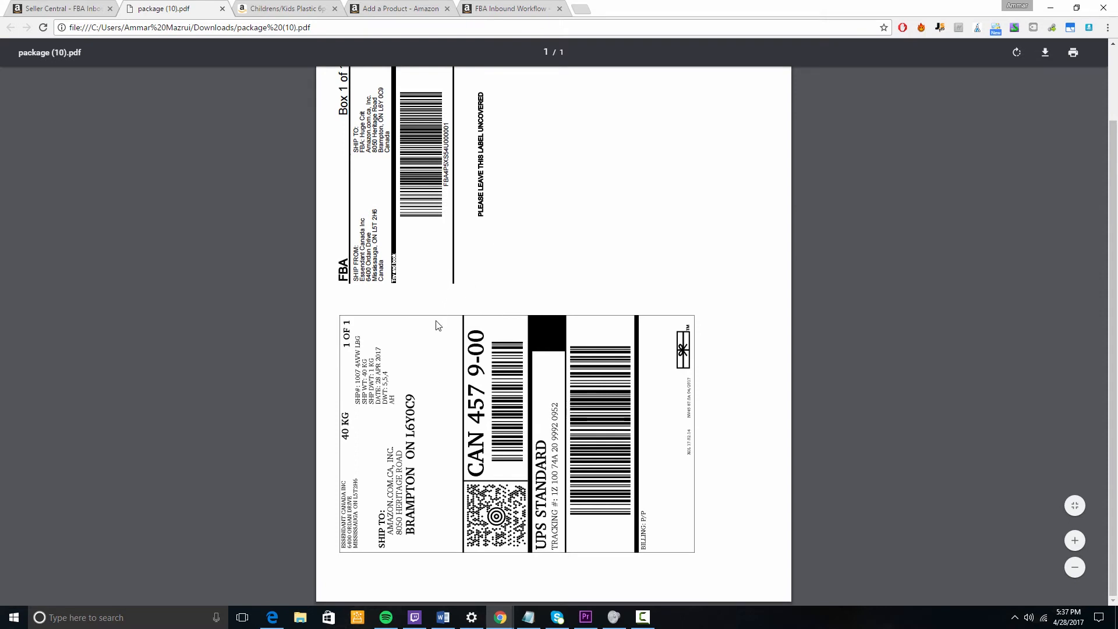
{"action": "scroll", "scroll_direction": "up", "scroll_amount": 3}
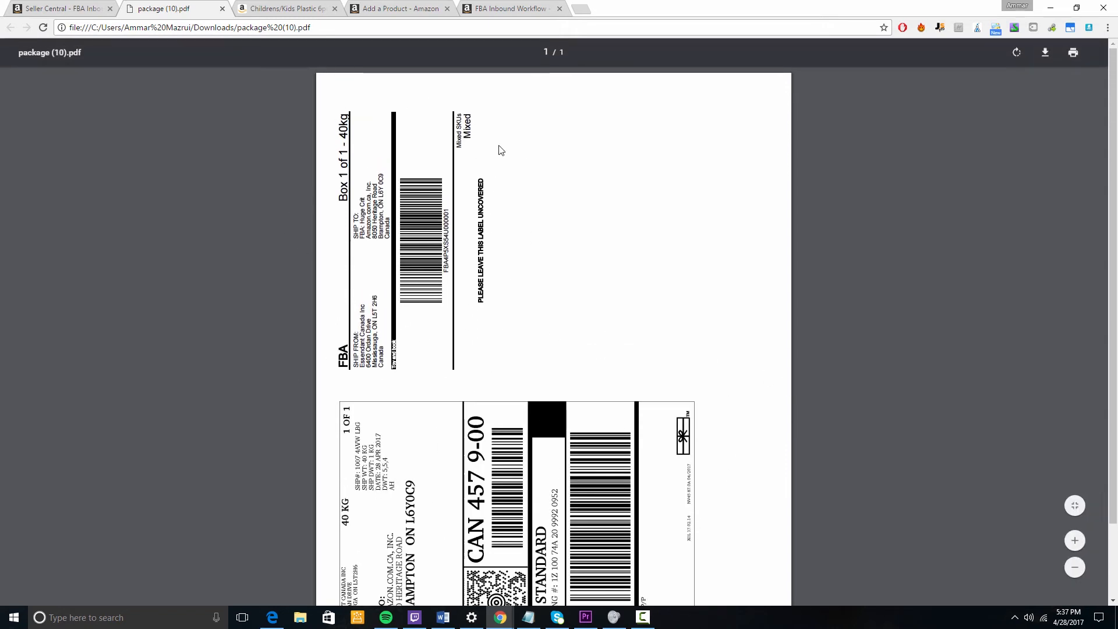
{"action": "scroll", "scroll_direction": "down", "scroll_amount": 3}
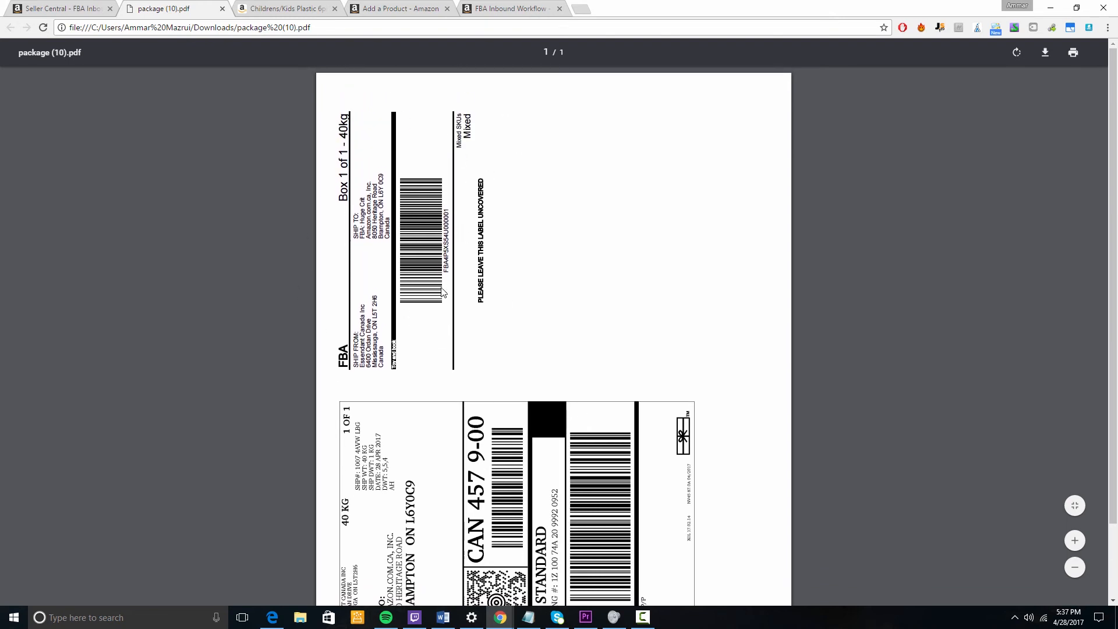
{"action": "mouse_move", "coordinate": [447, 304]}
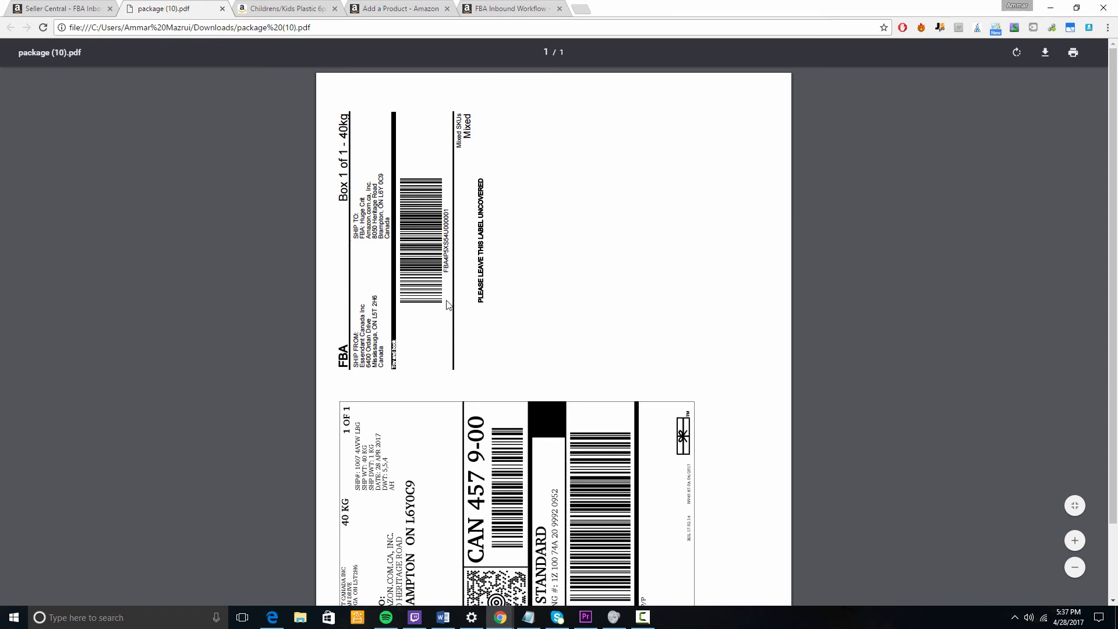
{"action": "mouse_move", "coordinate": [639, 264]}
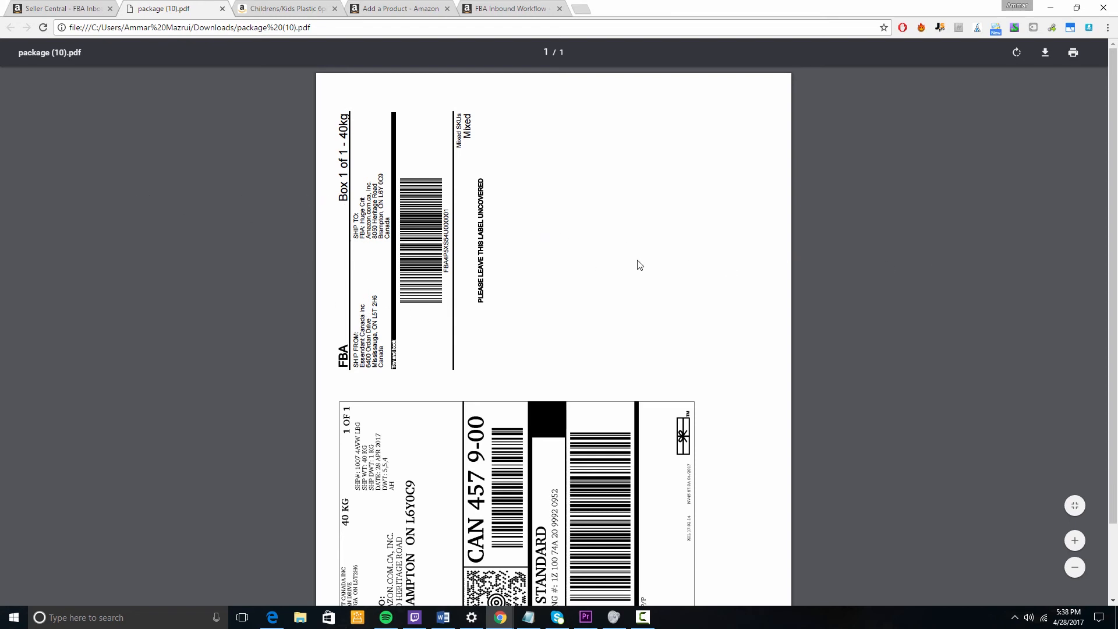
{"action": "scroll", "scroll_direction": "down", "scroll_amount": 3}
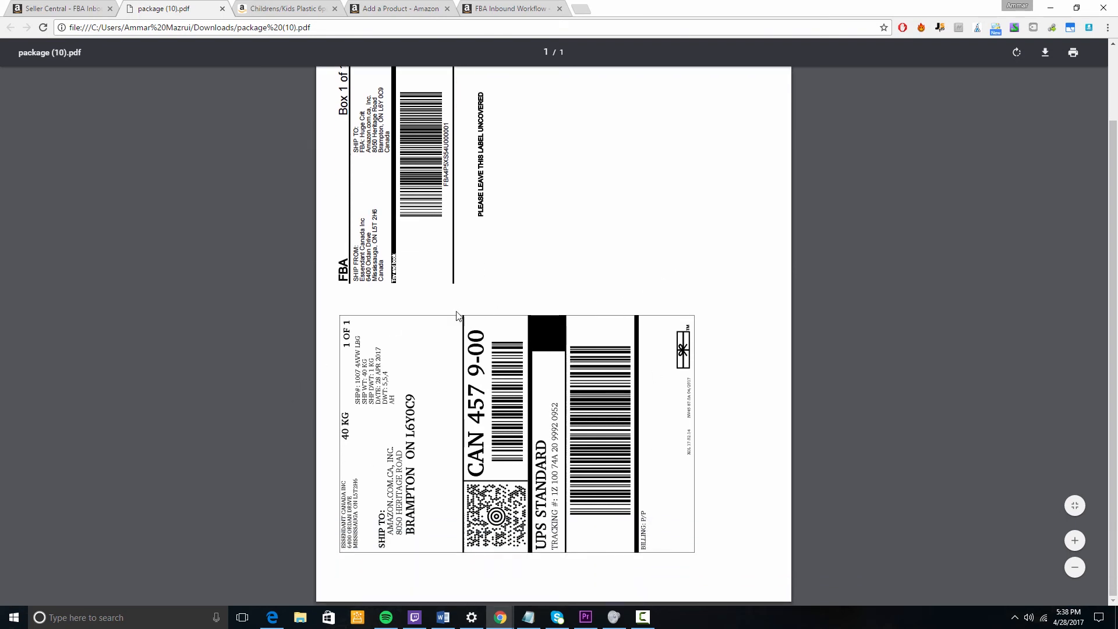
{"action": "mouse_move", "coordinate": [389, 335]}
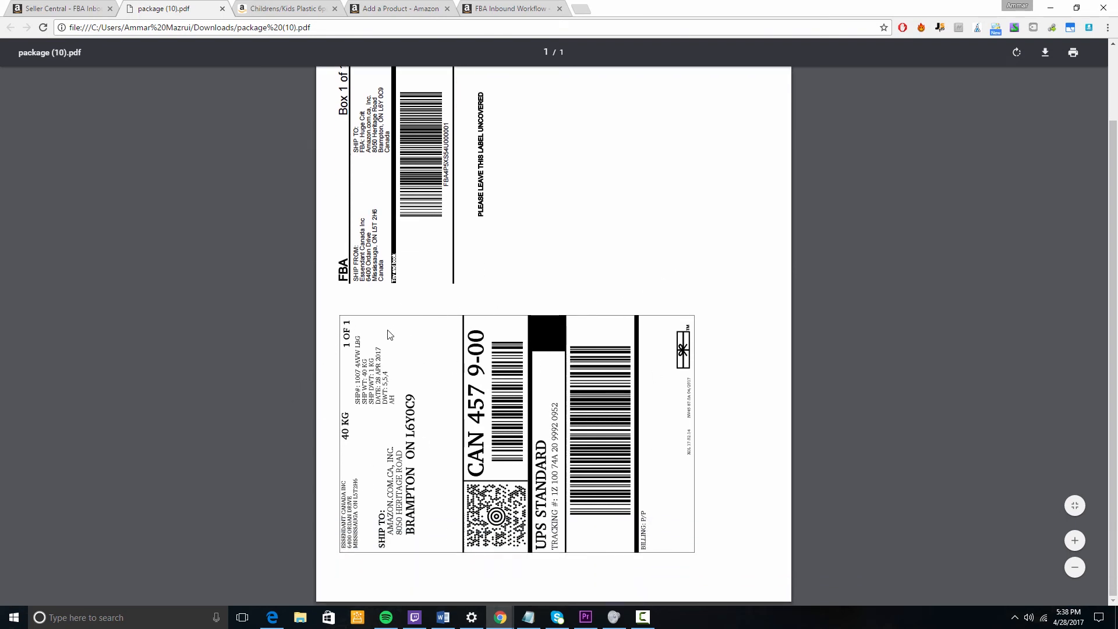
{"action": "mouse_move", "coordinate": [491, 434]}
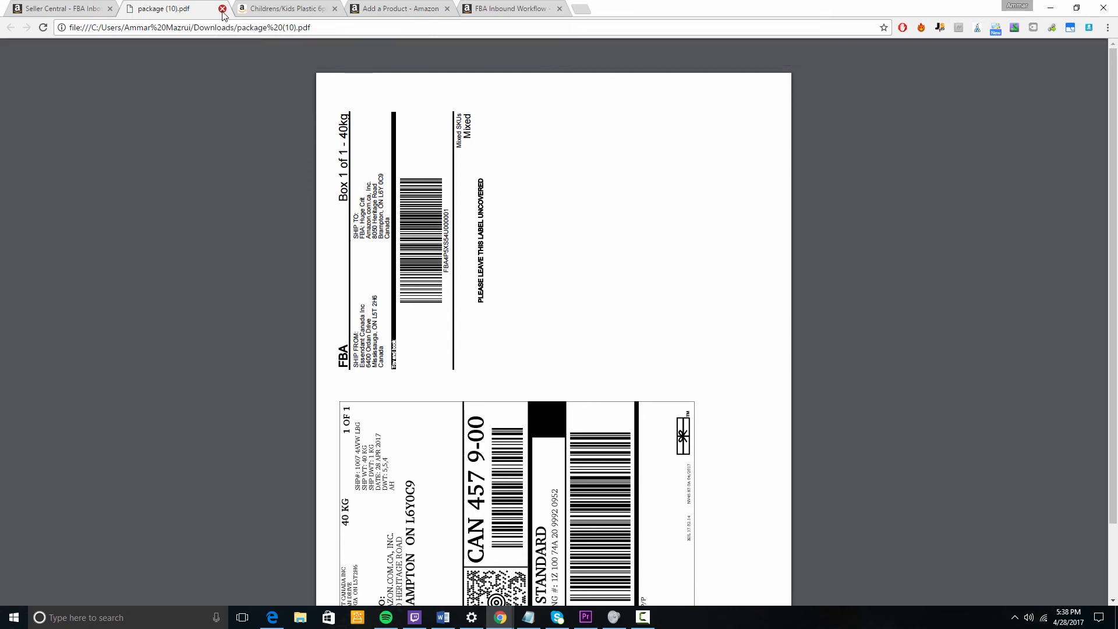
Step: Close the box label PDF and return to the Seller Central home dashboard
{"action": "left_click", "coordinate": [221, 8]}
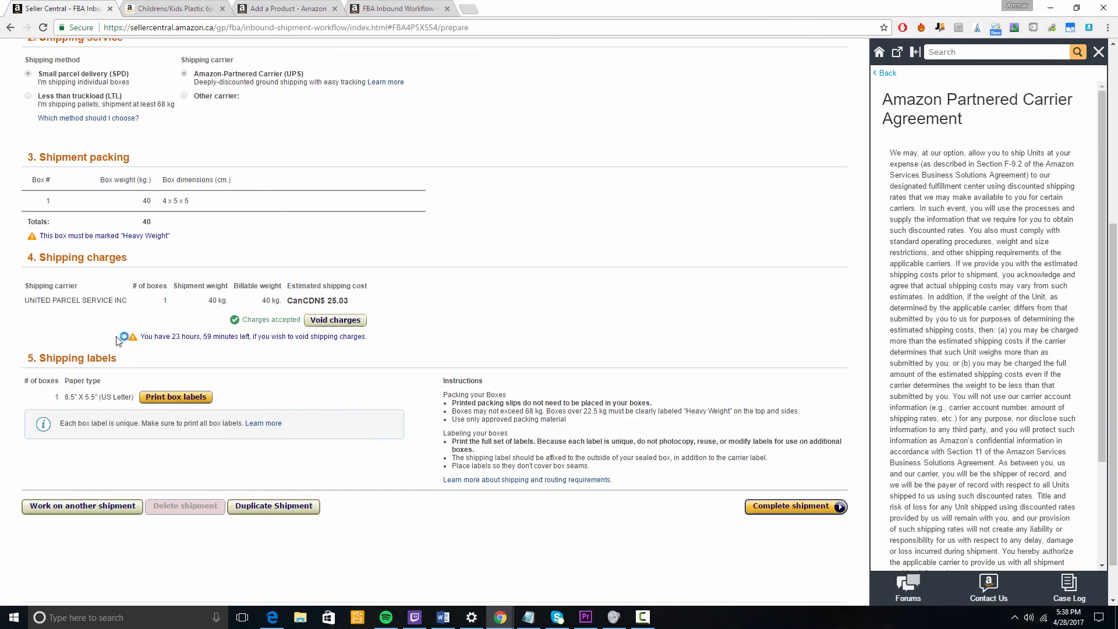
{"action": "scroll", "scroll_direction": "down", "scroll_amount": 3}
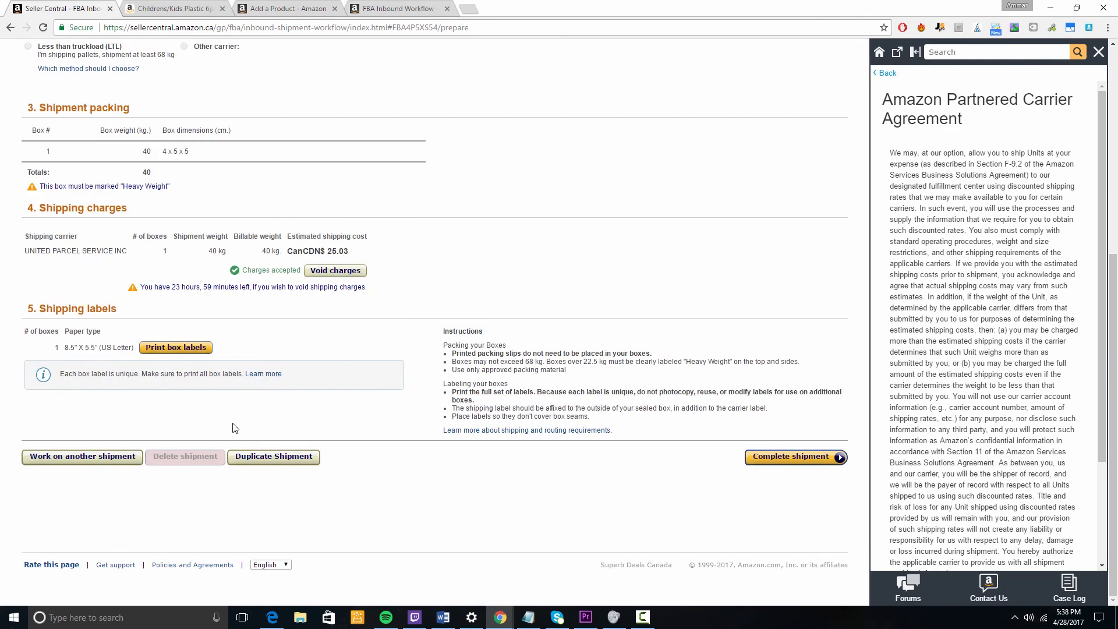
{"action": "mouse_move", "coordinate": [230, 420]}
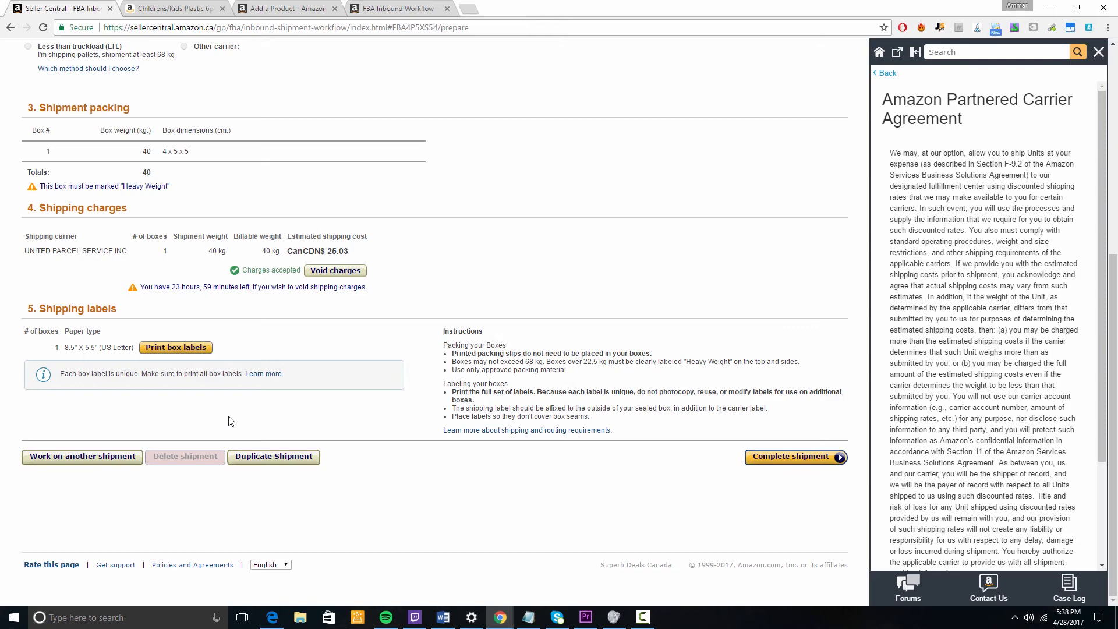
{"action": "scroll", "scroll_direction": "up", "scroll_amount": 3}
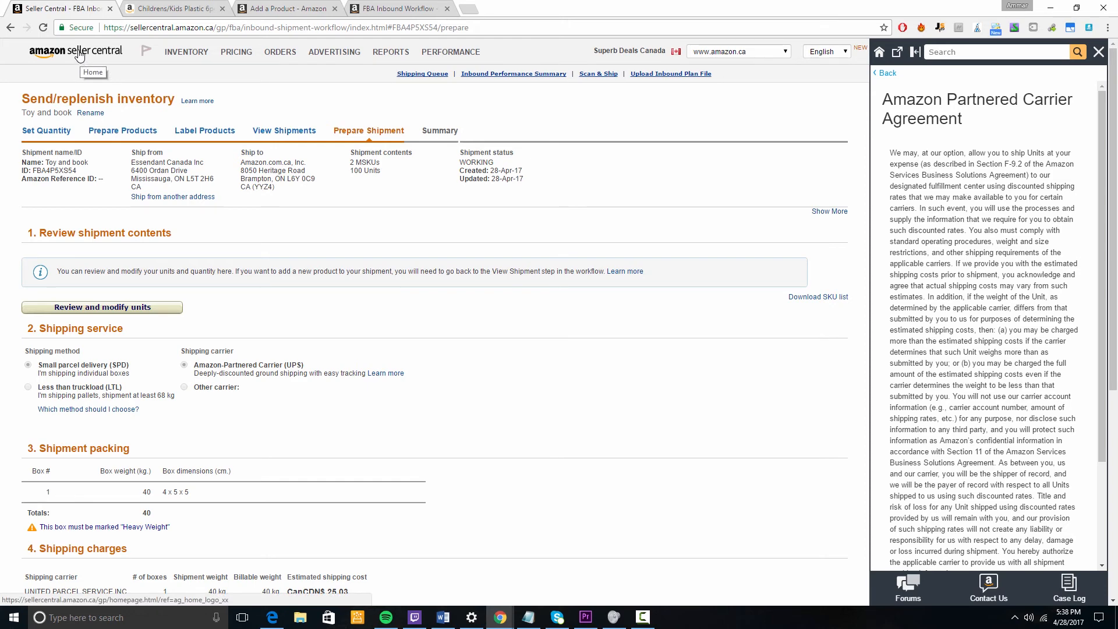
{"action": "left_click", "coordinate": [171, 8]}
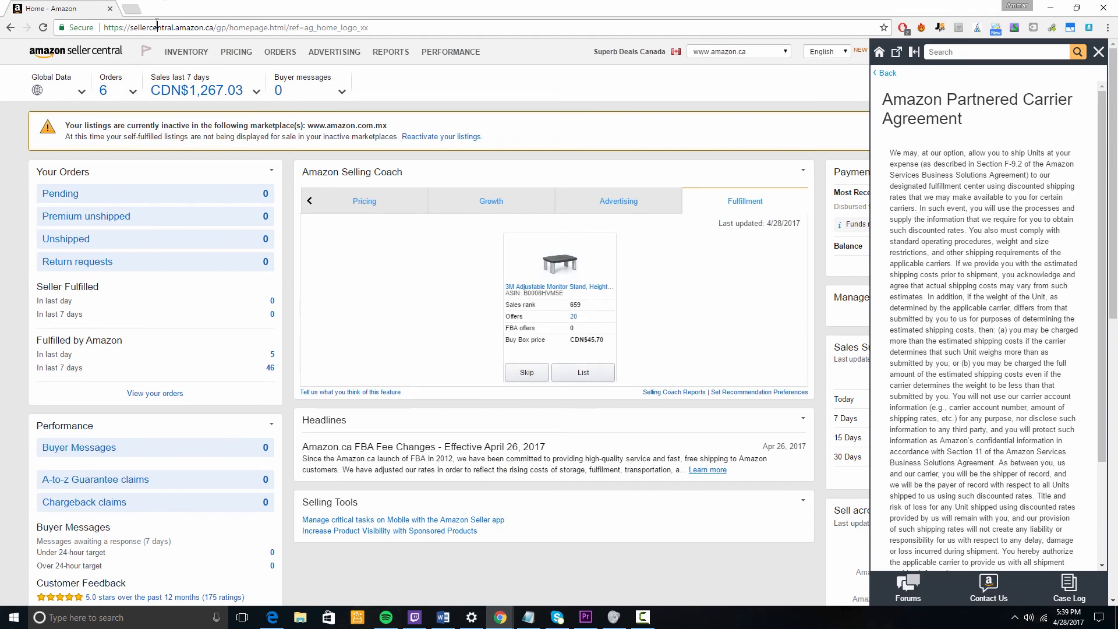
Step: Search Google for 'fba inspection' and open the fbainspection.com home page
{"action": "type", "text": "gf"}
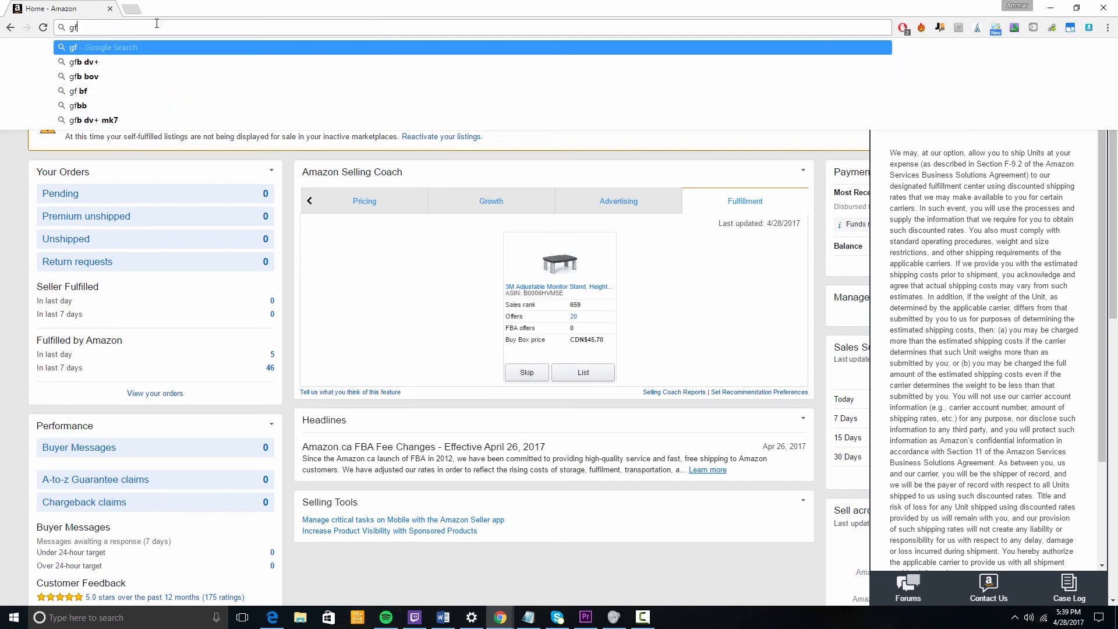
{"action": "type", "text": "fba inspection"}
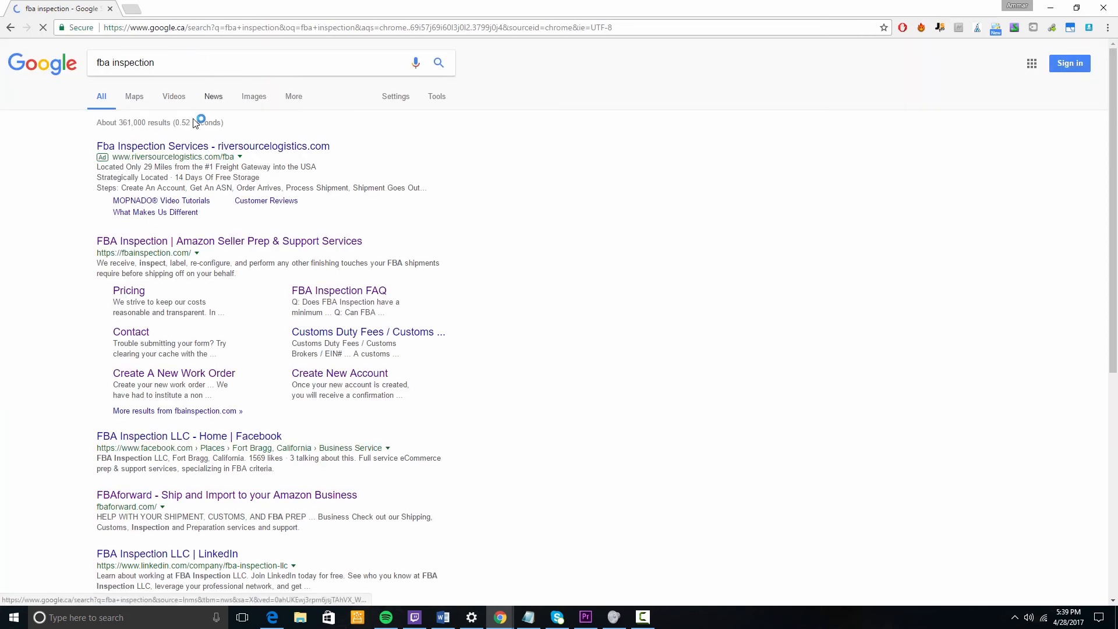
{"action": "left_click", "coordinate": [229, 239]}
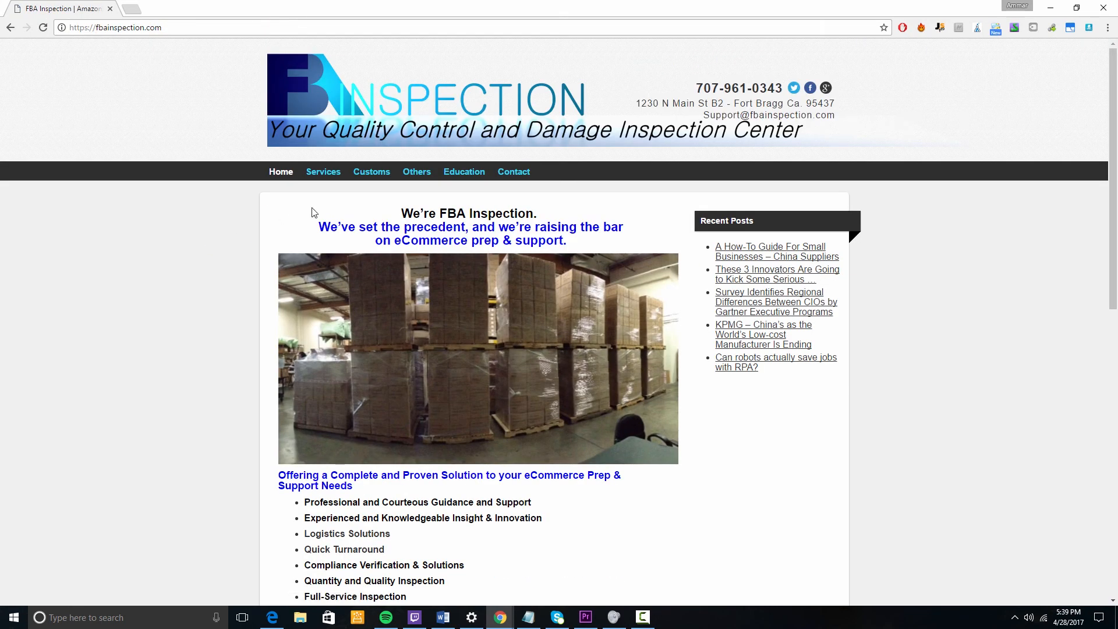
{"action": "mouse_move", "coordinate": [545, 277]}
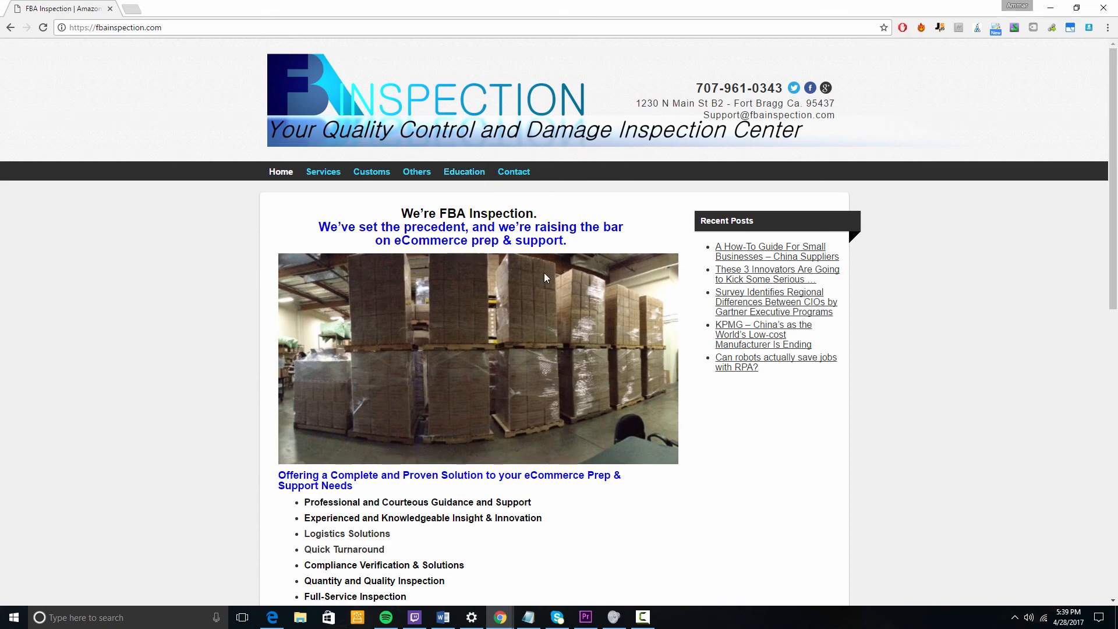
Step: From the Services menu, go to the Create New Account sign-up page
{"action": "scroll", "scroll_direction": "down", "scroll_amount": 3}
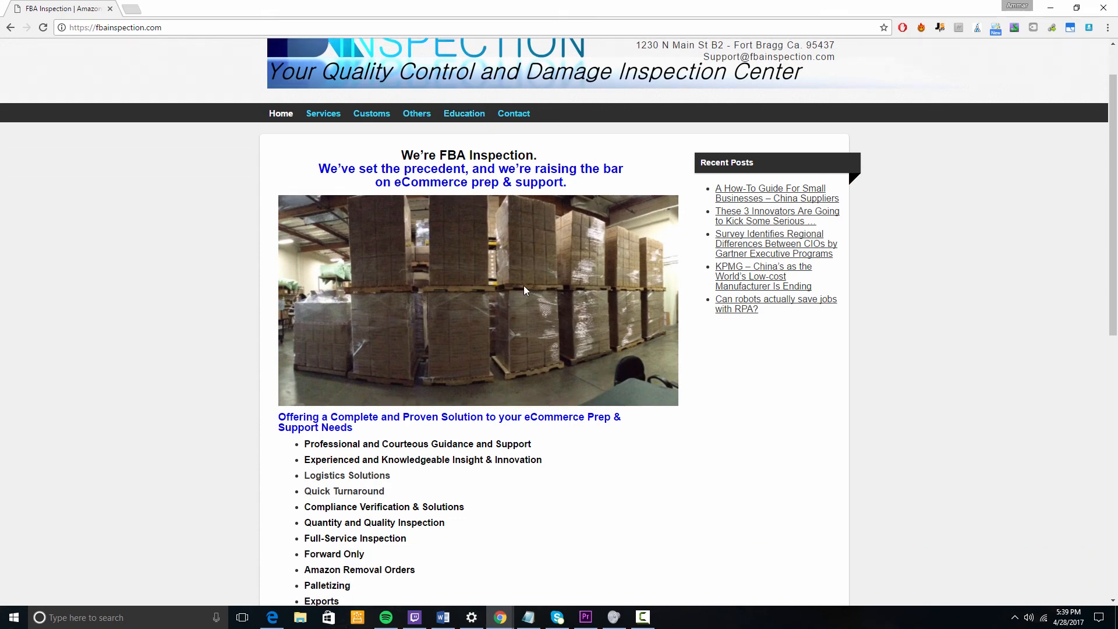
{"action": "scroll", "scroll_direction": "up", "scroll_amount": 3}
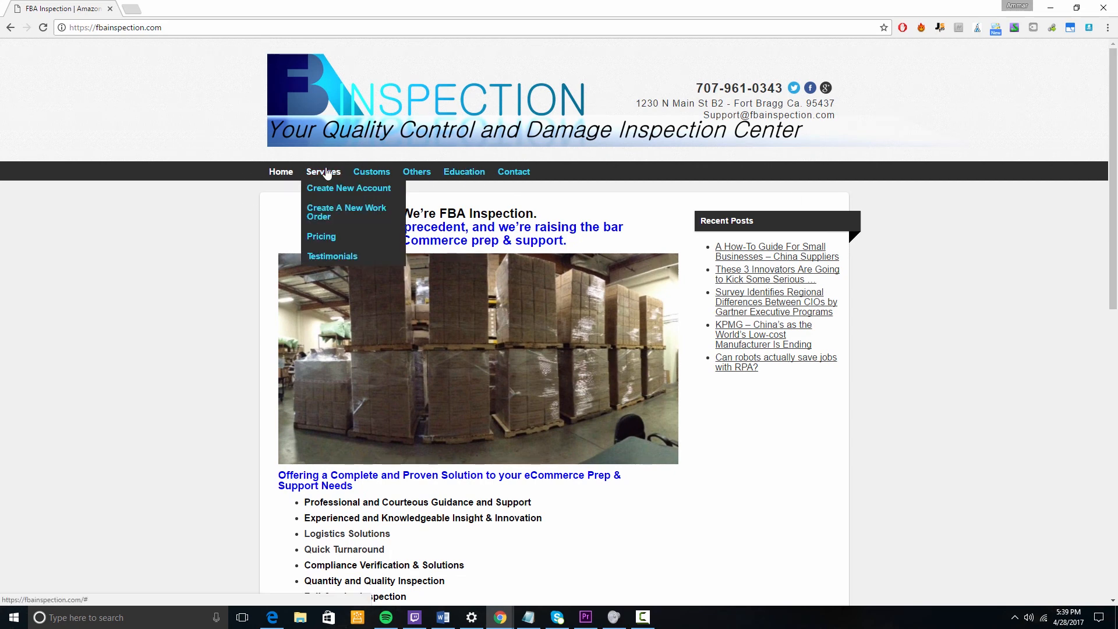
{"action": "left_click", "coordinate": [348, 187]}
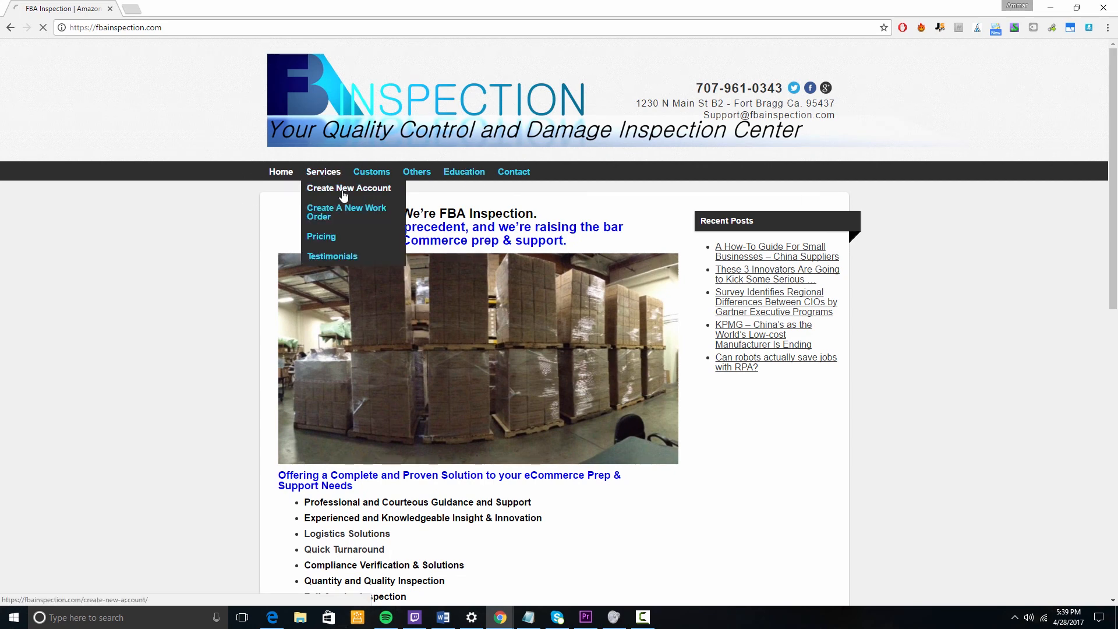
{"action": "left_click", "coordinate": [348, 188]}
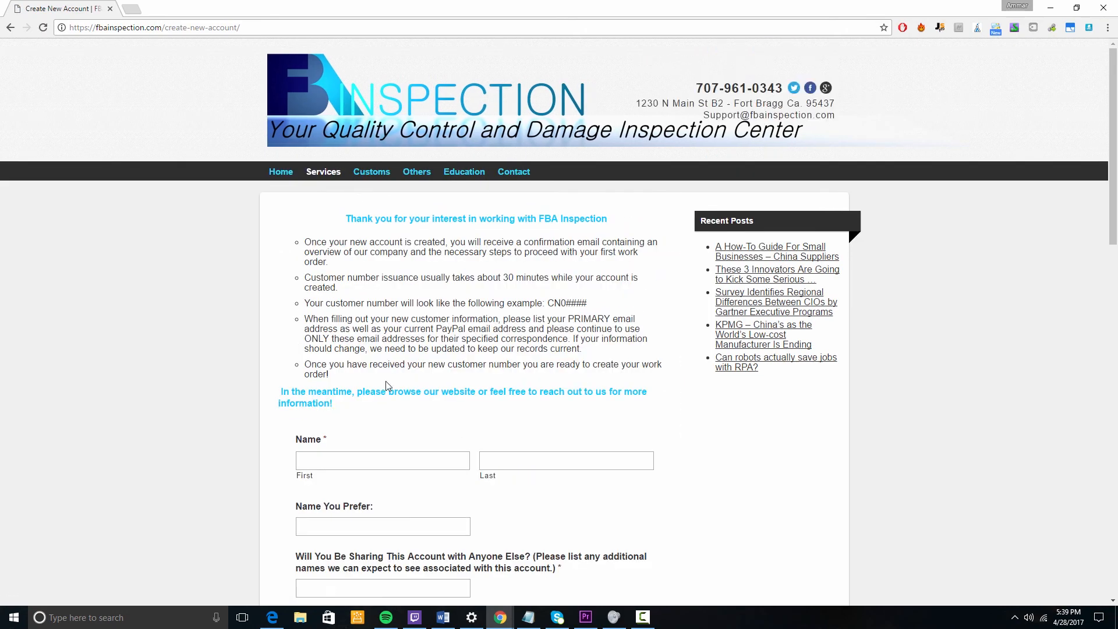
{"action": "scroll", "scroll_direction": "down", "scroll_amount": 3}
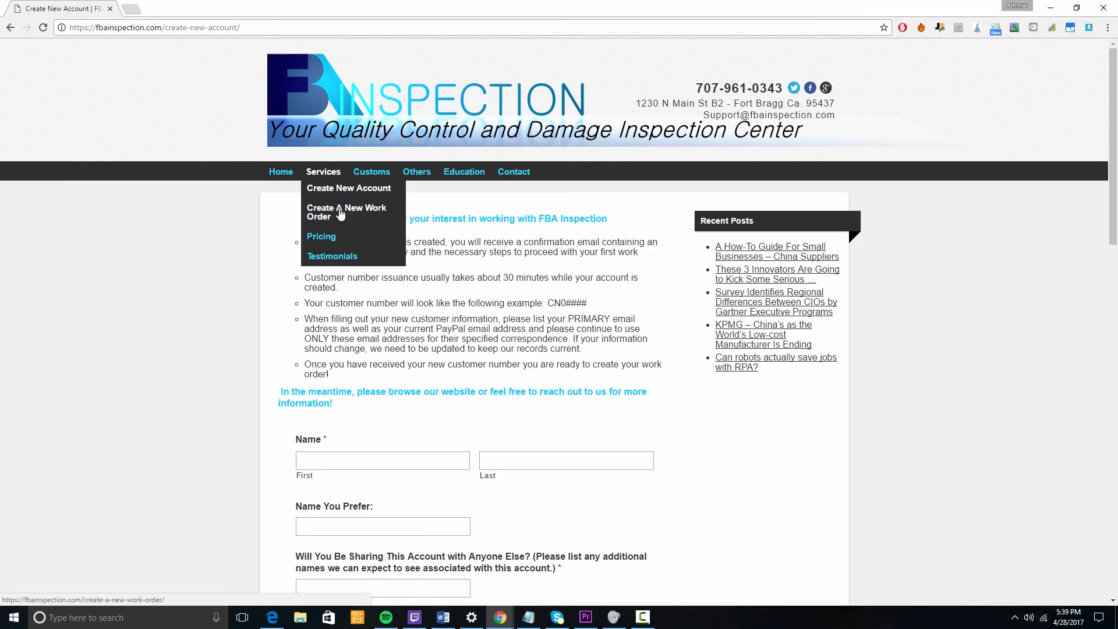
Step: Go to the Create A New Work Order page and look over its ordering rules and form
{"action": "left_click", "coordinate": [347, 211]}
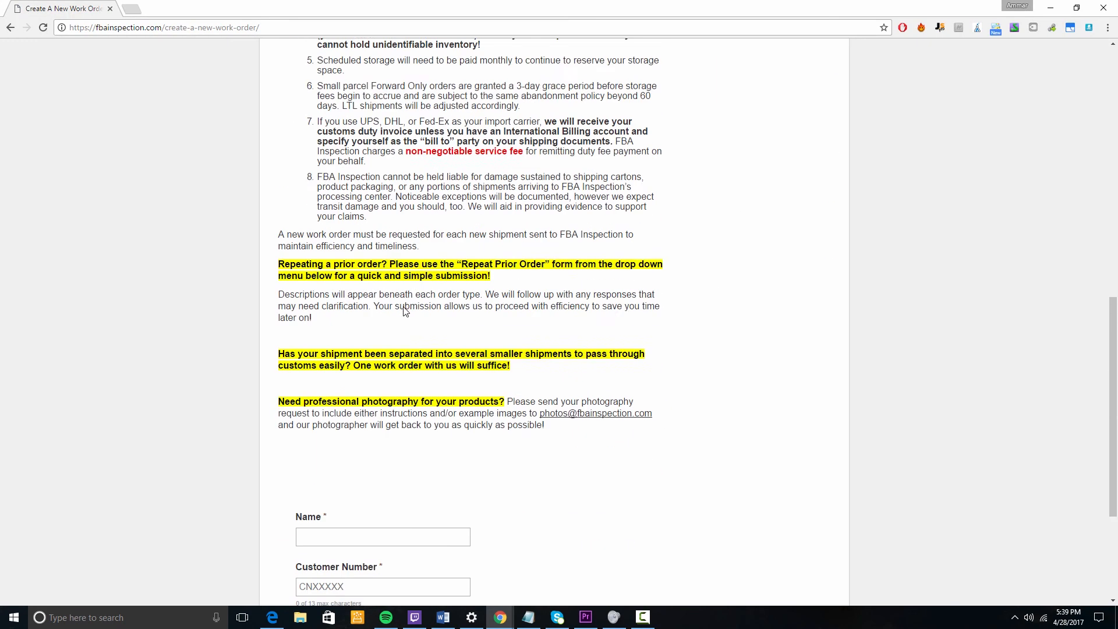
{"action": "scroll", "scroll_direction": "down", "scroll_amount": 3}
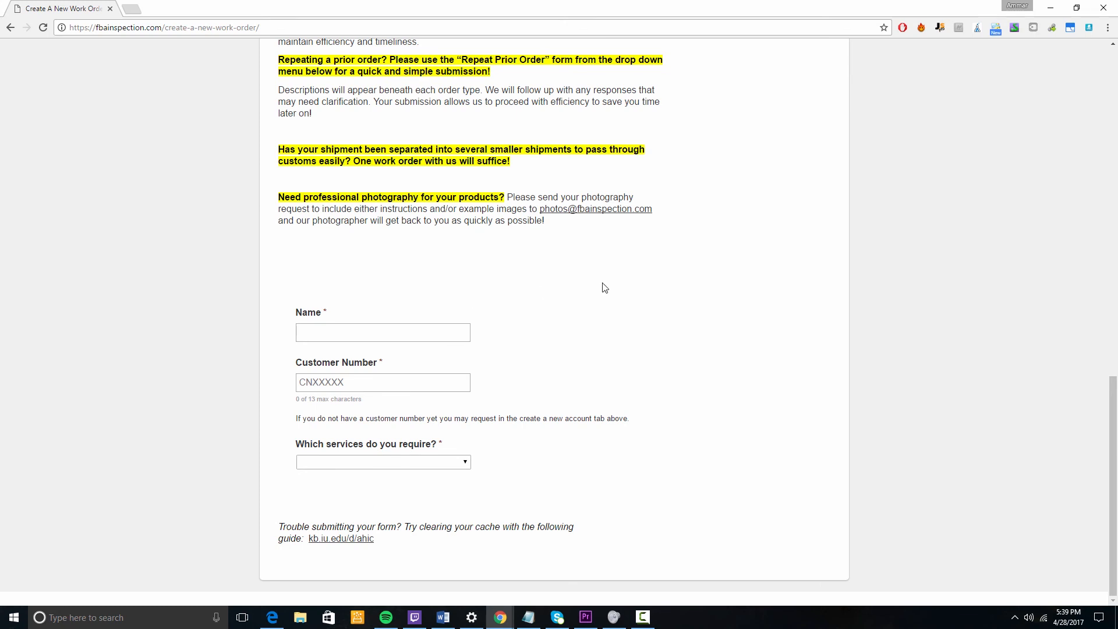
{"action": "mouse_move", "coordinate": [478, 242]}
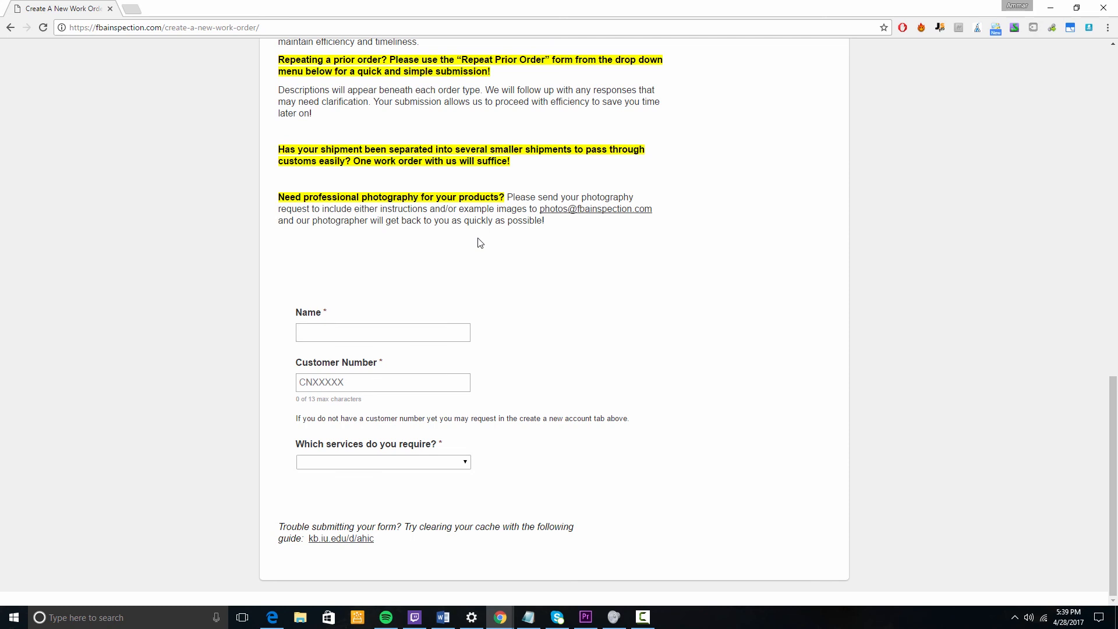
{"action": "mouse_move", "coordinate": [116, 62]}
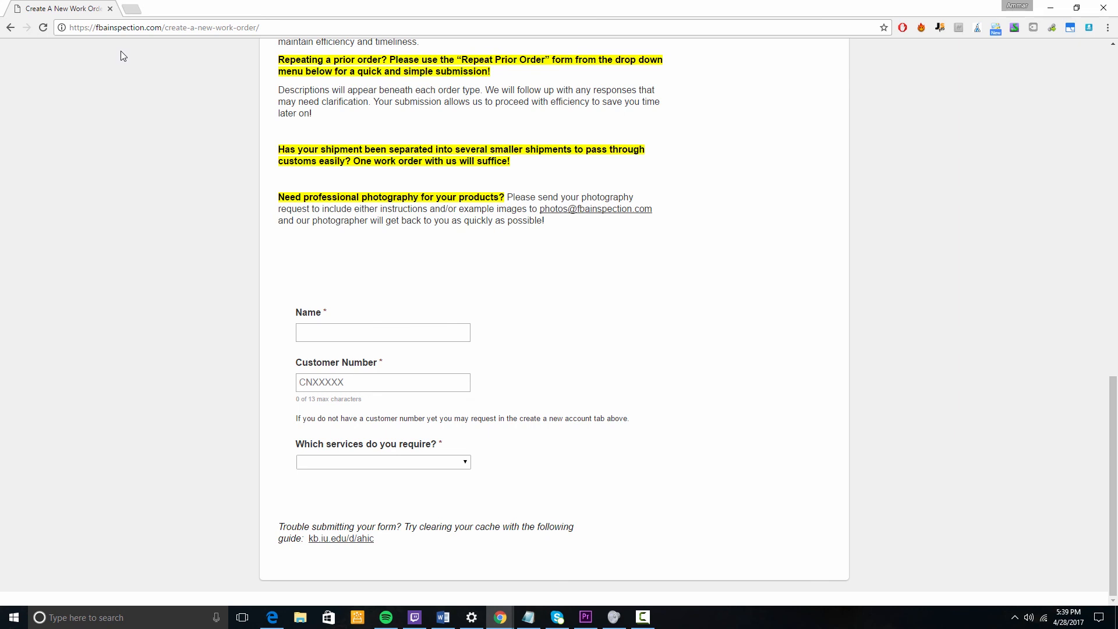
{"action": "mouse_move", "coordinate": [409, 316]}
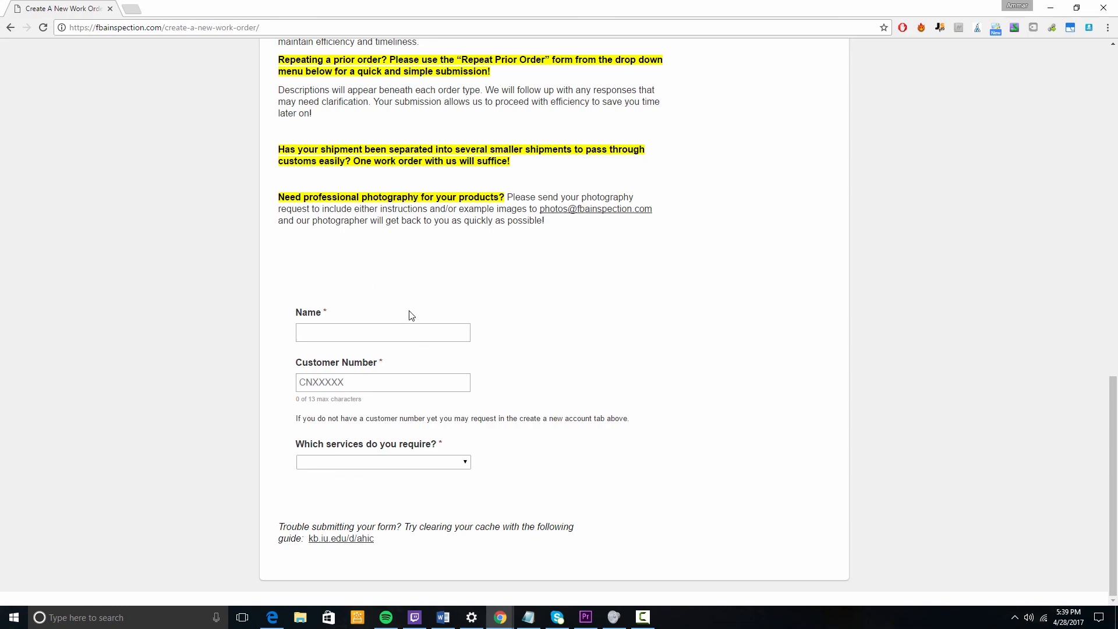
{"action": "scroll", "scroll_direction": "up", "scroll_amount": 3}
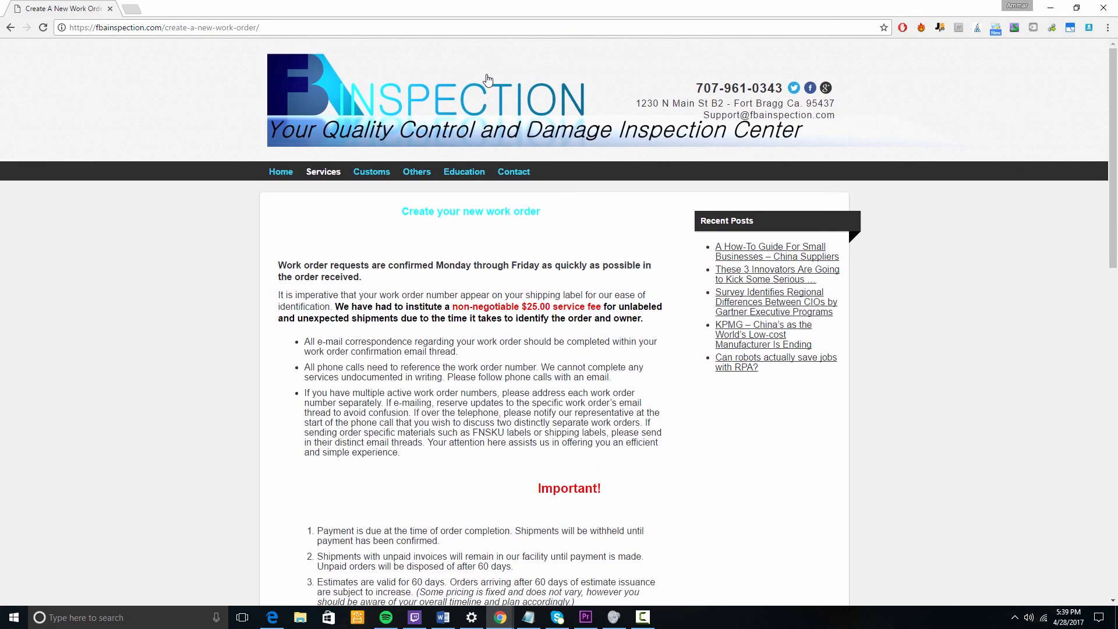
{"action": "mouse_move", "coordinate": [102, 155]}
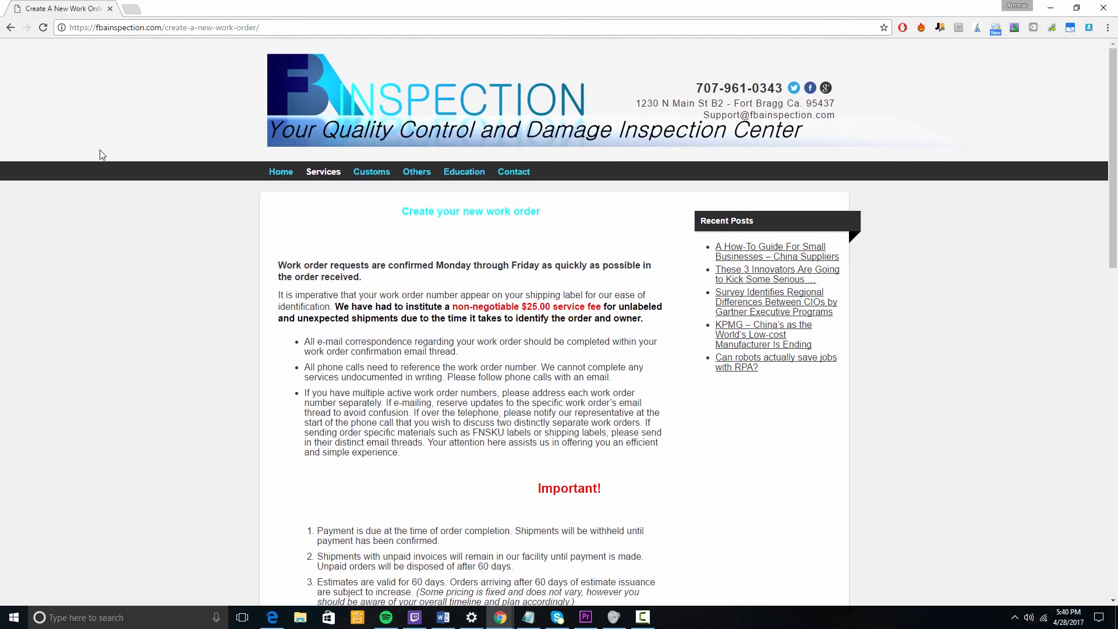
{"action": "mouse_move", "coordinate": [115, 68]}
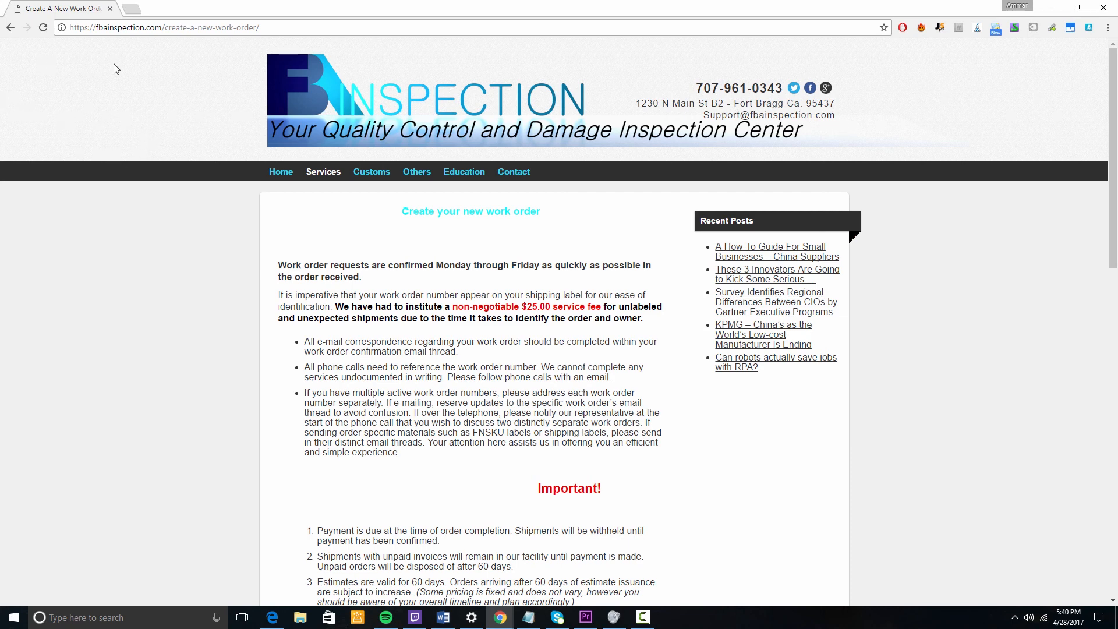
{"action": "mouse_move", "coordinate": [142, 109]}
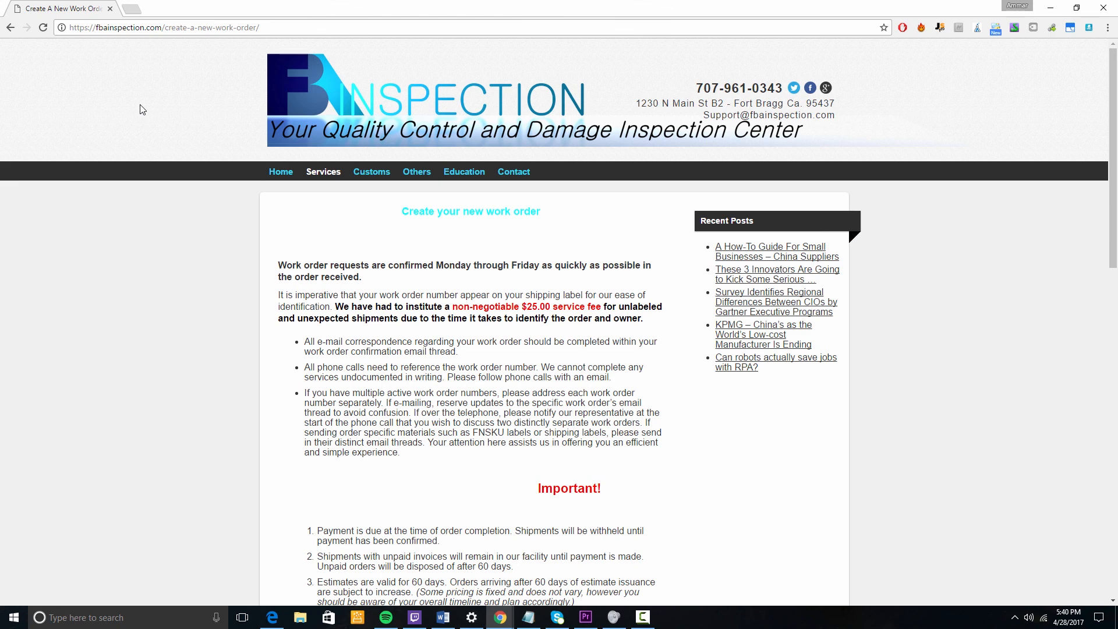
{"action": "mouse_move", "coordinate": [170, 118]}
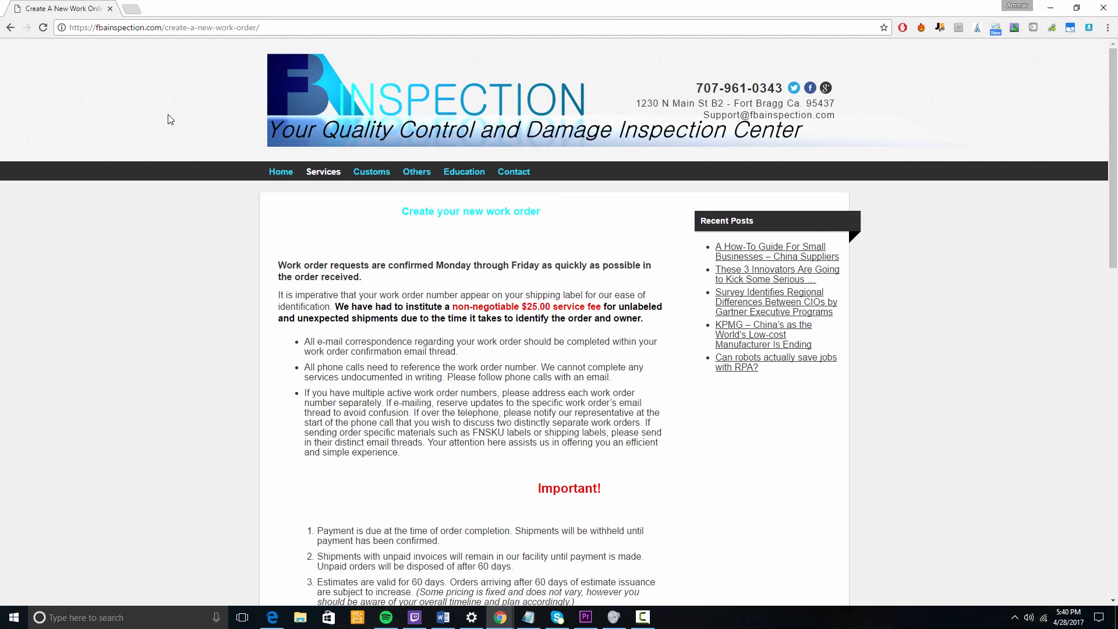
{"action": "mouse_move", "coordinate": [598, 346]}
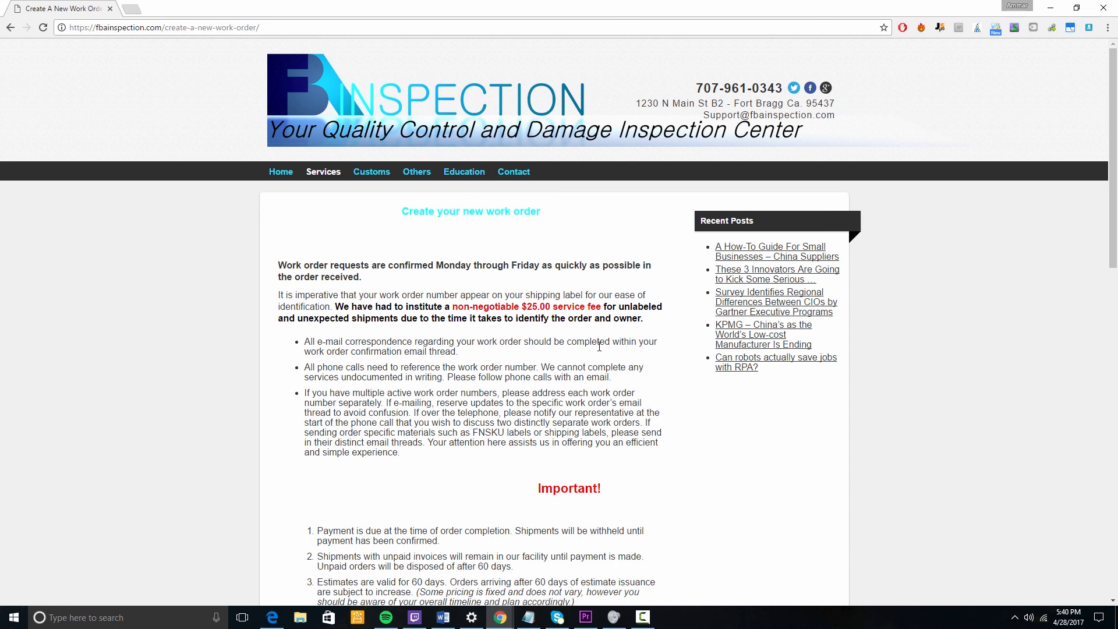
{"action": "mouse_move", "coordinate": [535, 389]}
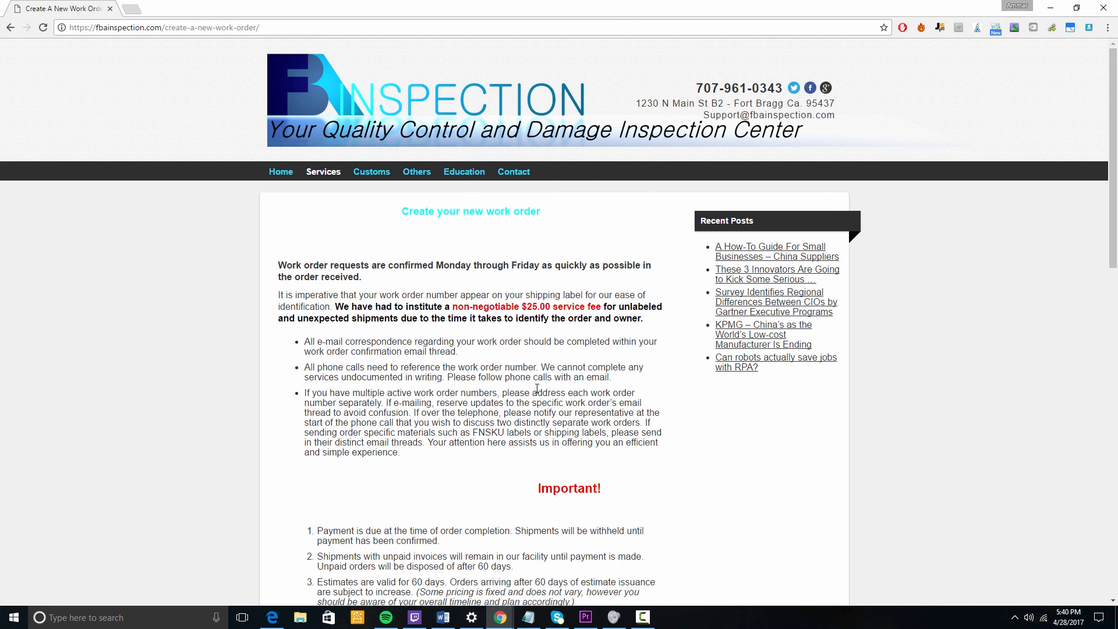
{"action": "mouse_move", "coordinate": [449, 329]}
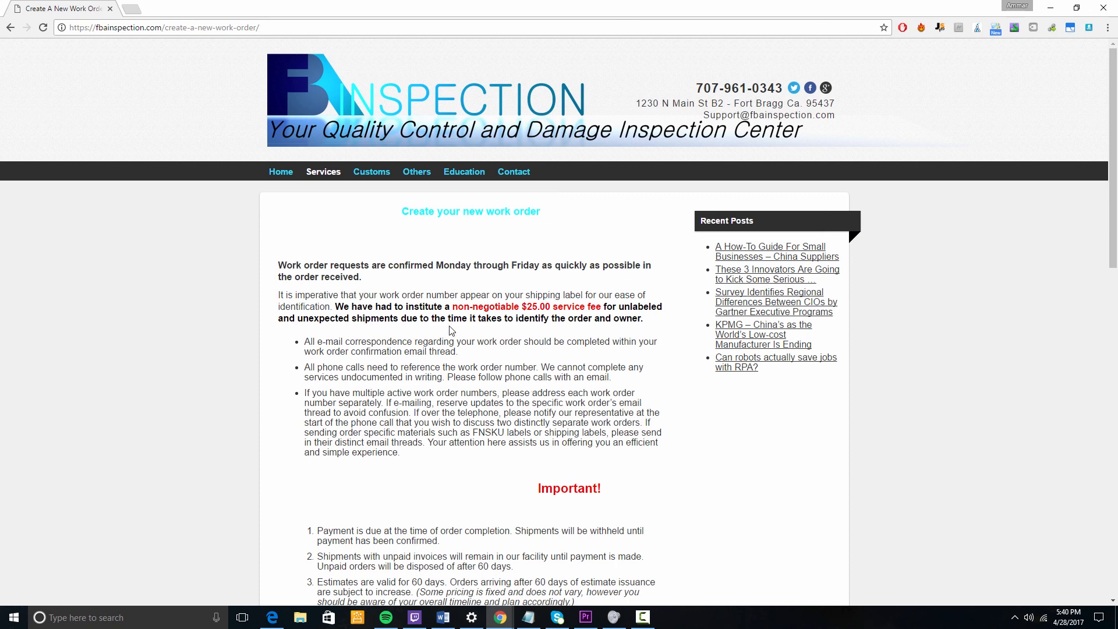